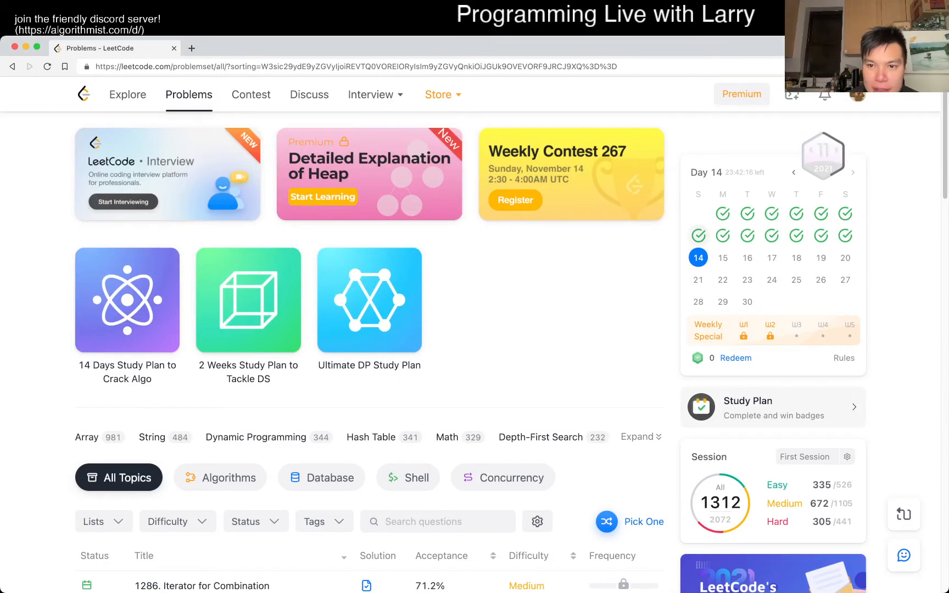
Open problem 1286, Iterator for Combination, from the Problems list
{"action": "left_click", "coordinate": [203, 586]}
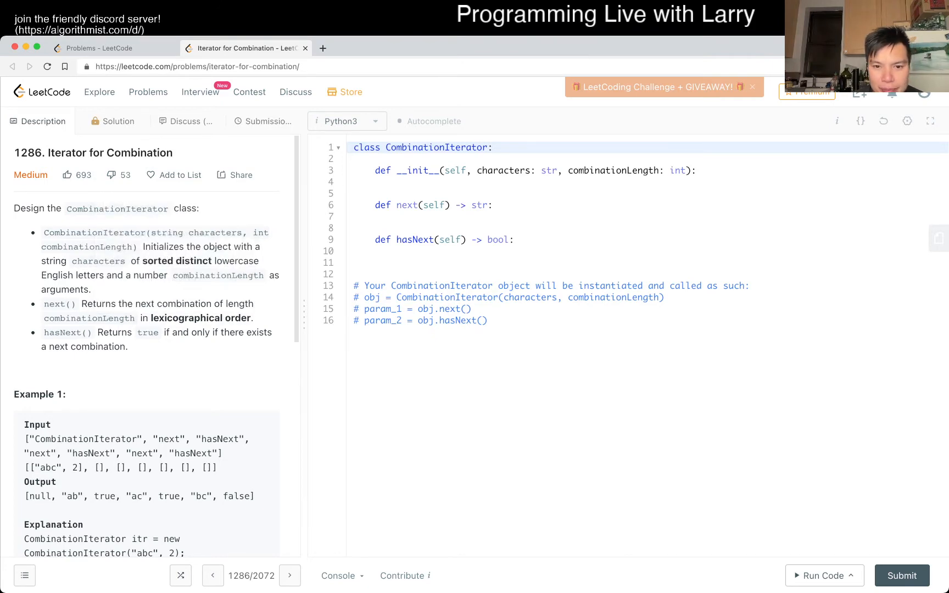
{"action": "scroll", "scroll_direction": "down", "scroll_amount": 3}
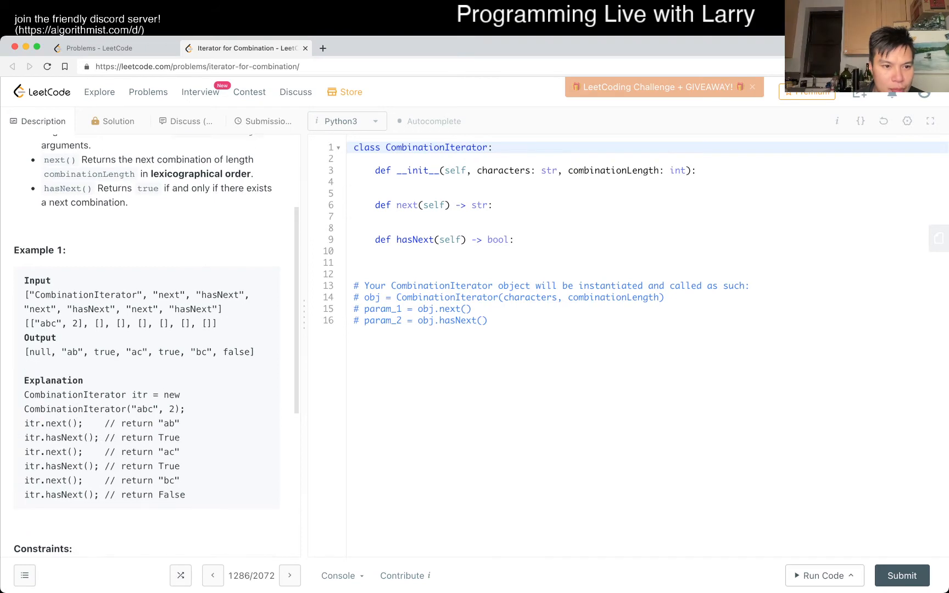
{"action": "scroll", "scroll_direction": "down", "scroll_amount": 3}
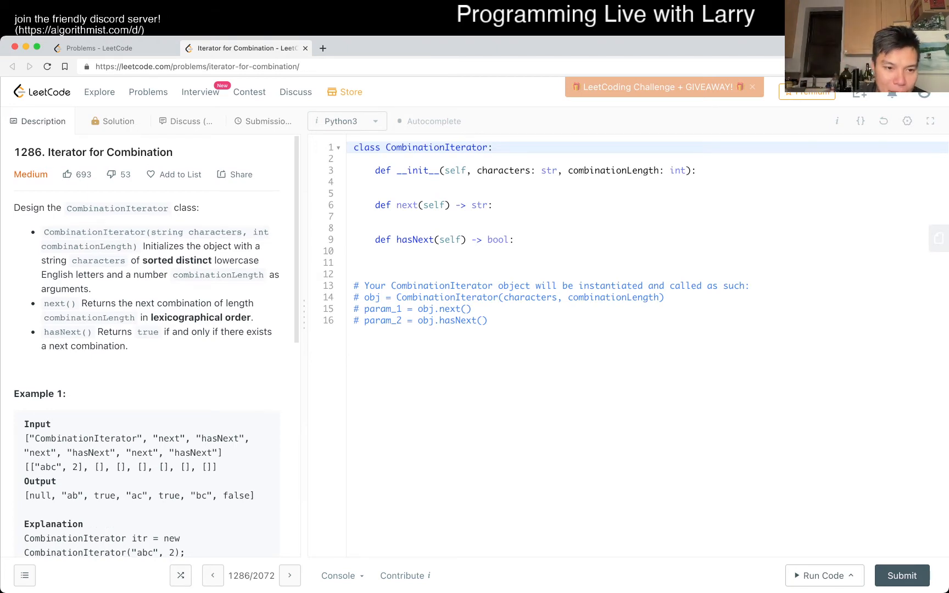
{"action": "scroll", "scroll_direction": "down", "scroll_amount": 3}
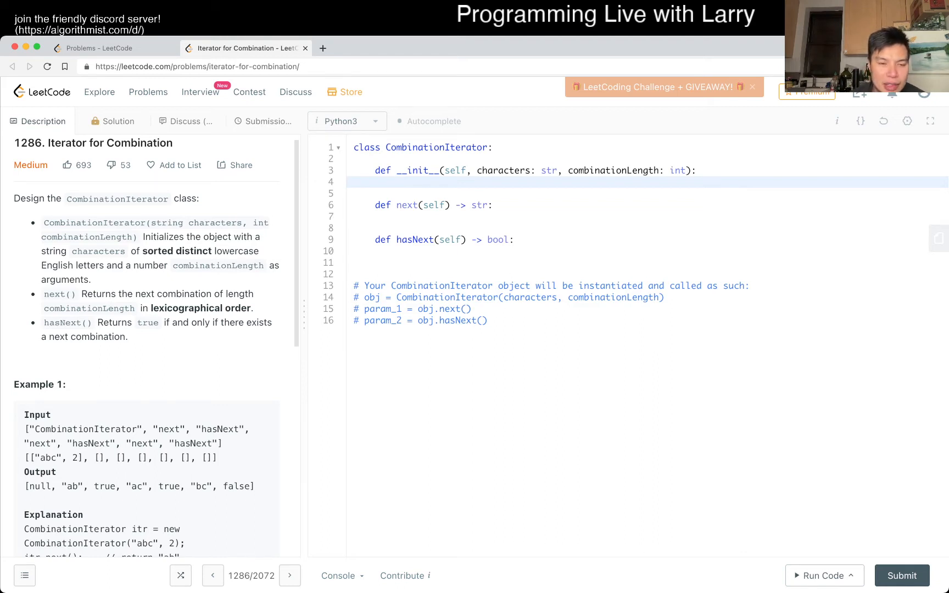
{"action": "left_click", "coordinate": [396, 182]}
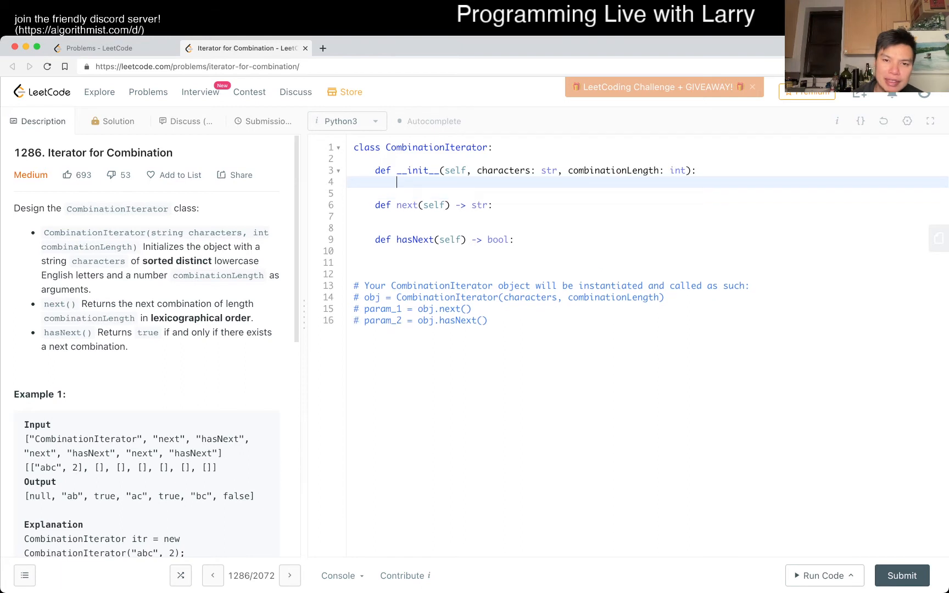
Store self.indices as a zero-filled list of length combinationLength
{"action": "type", "text": "self.d"}
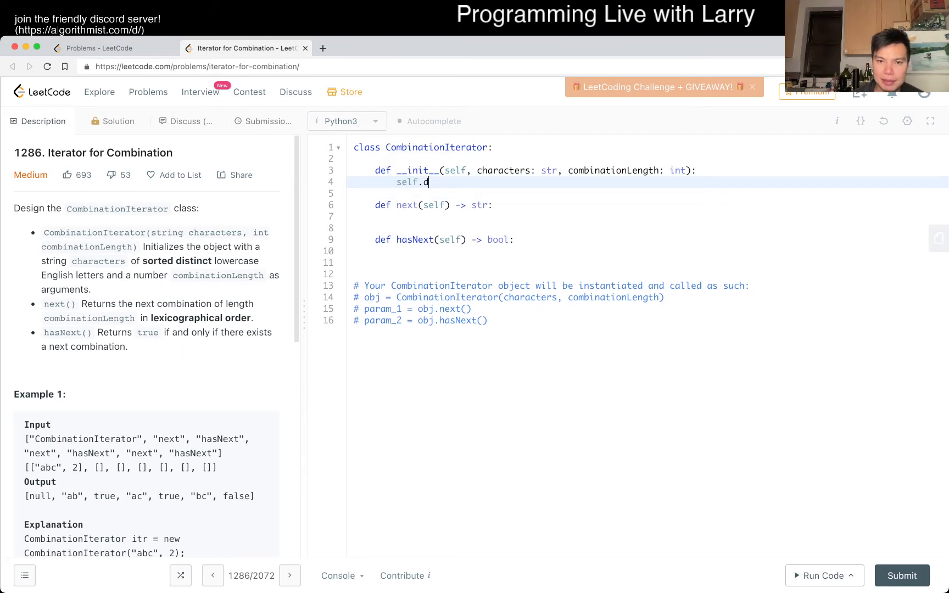
{"action": "type", "text": "indices = []"}
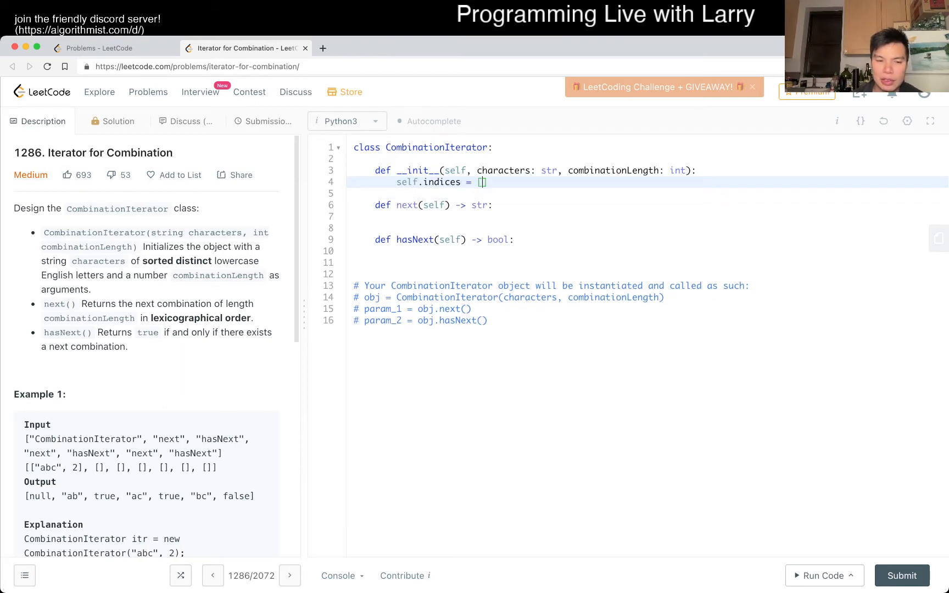
{"action": "type", "text": "0"}
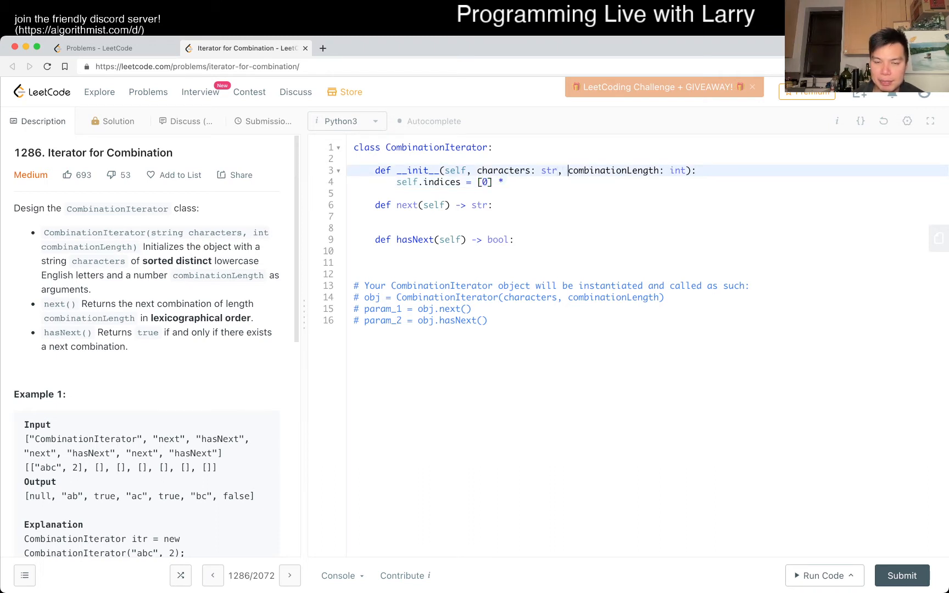
{"action": "type", "text": "combinationLength"}
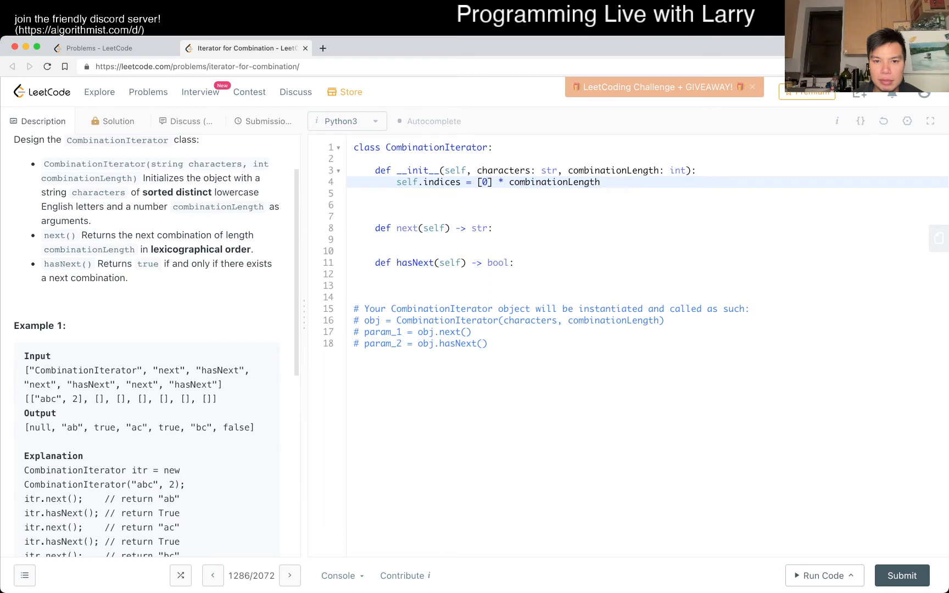
Store self.chars = characters on a line above the indices
{"action": "key", "text": "Enter"}
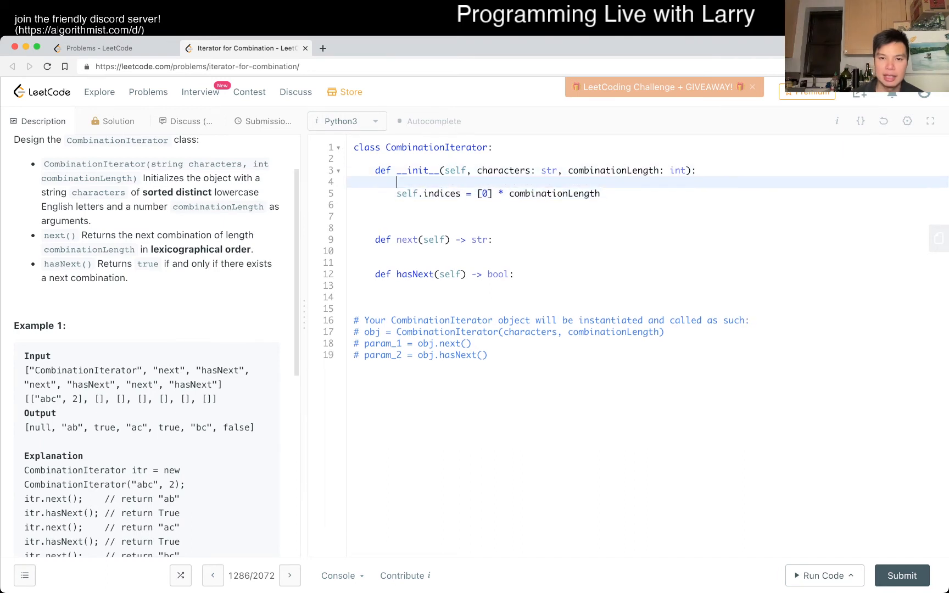
{"action": "type", "text": "self.chars="}
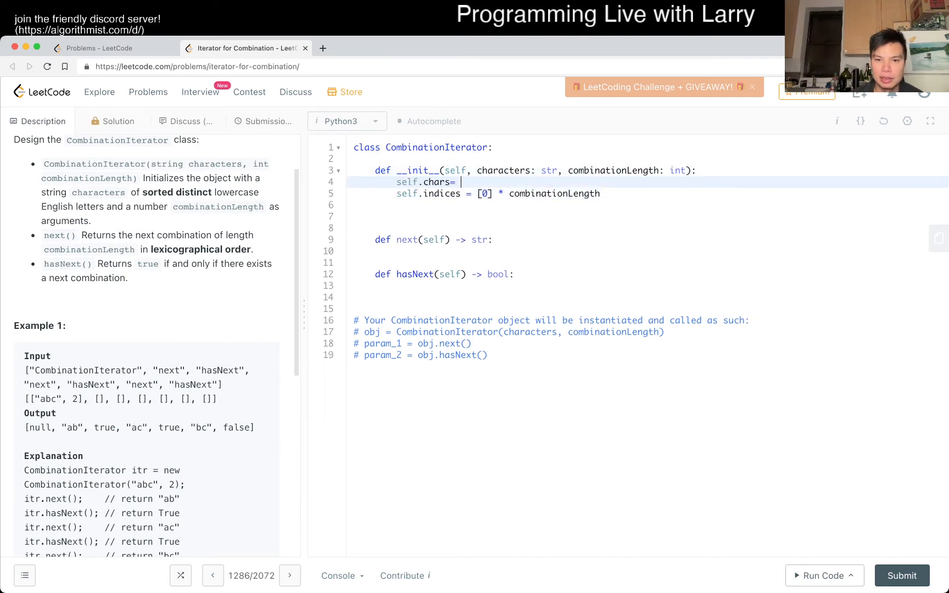
{"action": "type", "text": "characters"}
{"action": "type", "text": "self.N = len(self.chars)"}
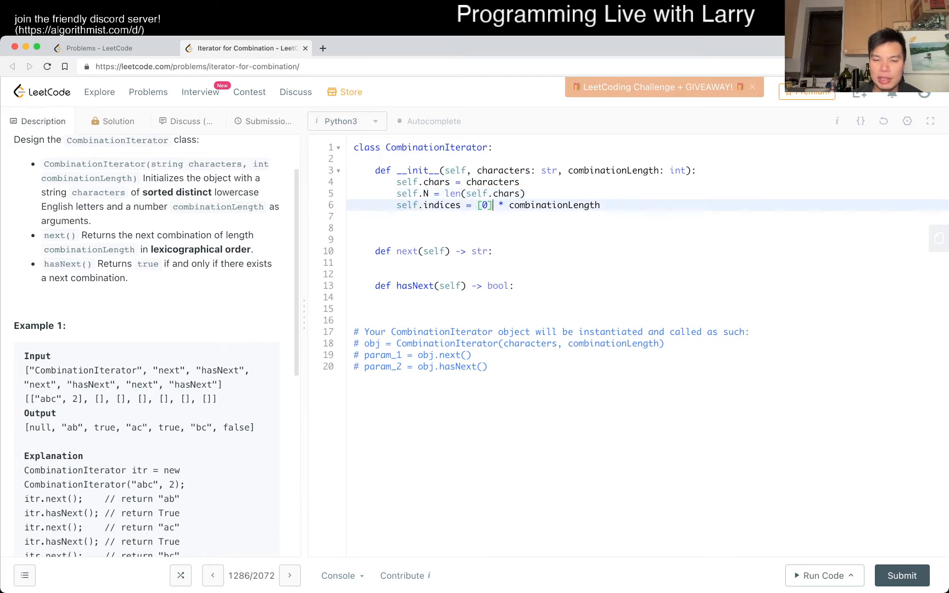
Rewrite self.indices as list(x for x in range(combinationLength))
{"action": "key", "text": "Backspace"}
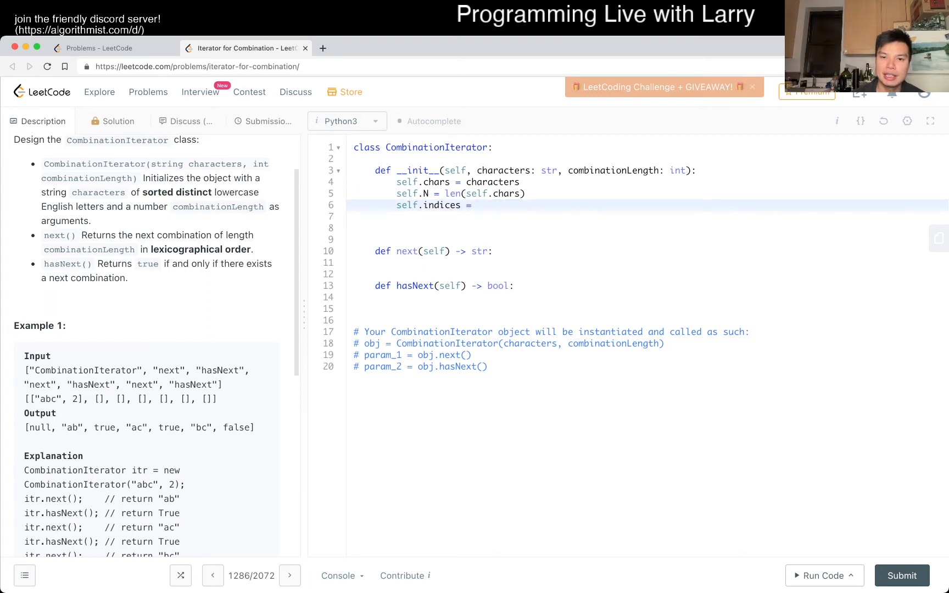
{"action": "type", "text": "x for x in range()"}
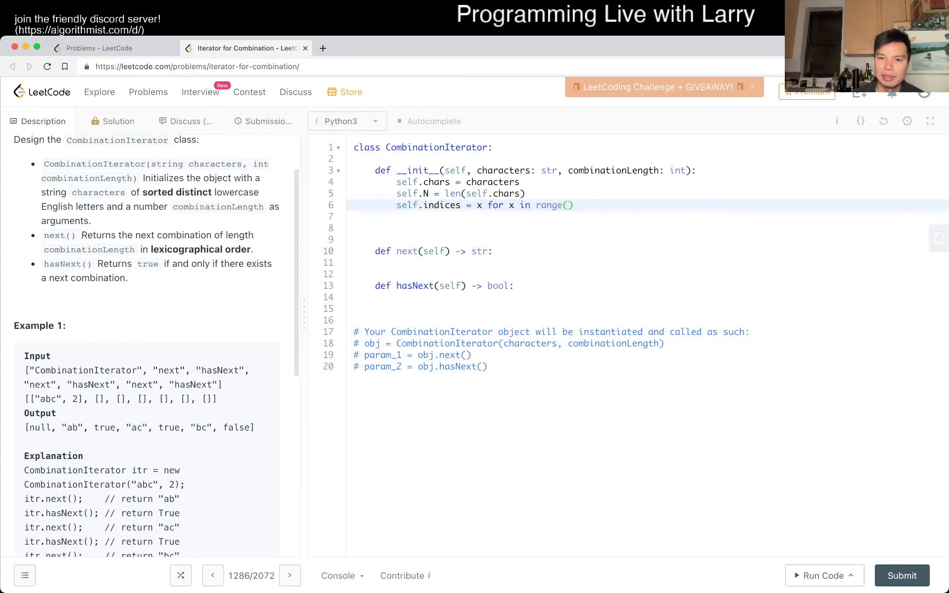
{"action": "type", "text": "combinationLength"}
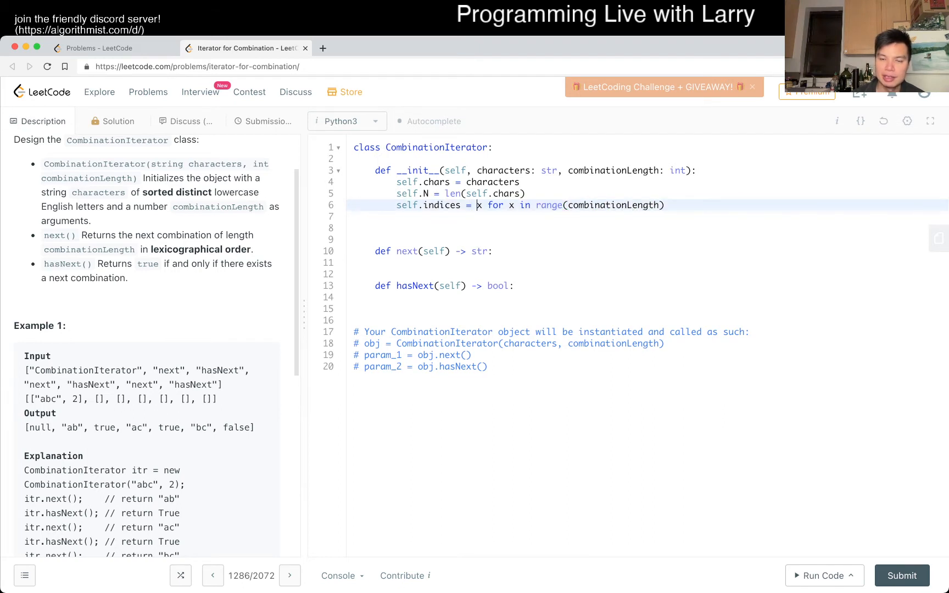
{"action": "type", "text": "list("}
{"action": "type", "text": "'0"}
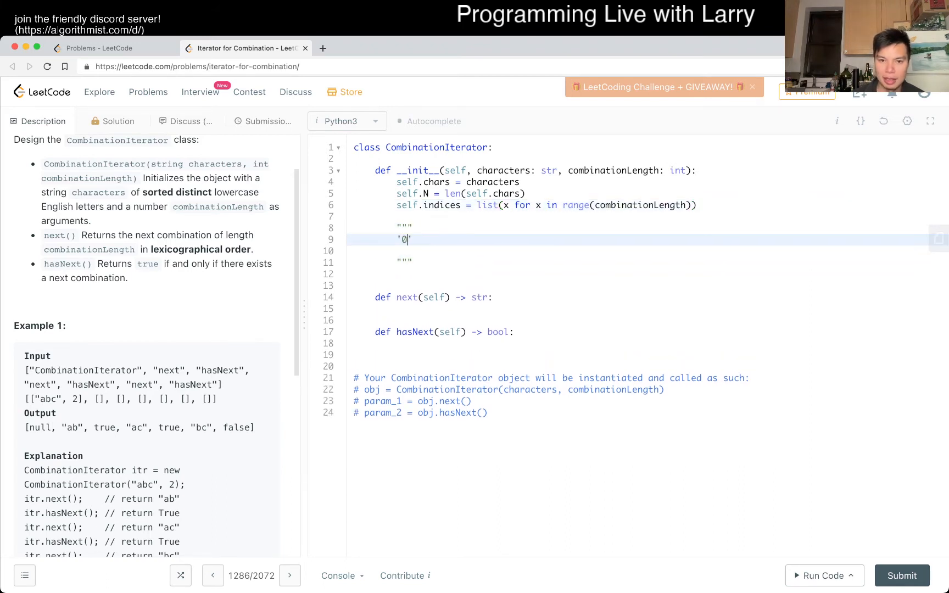
Comment the index progression [0, 1, 2] -> [0, 1, 3] -> [0, 1, 4] .
{"action": "type", "text": "[0, 1, 2]"}
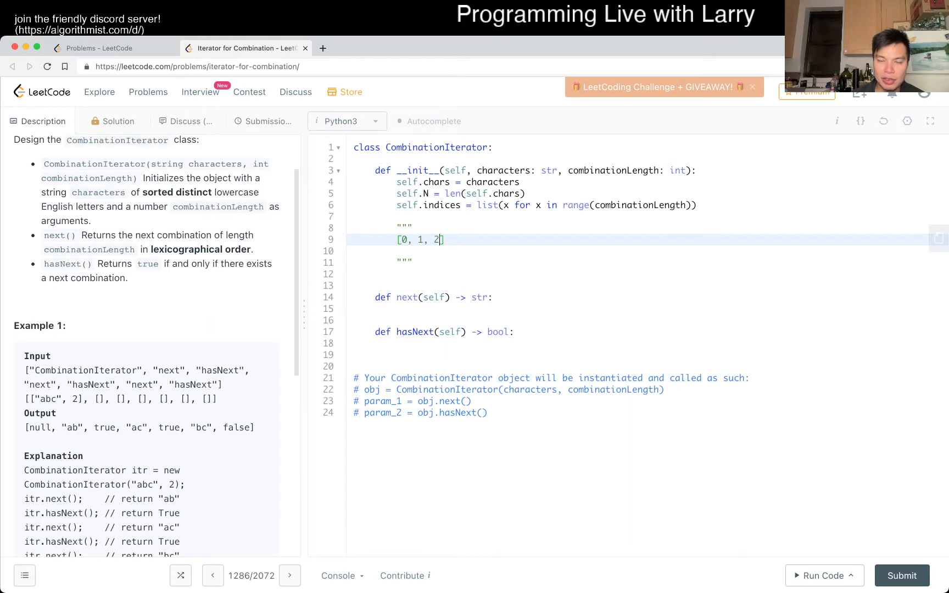
{"action": "type", "text": "-> []"}
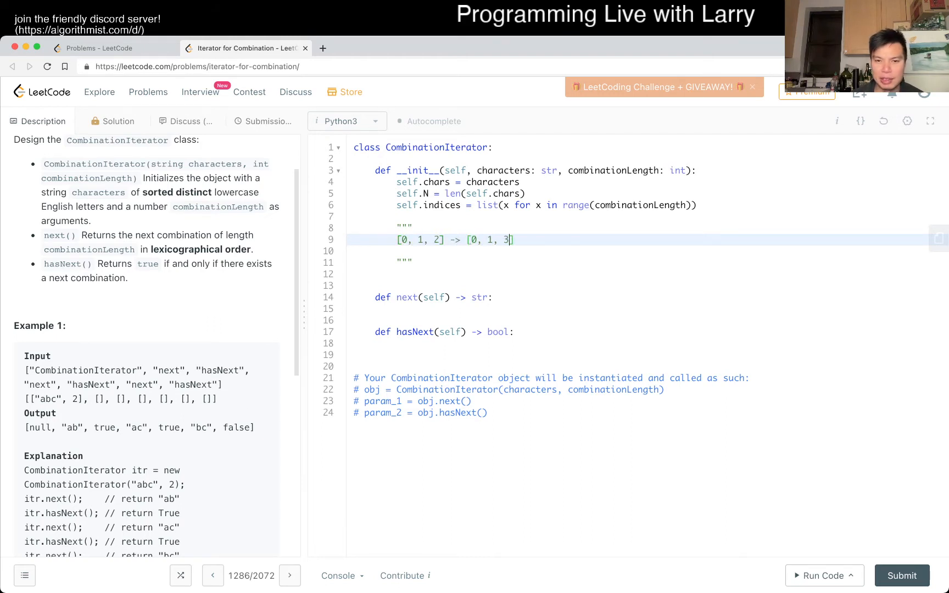
{"action": "type", "text": "->"}
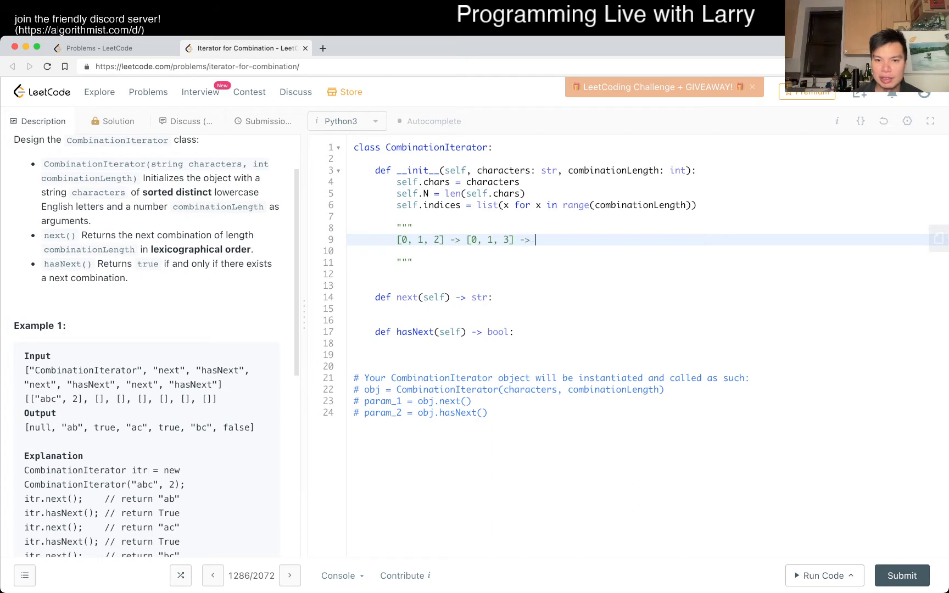
{"action": "type", "text": "[0,"}
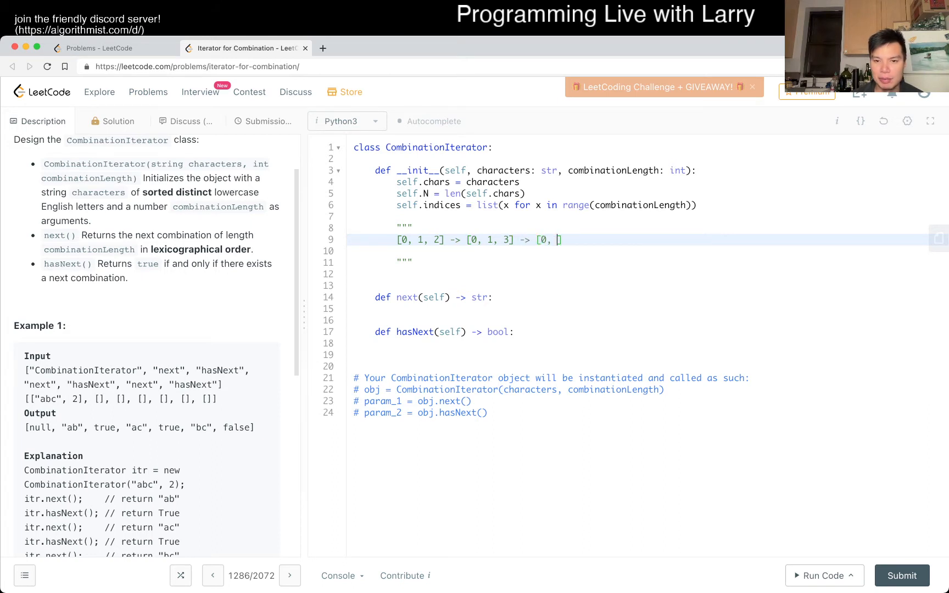
{"action": "type", "text": "4]"}
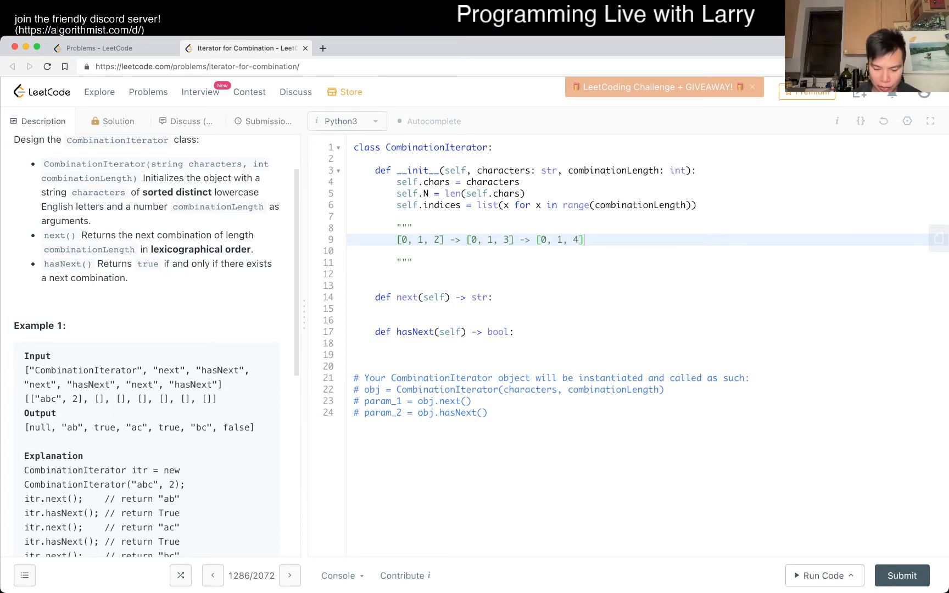
{"action": "type", "text": ".."}
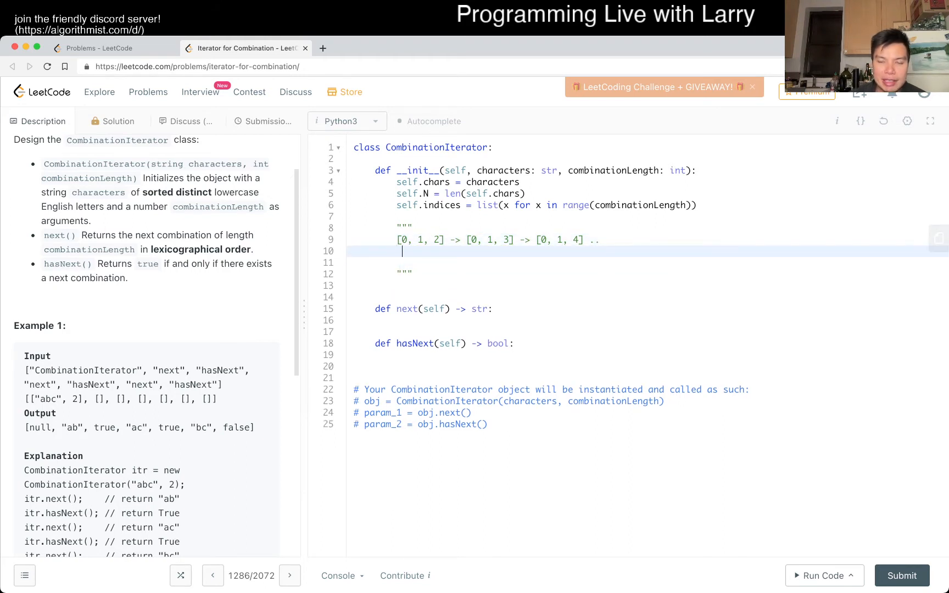
Label the index positions as i, j, k on the next docstring line
{"action": "type", "text": "i, j, k"}
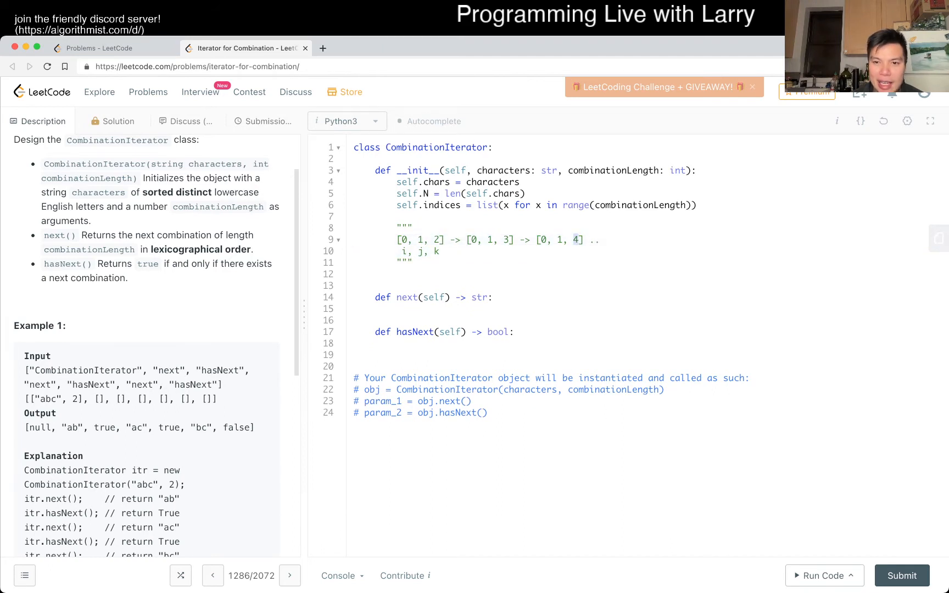
{"action": "left_click", "coordinate": [562, 239]}
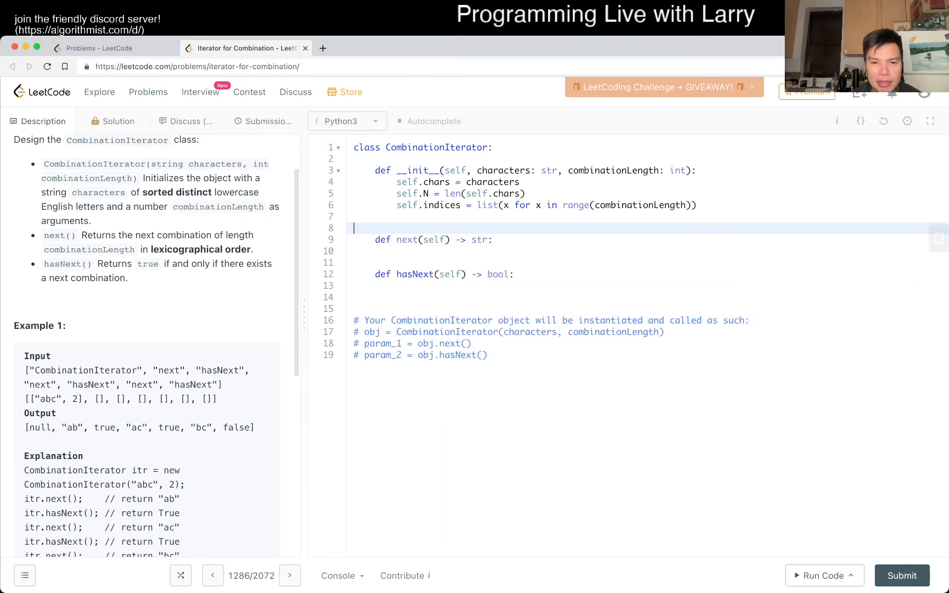
Close the docstring and extend the first row with [0 ] -> [0, 1, -> [0 .
{"action": "type", "text": "\"\"\""}
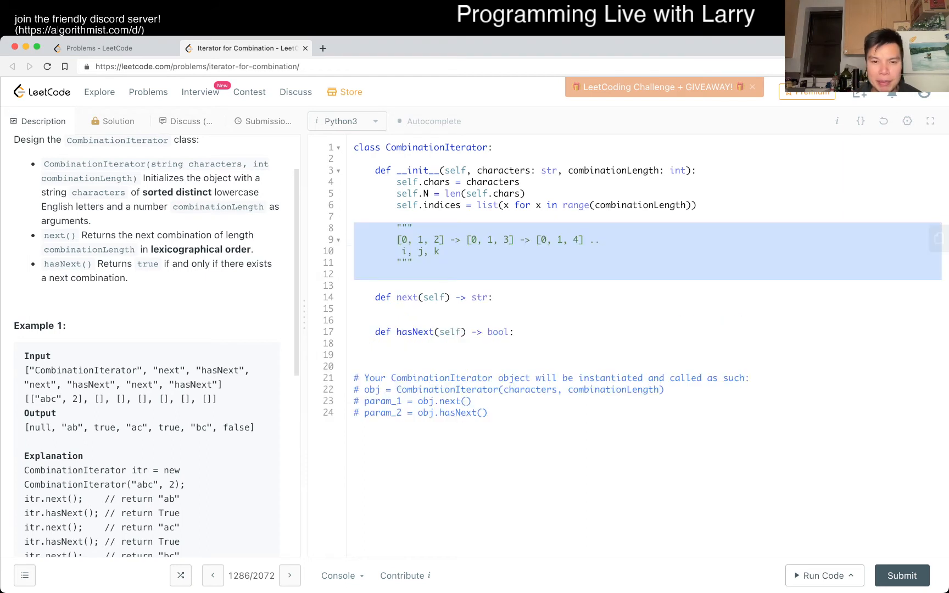
{"action": "left_click", "coordinate": [600, 240]}
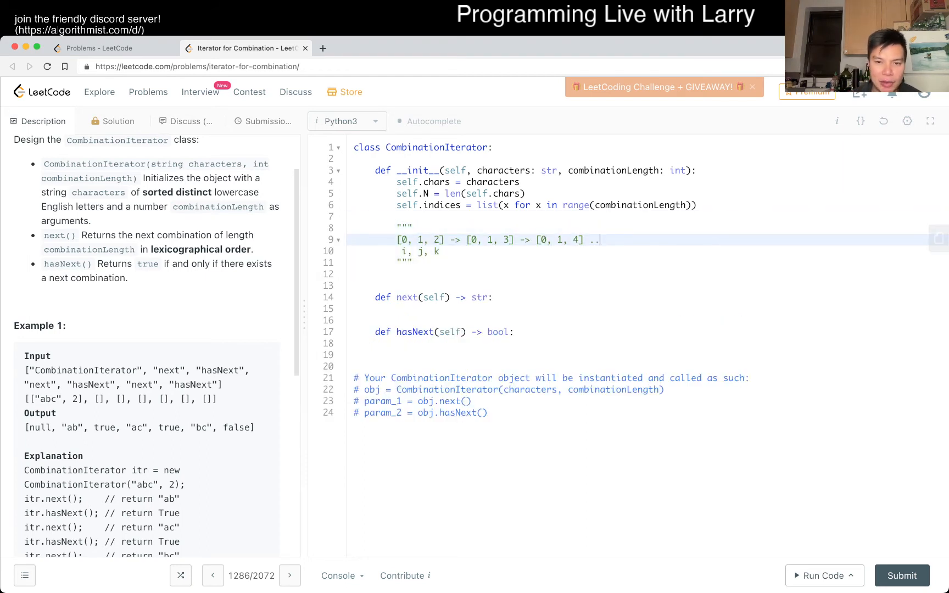
{"action": "type", "text": "[0 ]"}
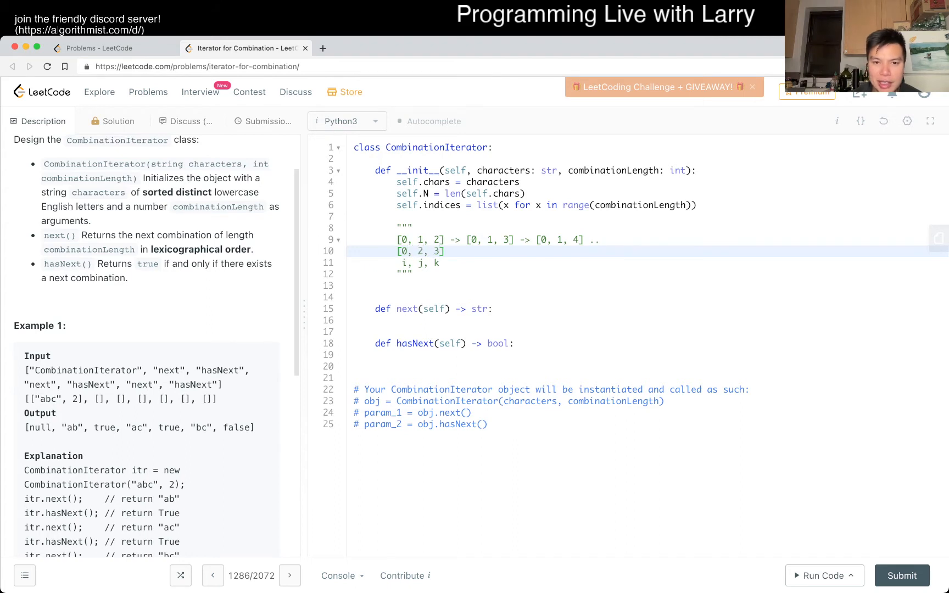
{"action": "type", "text": "->"}
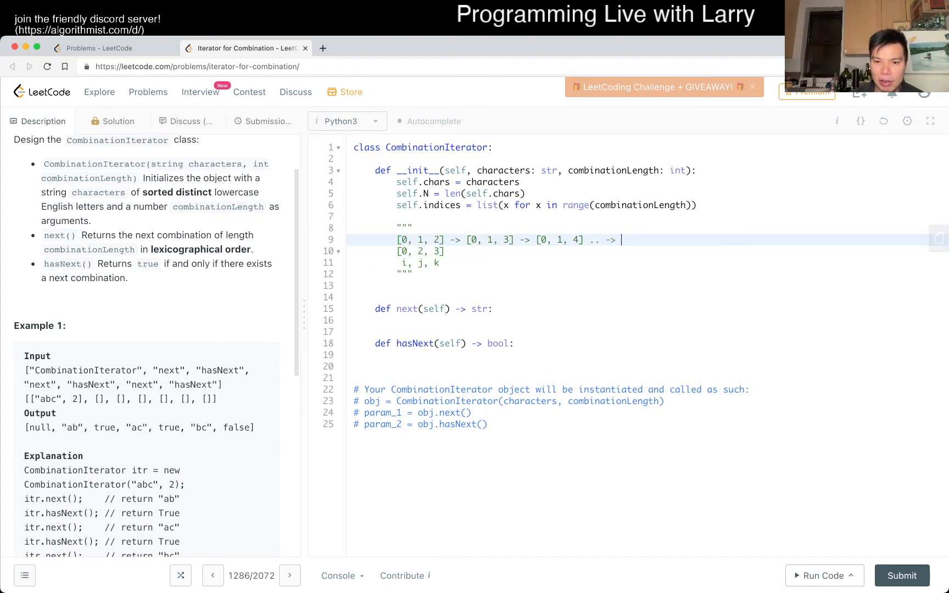
{"action": "type", "text": "[0, 1, N - 1"}
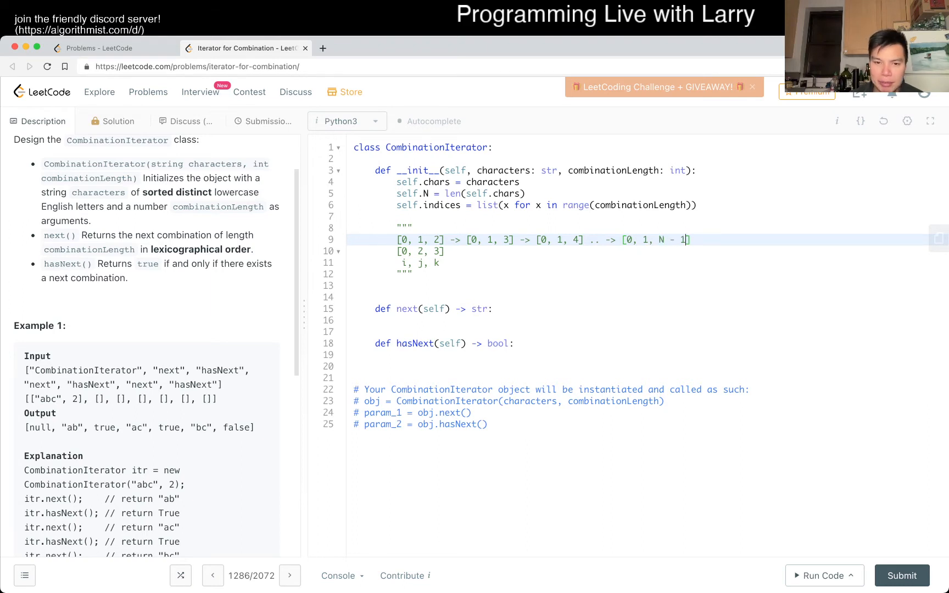
{"action": "type", "text": "-> [0, 2, 4"}
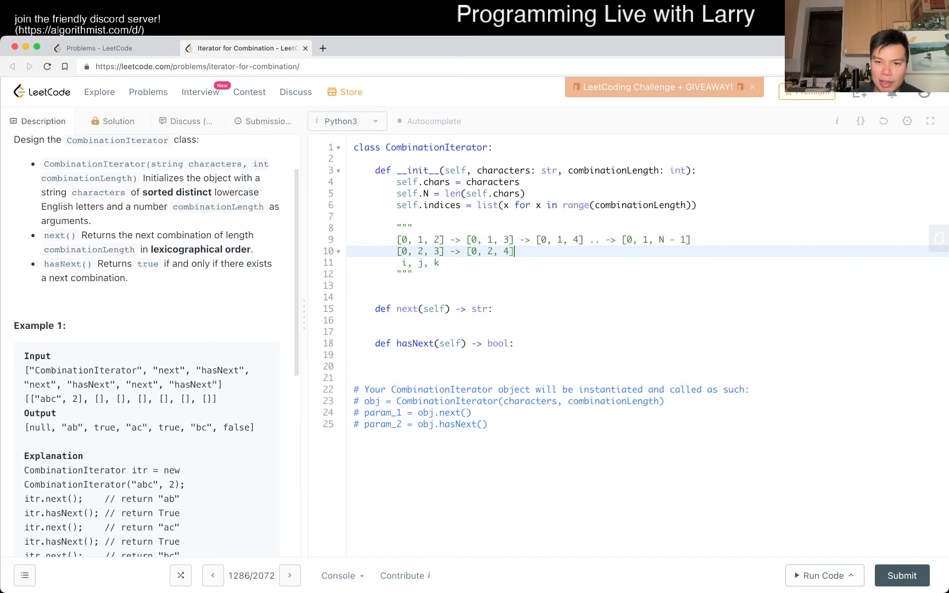
{"action": "type", "text": ".."}
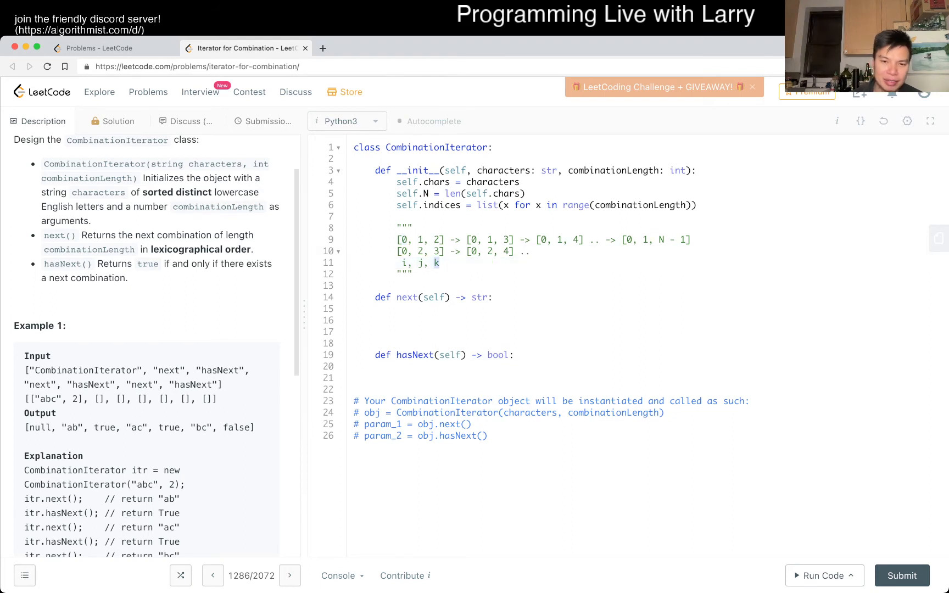
Add the final combination pattern [N - i, ..., N - 2, N - 1] to the docstring
{"action": "type", "text": "[]"}
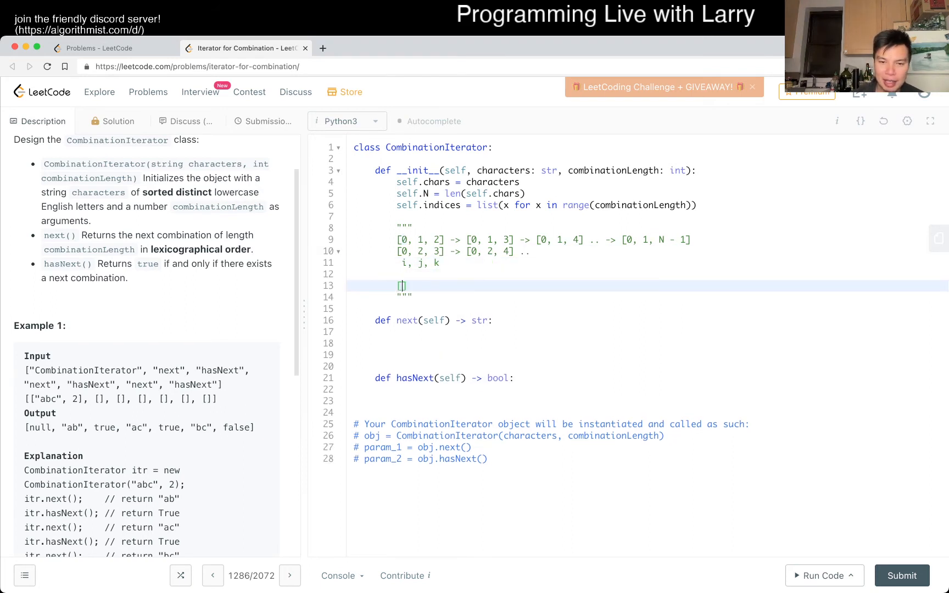
{"action": "type", "text": "N - 1"}
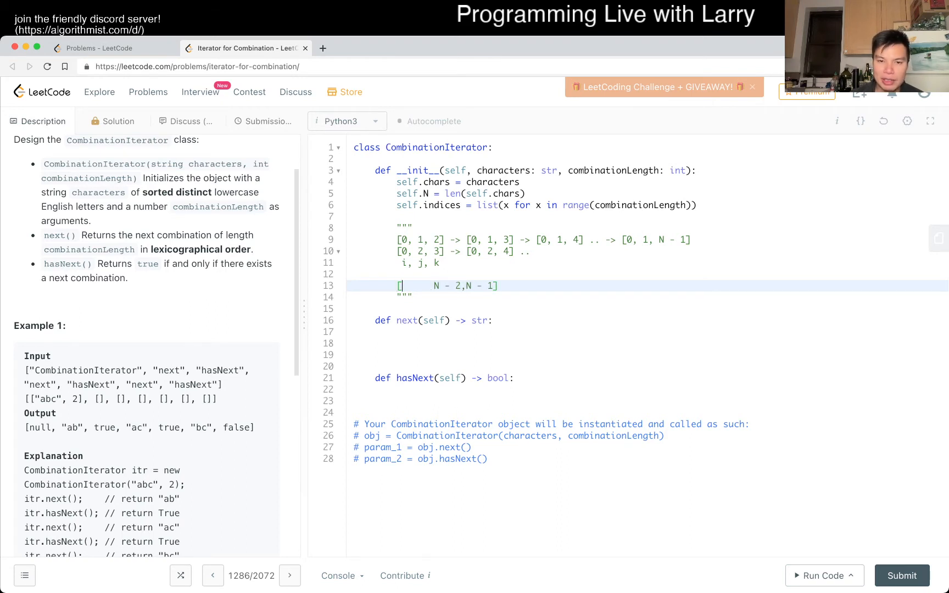
{"action": "type", "text": "N - i,"}
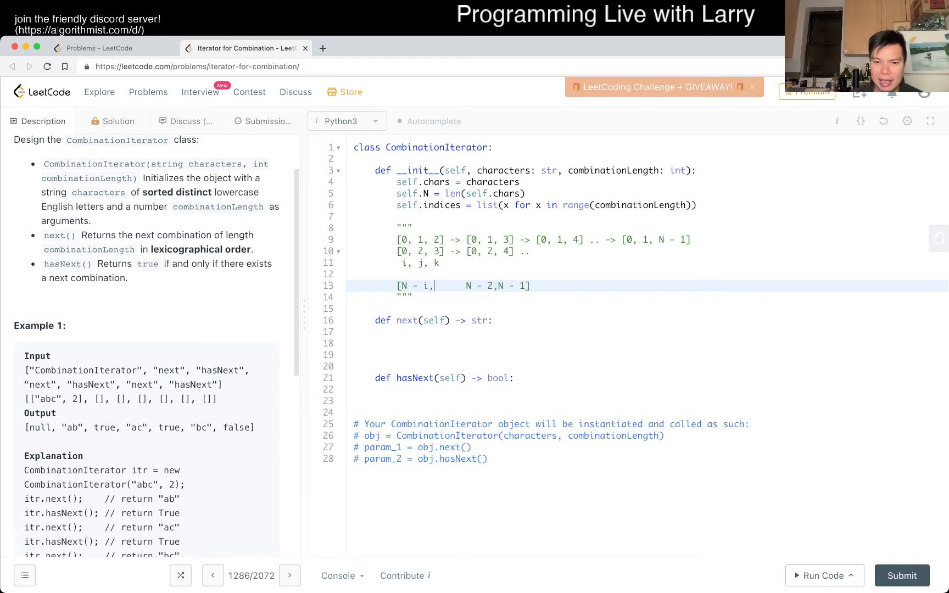
{"action": "type", "text": "..."}
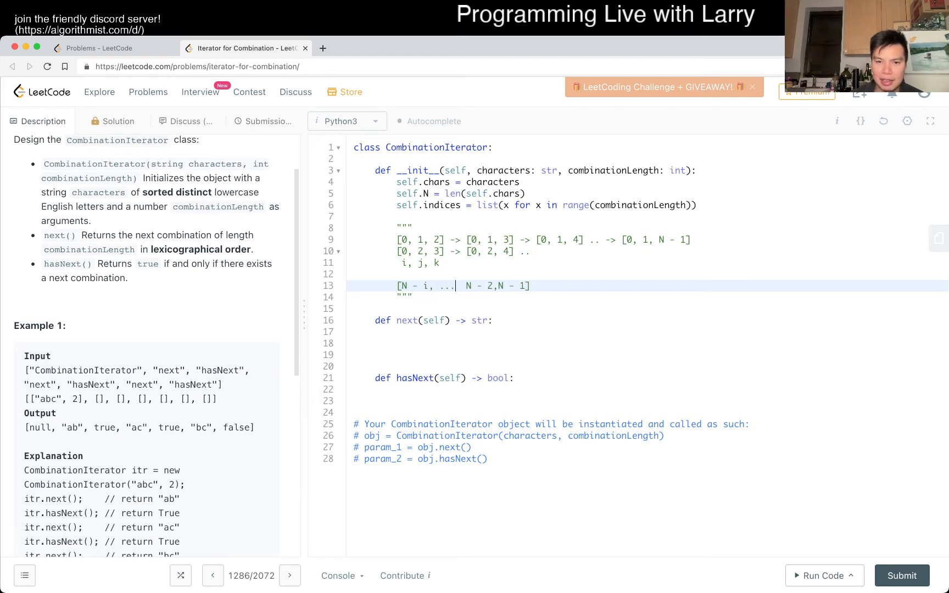
{"action": "left_click", "coordinate": [397, 344]}
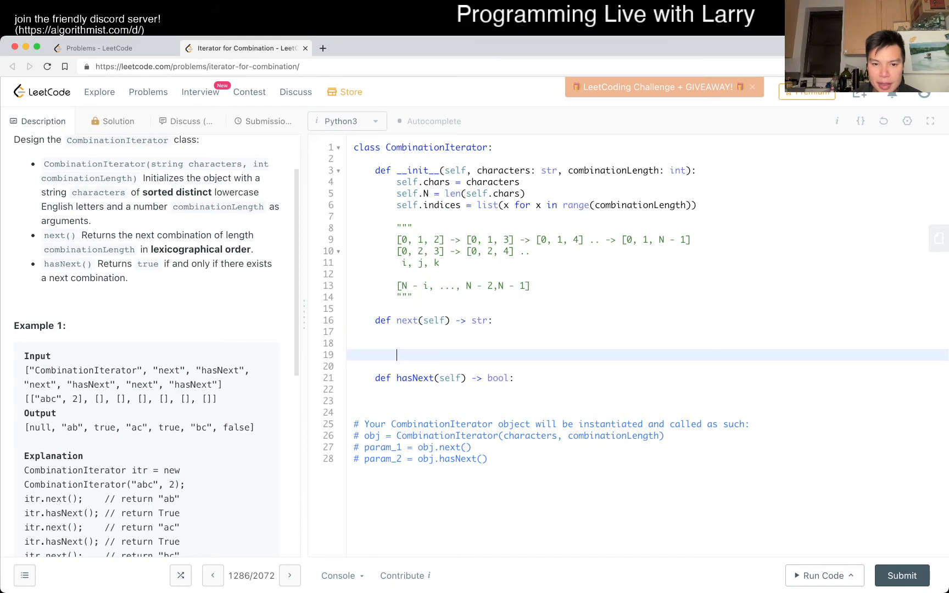
Make hasNext return self.indices[0] != self.N - len(self.indices)
{"action": "type", "text": "re"}
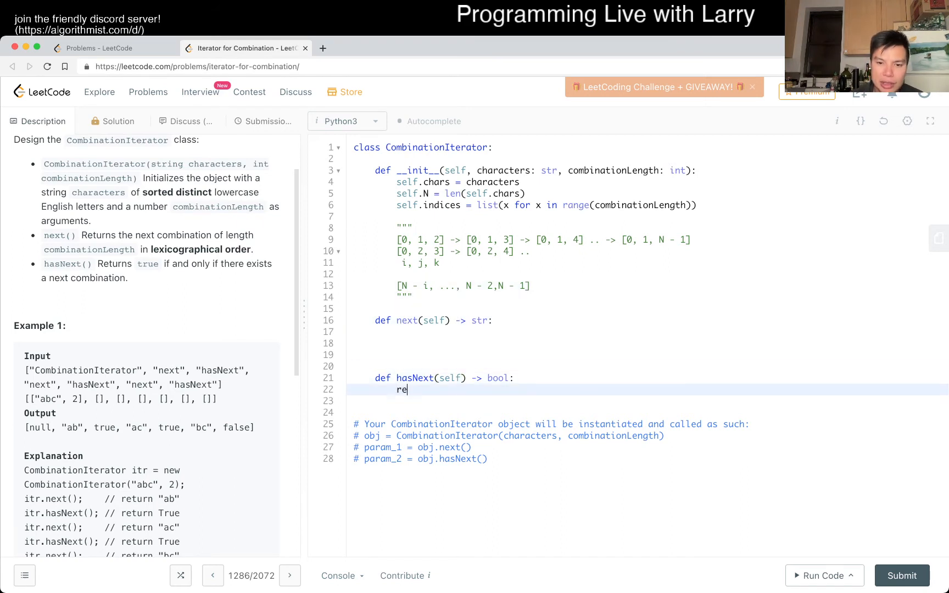
{"action": "type", "text": "turn self."}
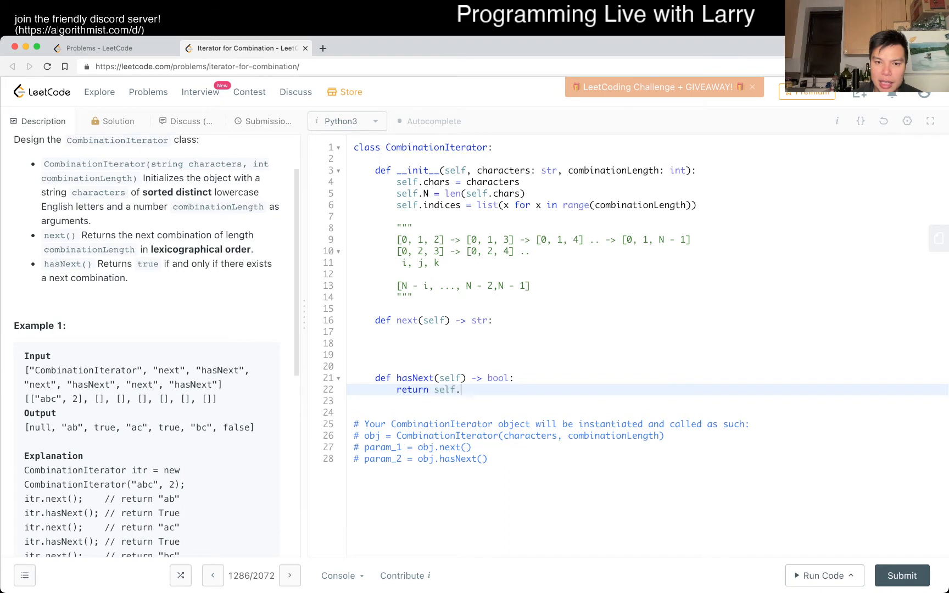
{"action": "type", "text": "indices[0] =="}
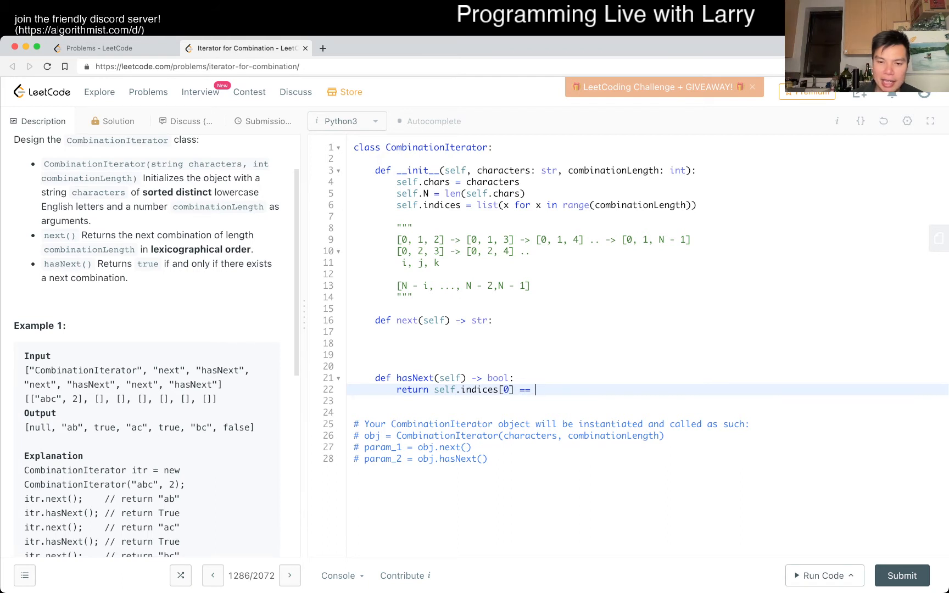
{"action": "type", "text": "N"}
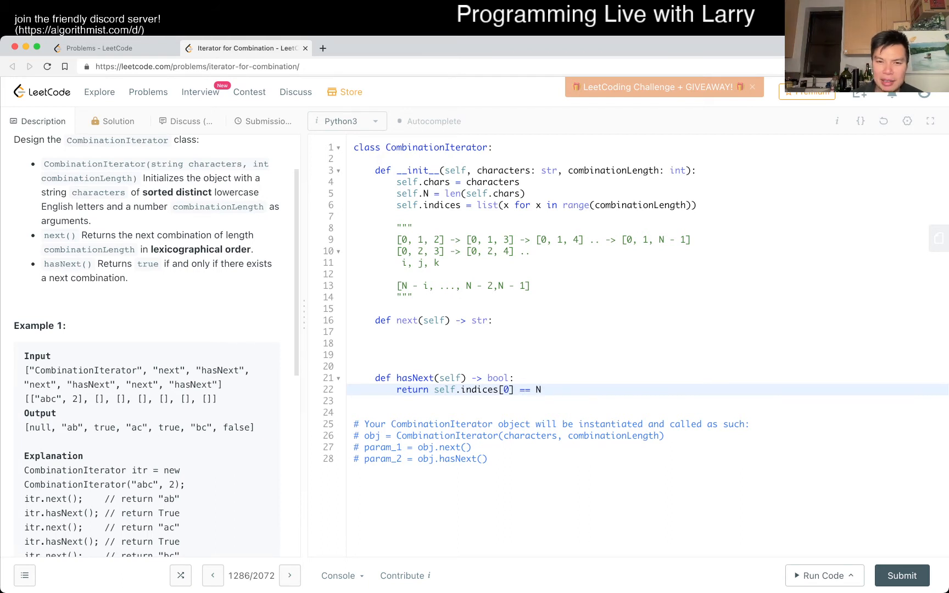
{"action": "type", "text": "self.N - len"}
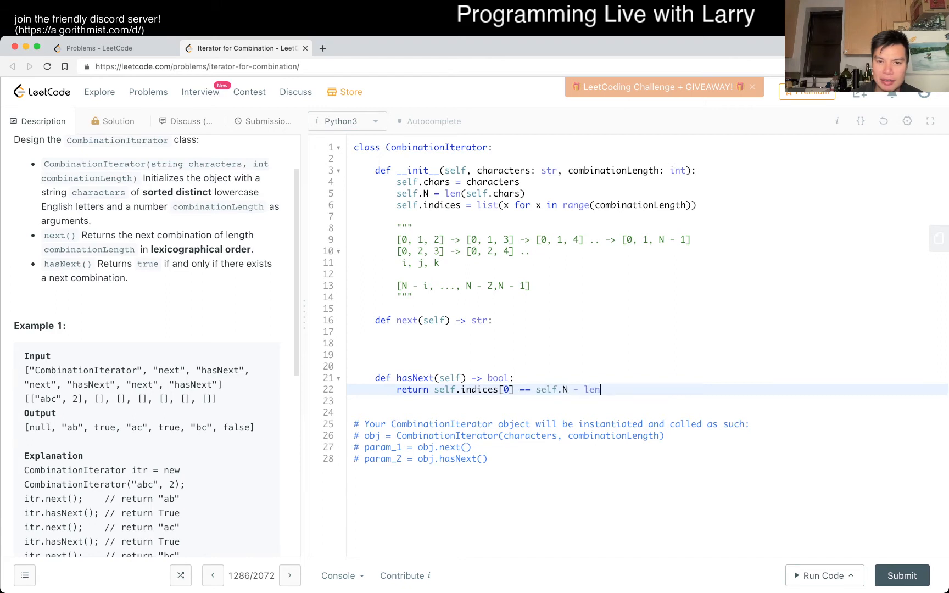
{"action": "type", "text": "(self.indices)"}
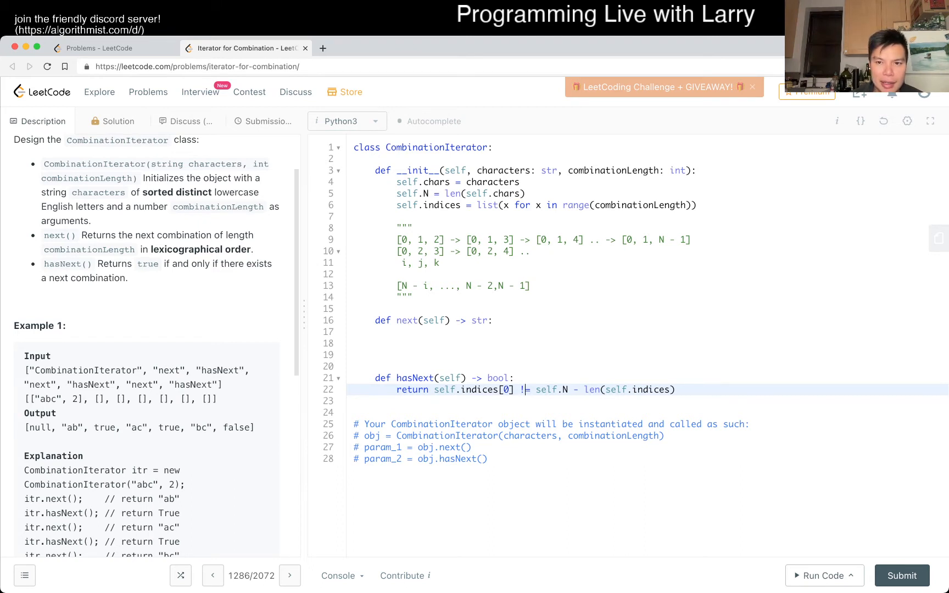
{"action": "type", "text": "="}
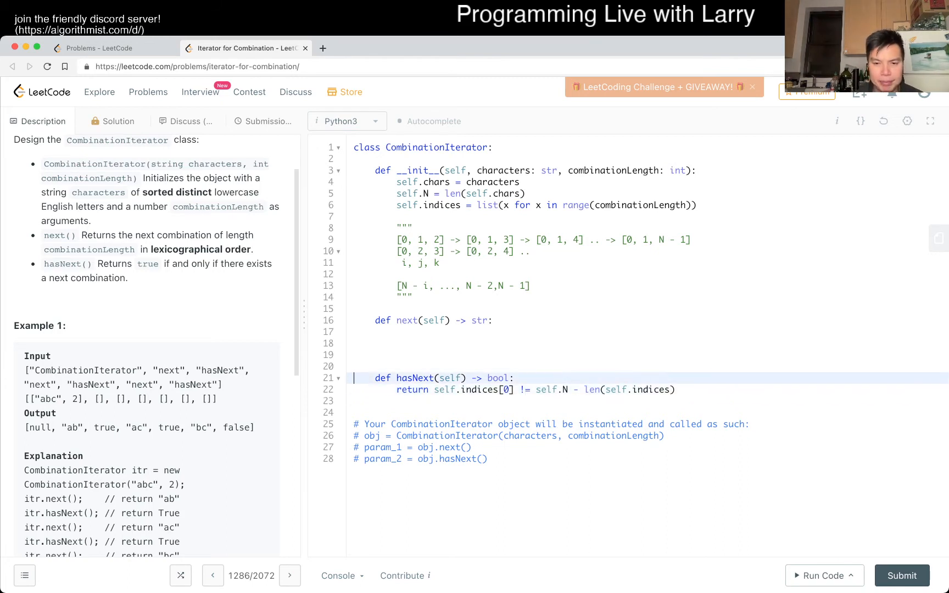
Remove the extra '- 1' from the hasNext comparison
{"action": "left_click", "coordinate": [355, 343]}
{"action": "type", "text": " - 1"}
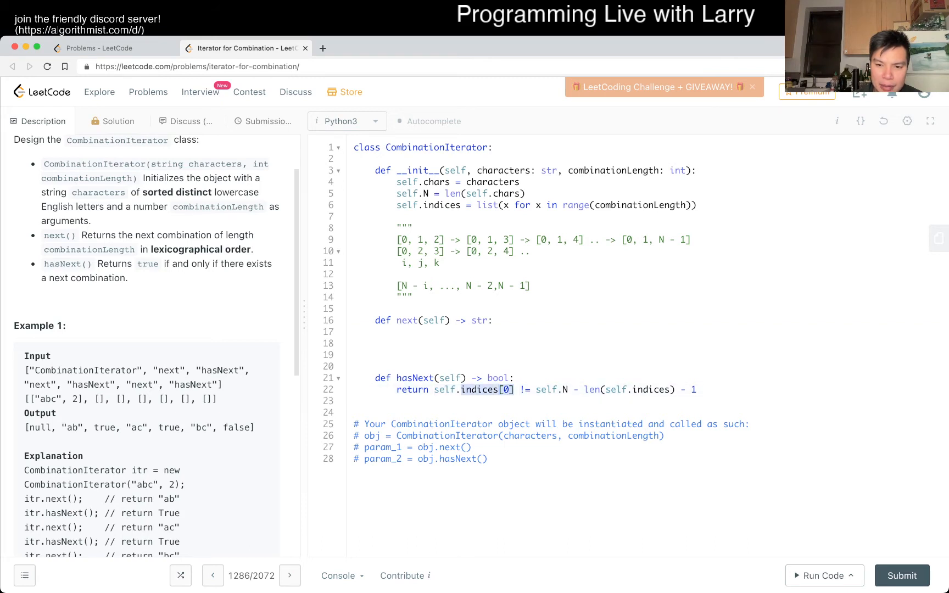
{"action": "key", "text": "BackSpace"}
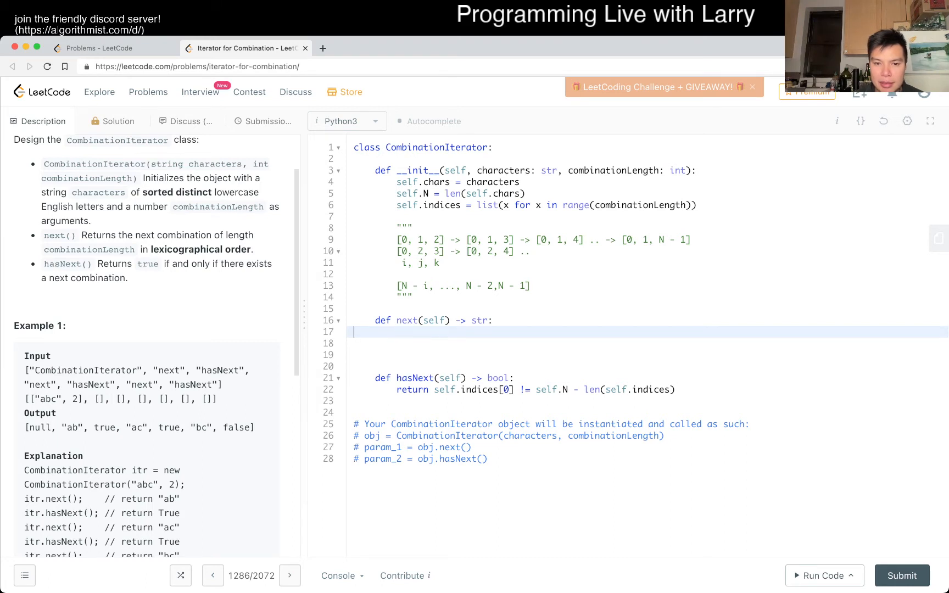
Start next() with index = -1 and self.indices[index] += 1
{"action": "type", "text": "index ="}
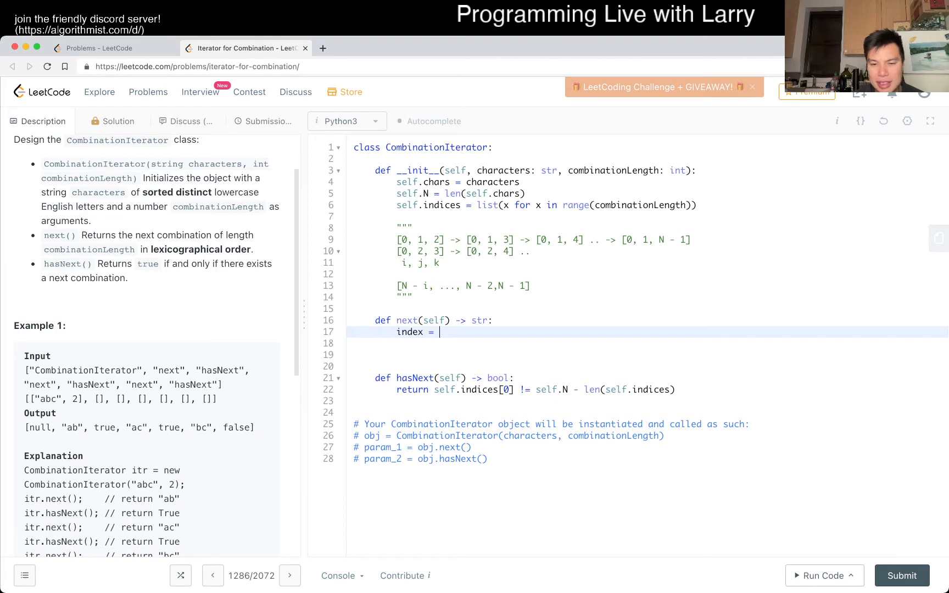
{"action": "type", "text": "-1"}
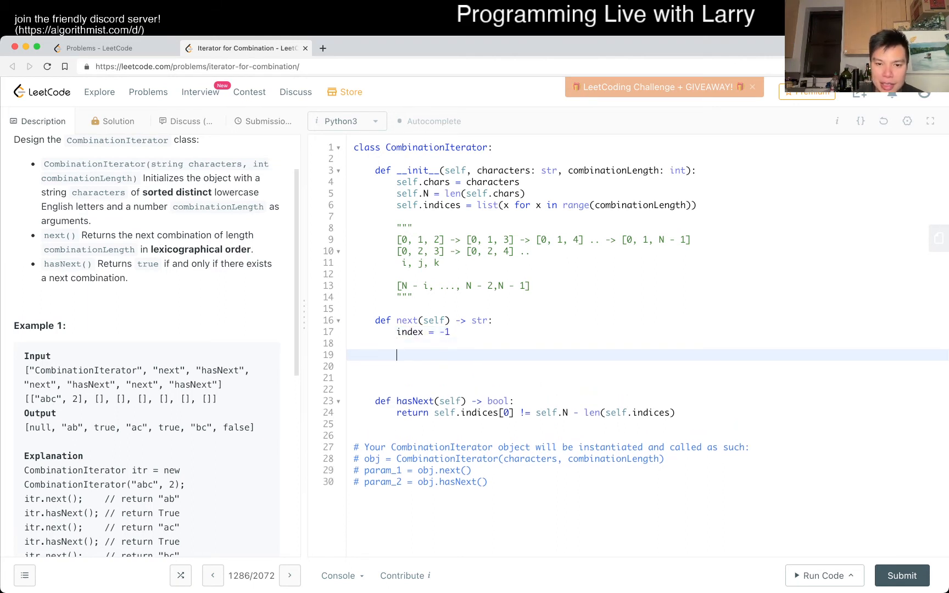
{"action": "type", "text": "self.indices[]"}
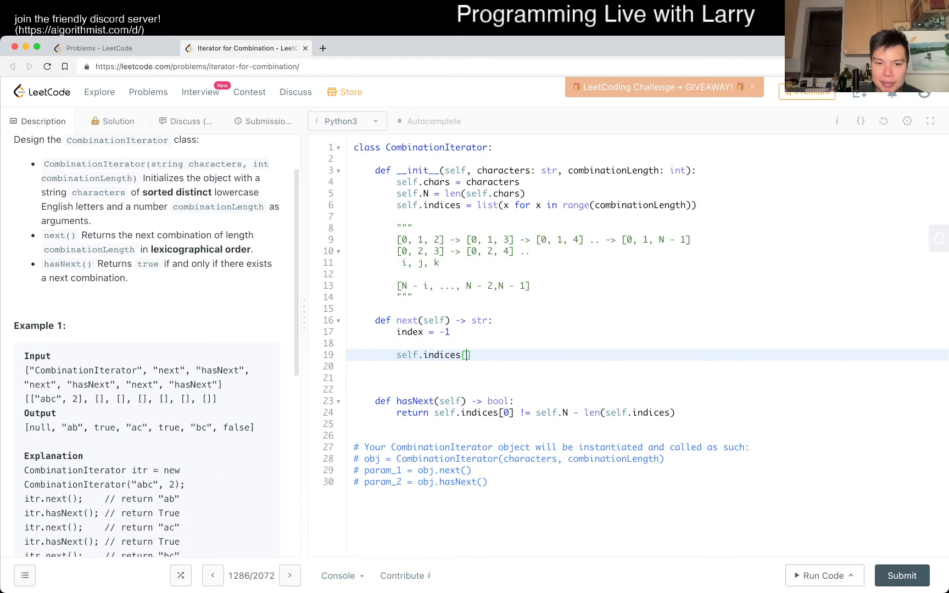
{"action": "type", "text": "index"}
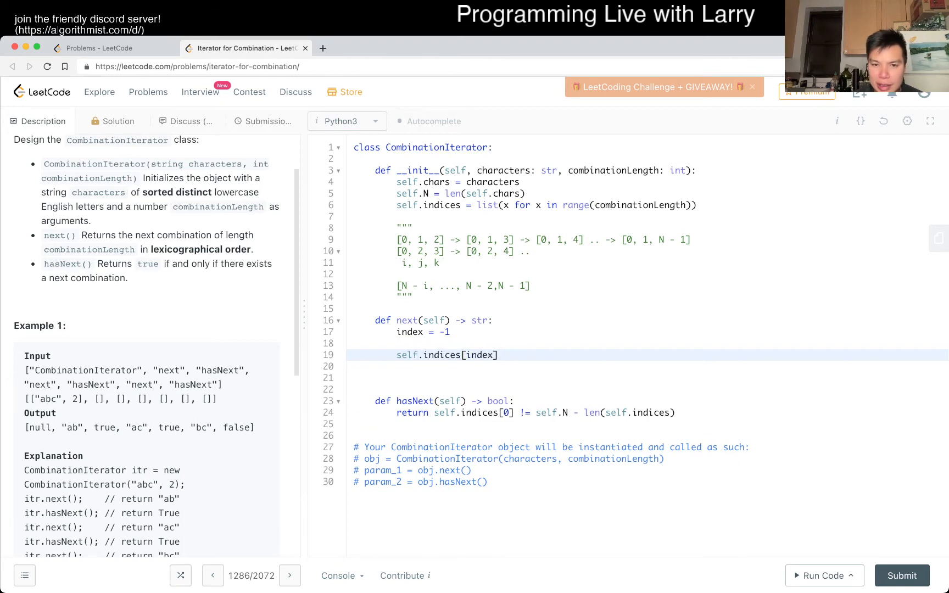
{"action": "type", "text": "+= 1"}
{"action": "left_click", "coordinate": [648, 366]}
{"action": "type", "text": "if self."}
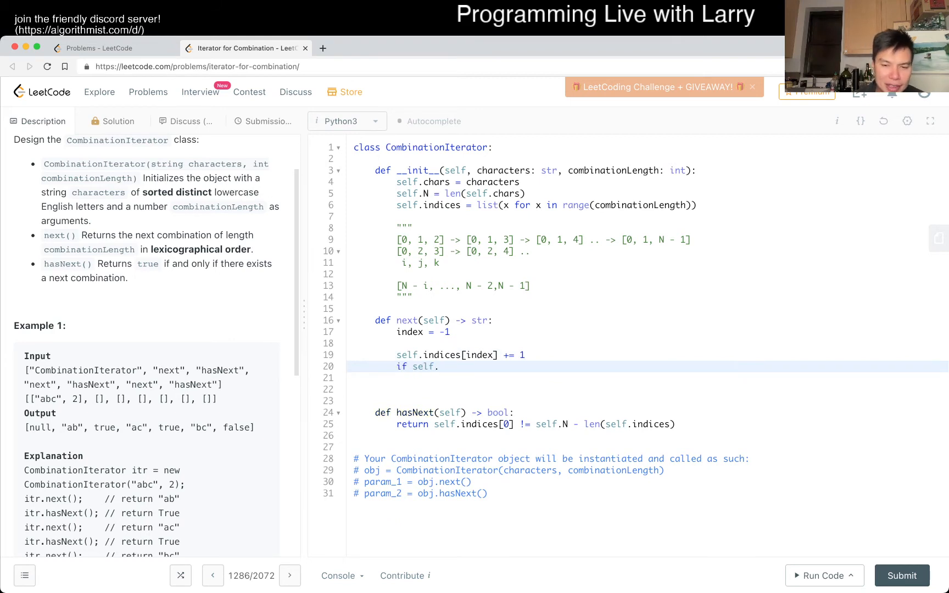
Add an if check against self.N + index that steps back with index -= 1
{"action": "type", "text": "in"}
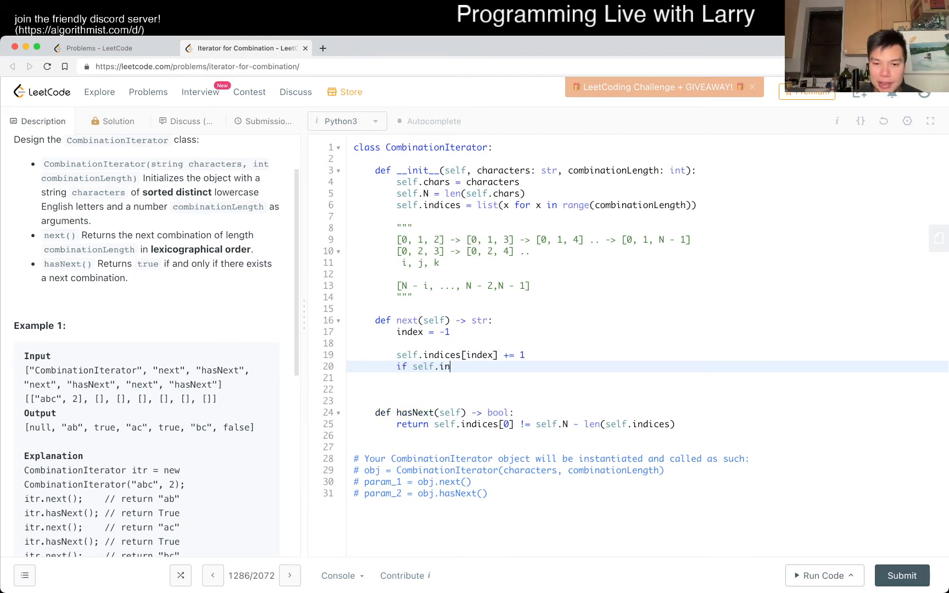
{"action": "type", "text": "dices[index] == self.N -"}
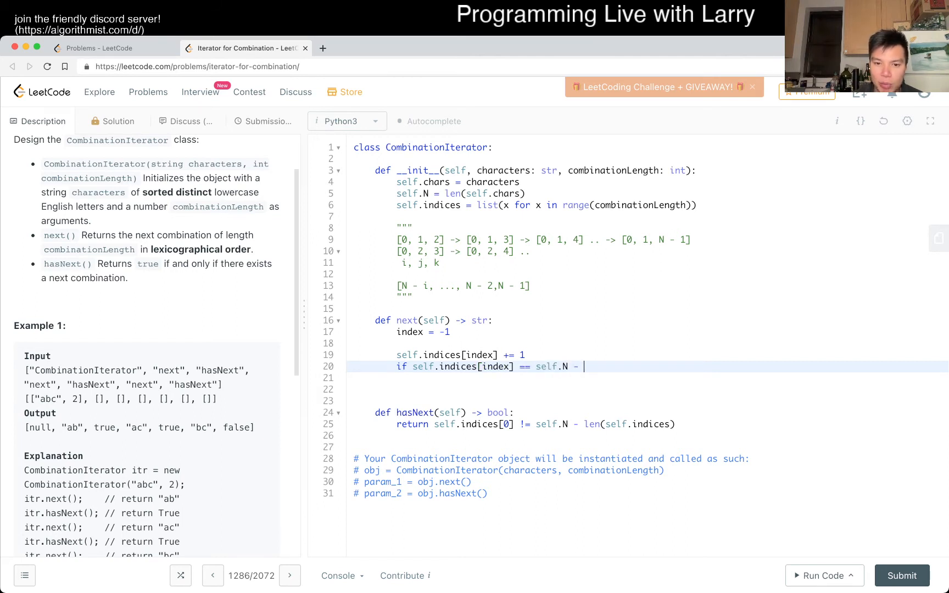
{"action": "key", "text": "Backspace"}
{"action": "type", "text": "+ index"}
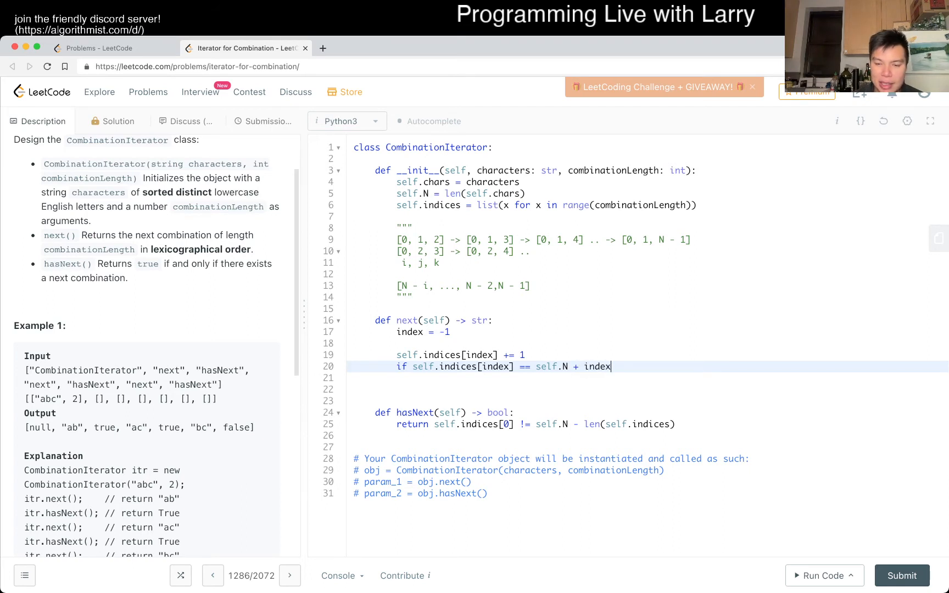
{"action": "type", "text": ":"}
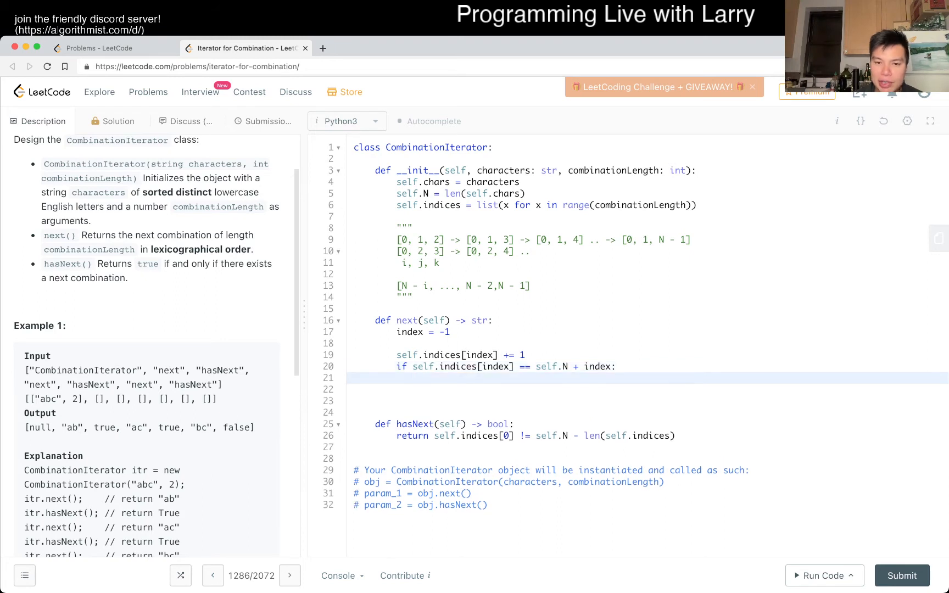
{"action": "type", "text": "index"}
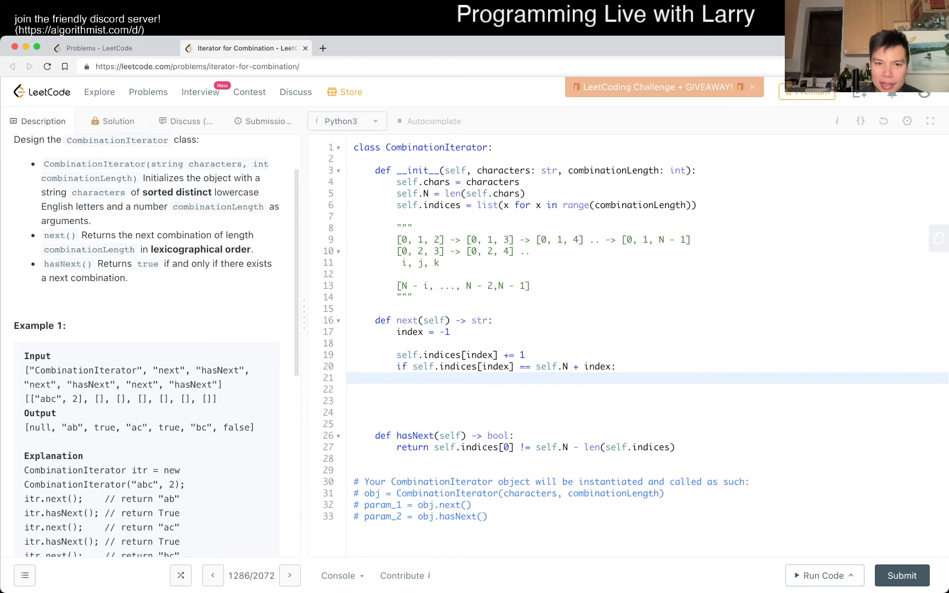
{"action": "type", "text": "index -= 1"}
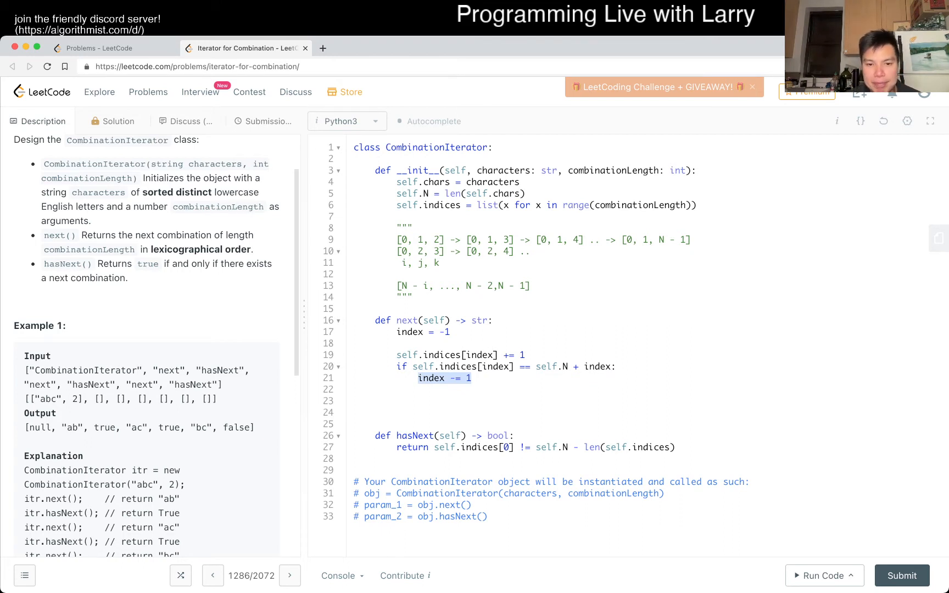
Insert blank lines at the top of next() for code above the increment
{"action": "left_click", "coordinate": [471, 378]}
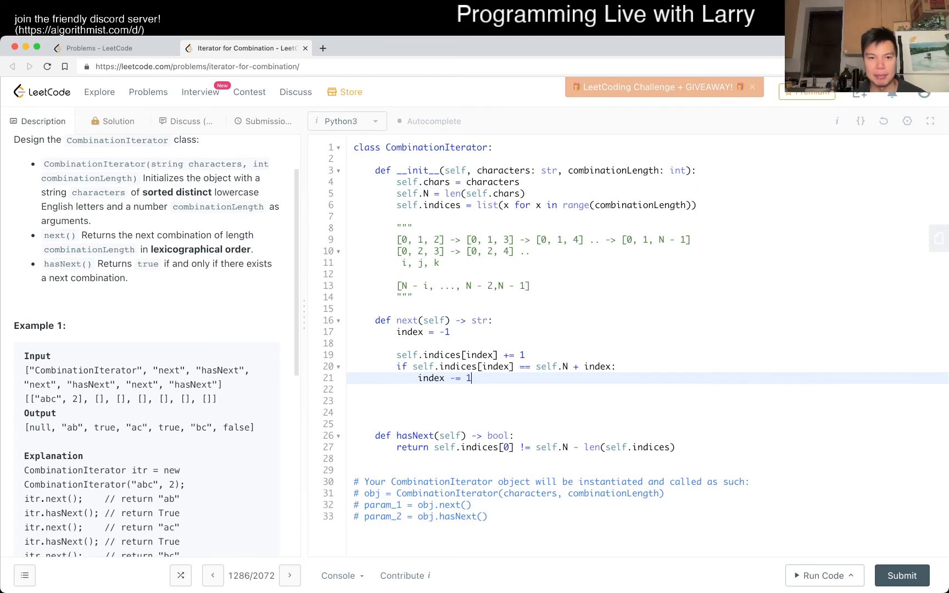
{"action": "double_click", "coordinate": [444, 378]}
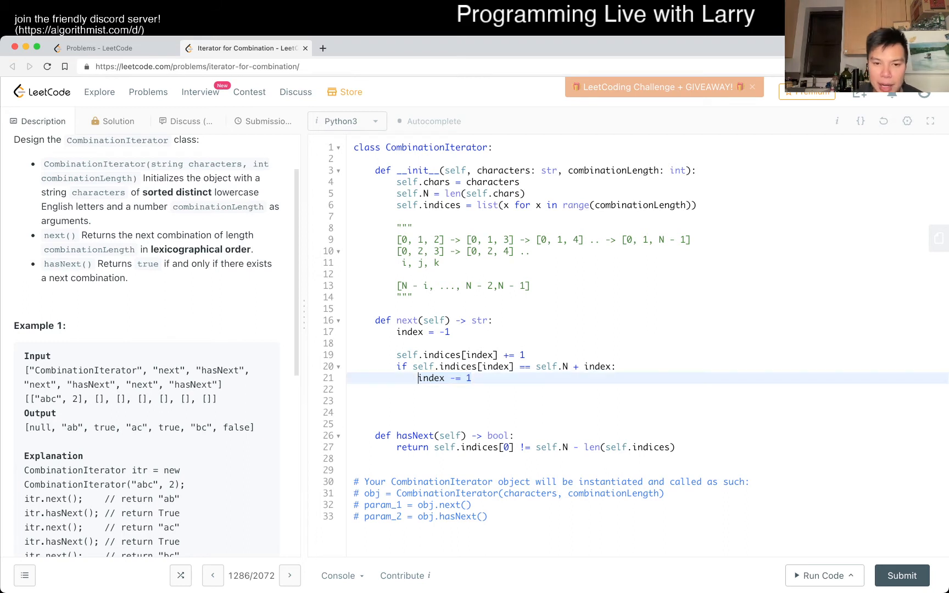
{"action": "key", "text": "enter"}
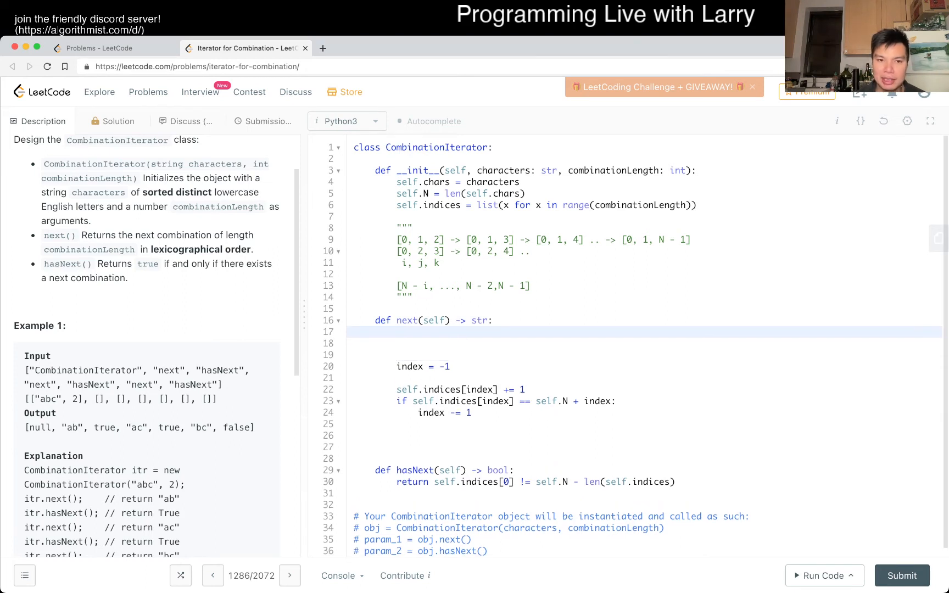
Wrap the increment logic in def inc(index) and call inc(self.N - 1) below it
{"action": "type", "text": "inc()"}
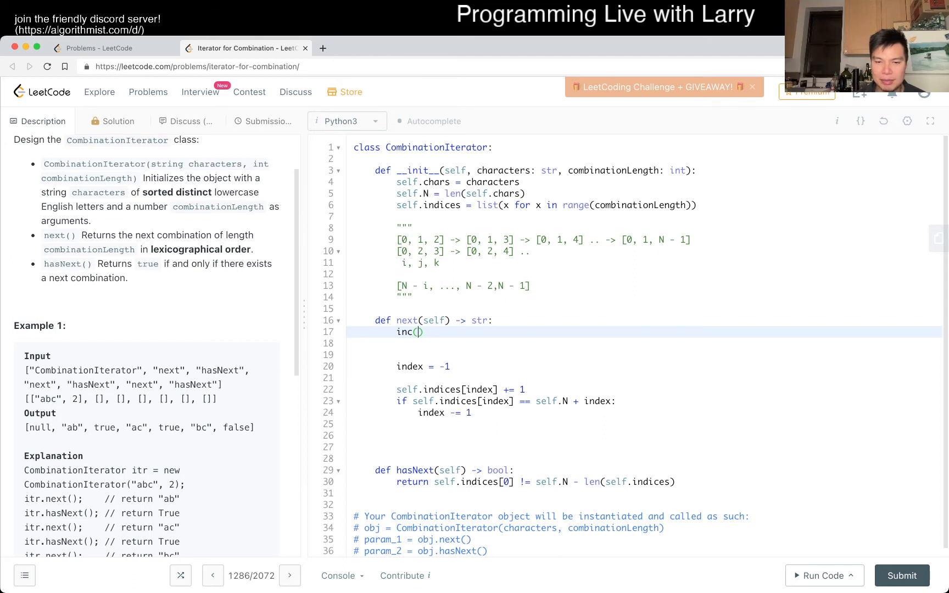
{"action": "type", "text": "-1"}
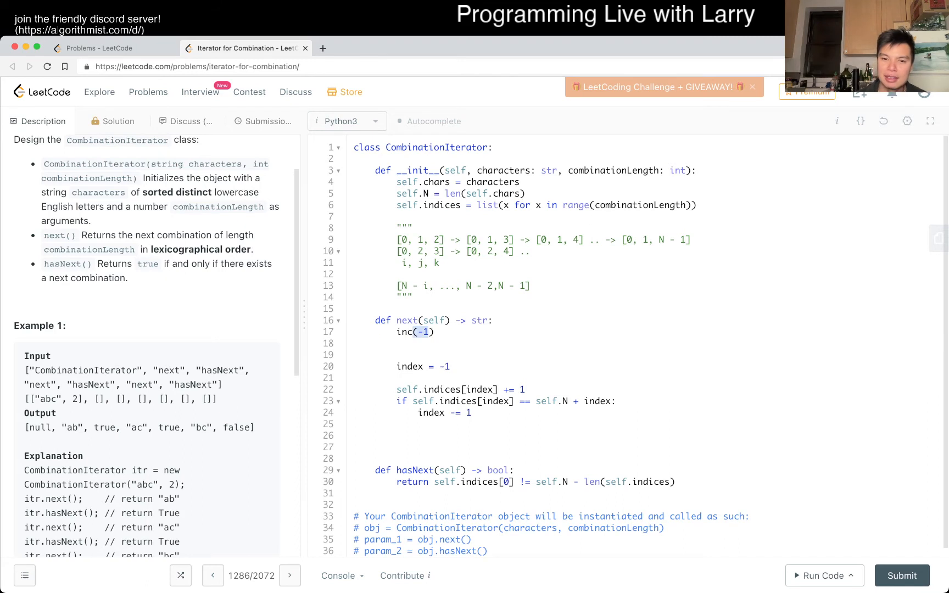
{"action": "type", "text": "self.N"}
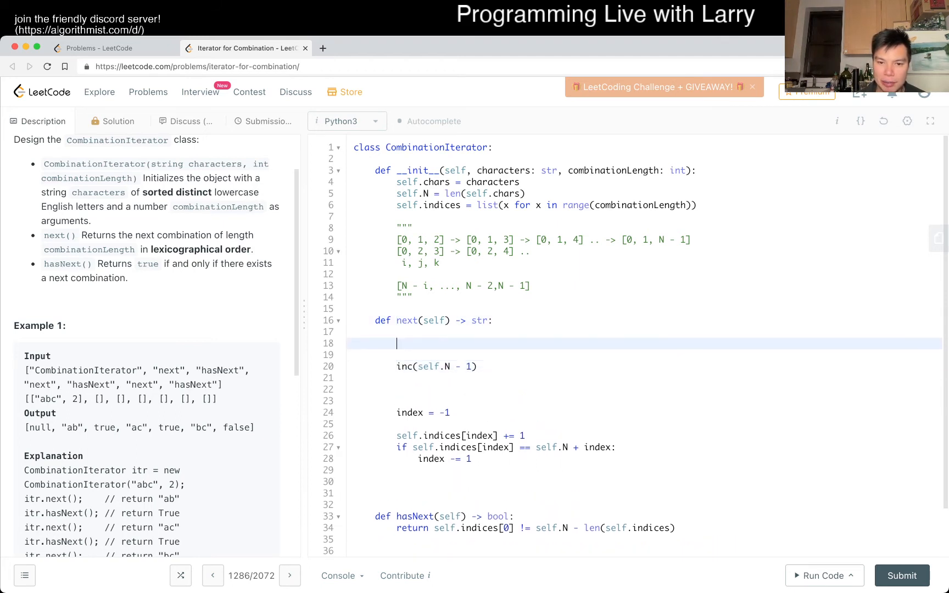
{"action": "type", "text": "def inc(index):"}
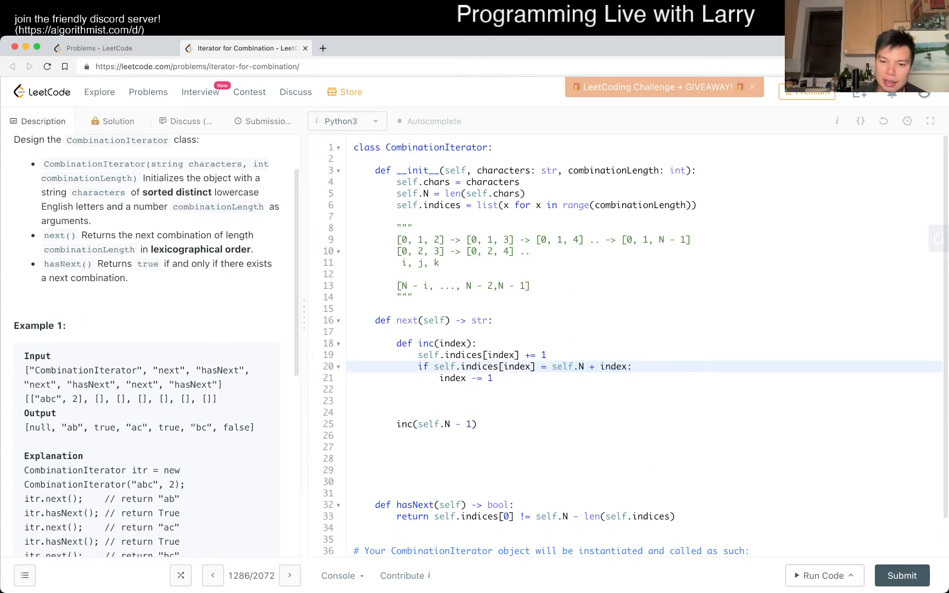
Complete the inc overflow check against self.N - len(self.indices)
{"action": "type", "text": "="}
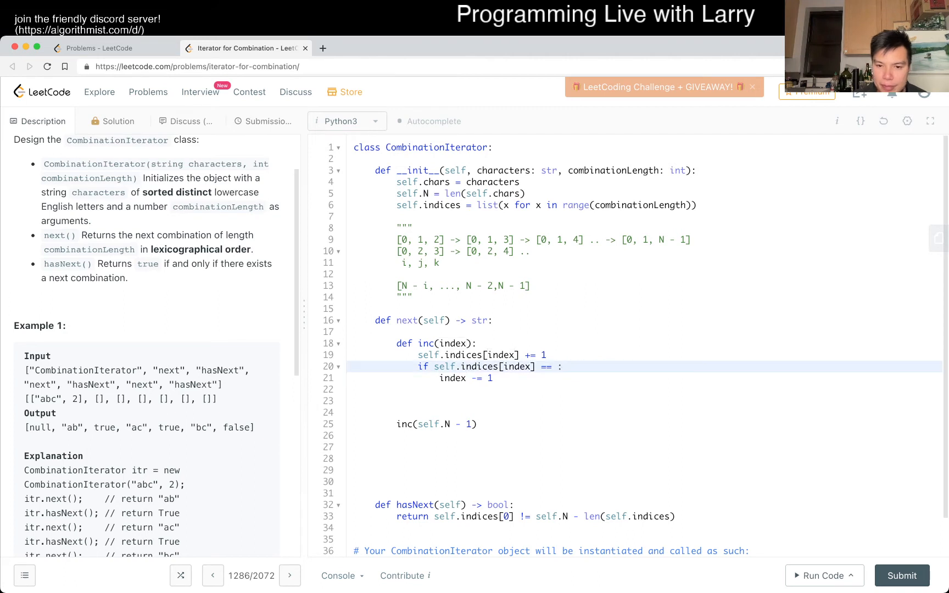
{"action": "double_click", "coordinate": [453, 343]}
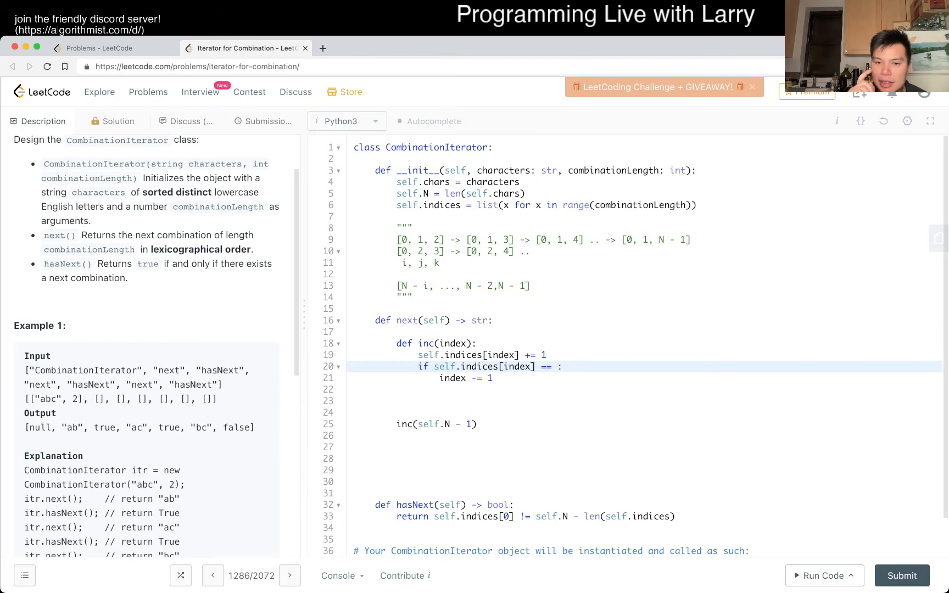
{"action": "type", "text": "self.N"}
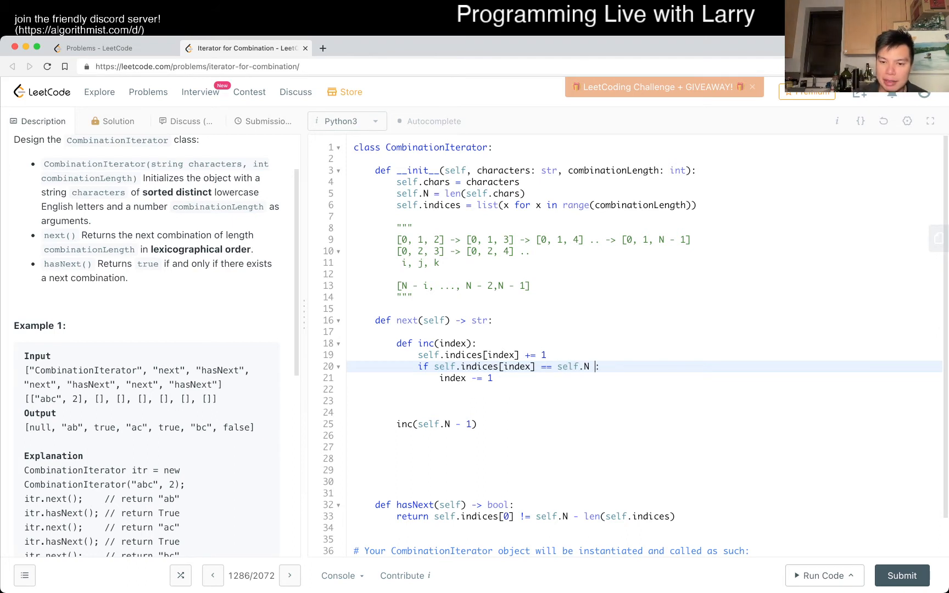
{"action": "type", "text": "- len(self.indi"}
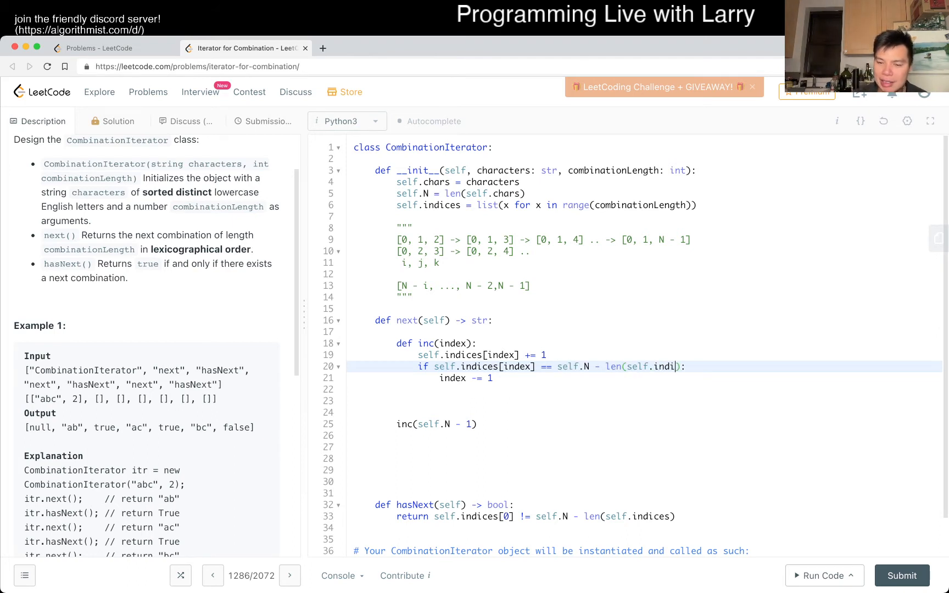
{"action": "type", "text": "ces"}
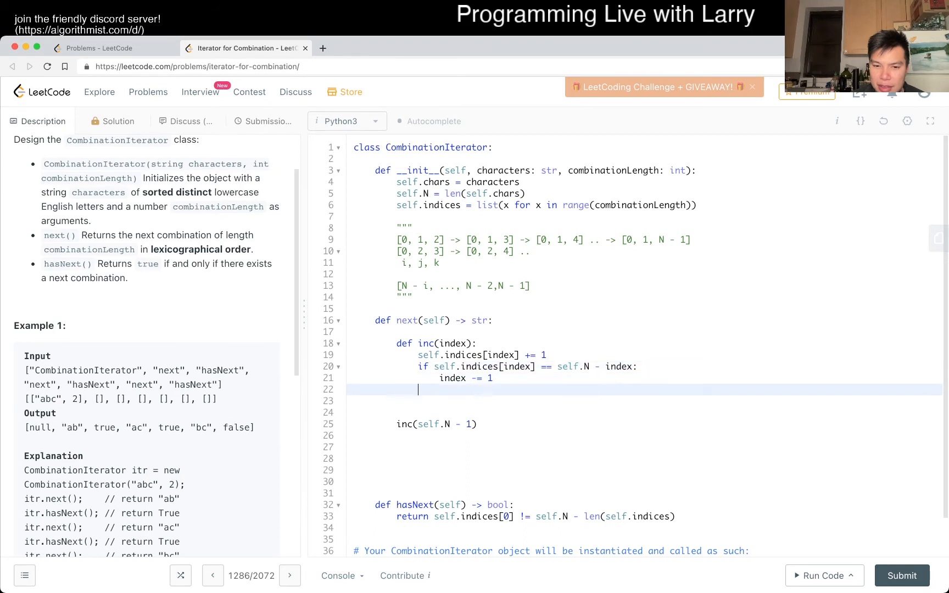
Retype the check as len(self.indices) - (self.N - index) and delete index -= 1
{"action": "left_click_drag", "start_coordinate": [417, 424], "coordinate": [470, 423]}
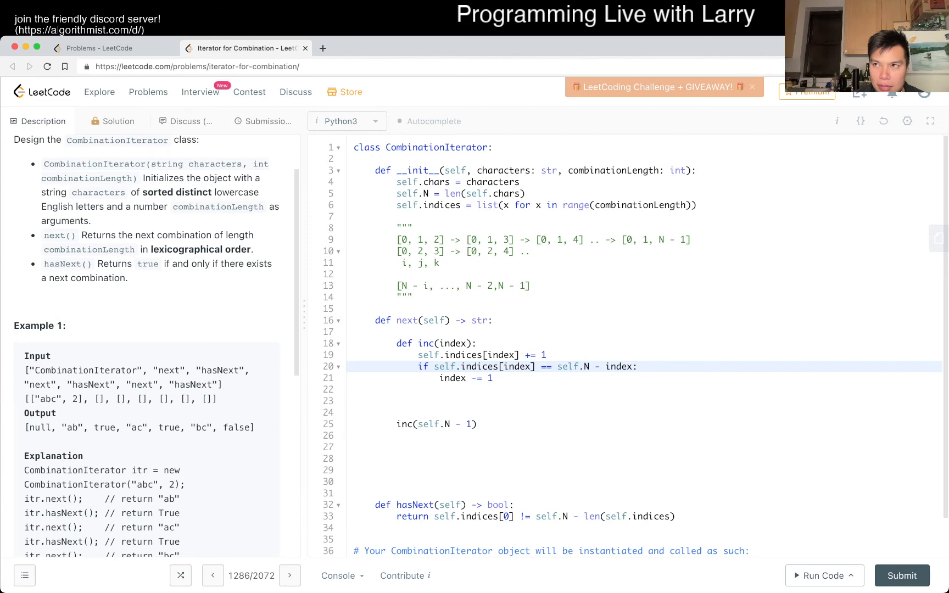
{"action": "left_click_drag", "start_coordinate": [556, 367], "coordinate": [603, 367]}
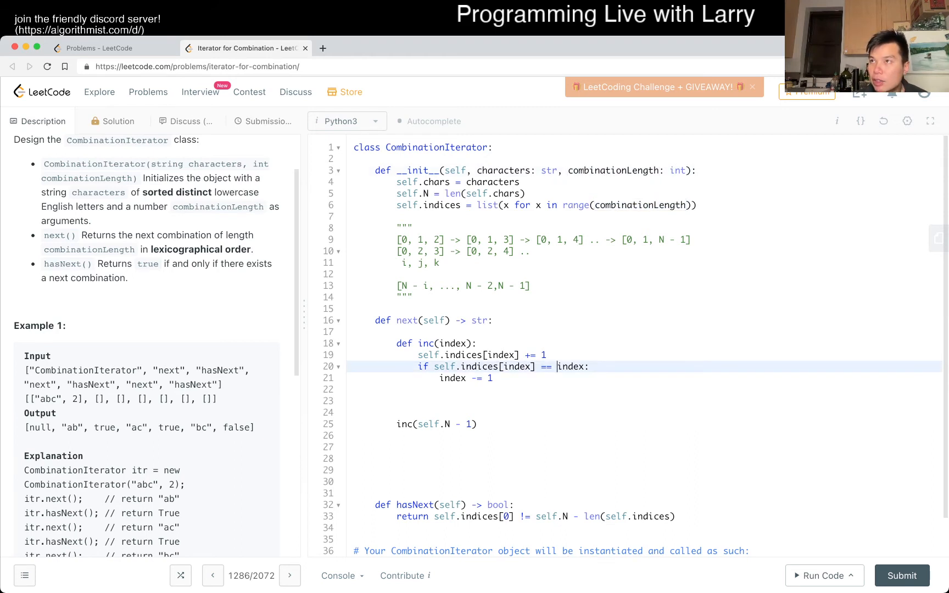
{"action": "type", "text": "self.N -"}
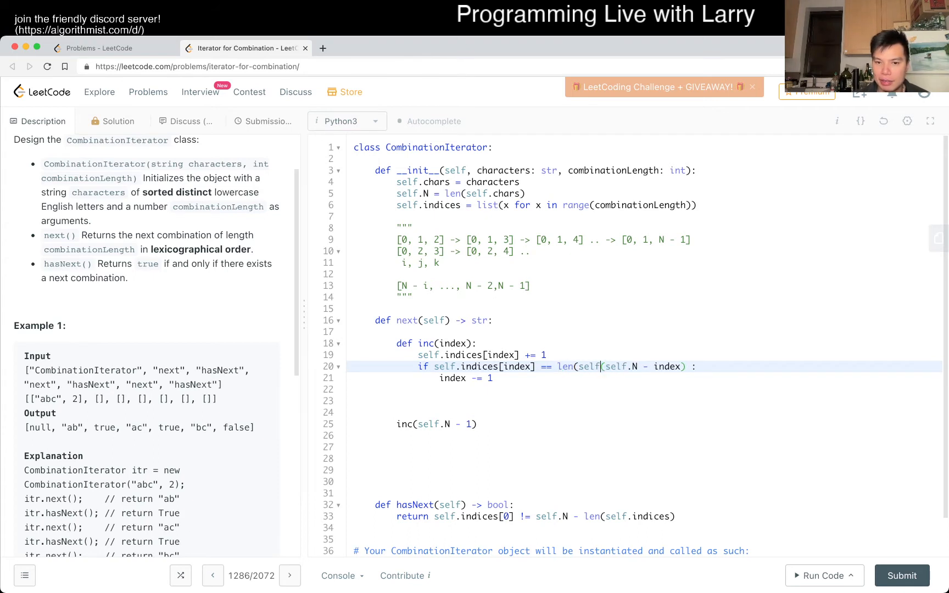
{"action": "type", "text": ".indices) - ("}
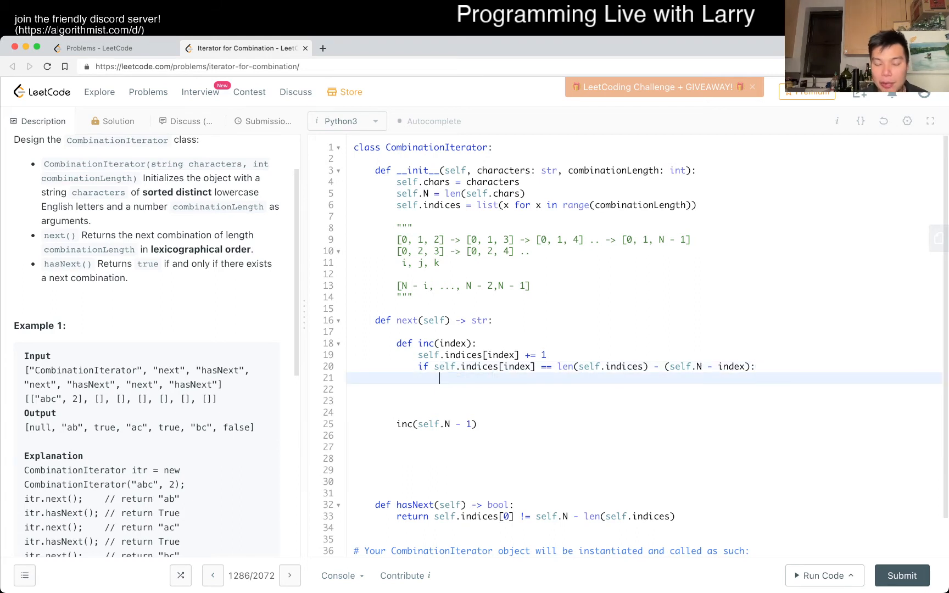
Make inc recurse with val = inc(index - 1) and reset self.indices[index] = val + 1
{"action": "type", "text": "val = inc(index -1"}
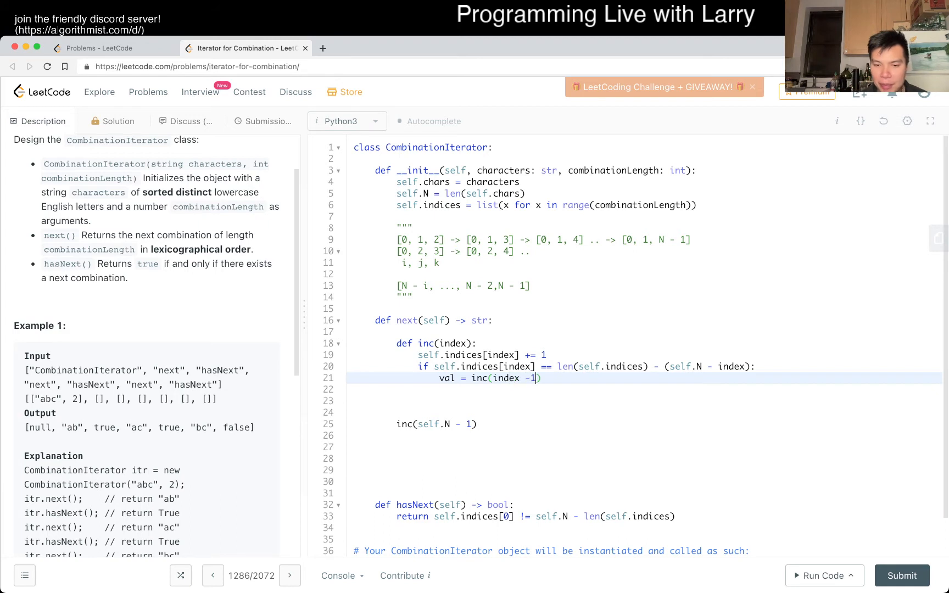
{"action": "key", "text": "enter"}
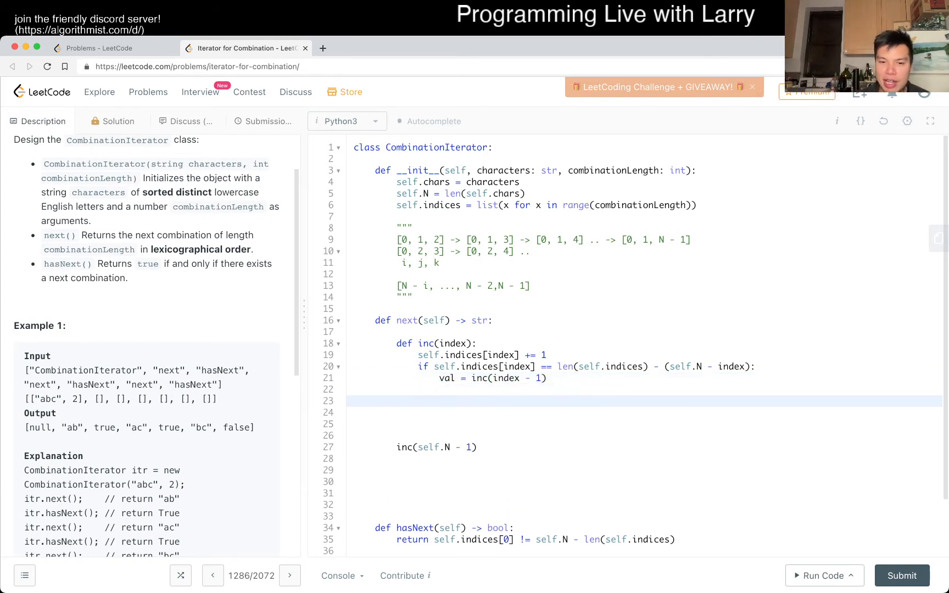
{"action": "type", "text": "self.indices[in"}
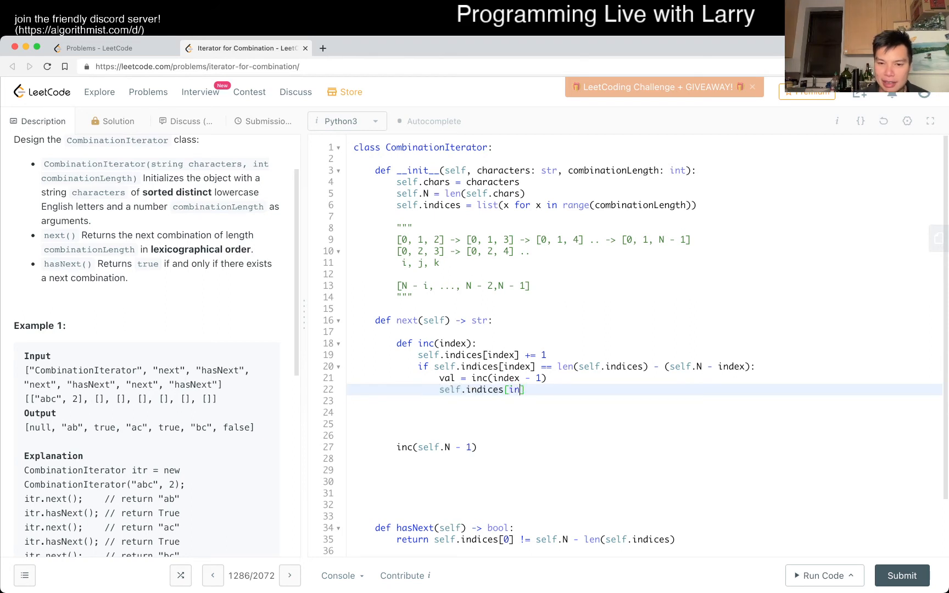
{"action": "type", "text": "dex] = val + 1"}
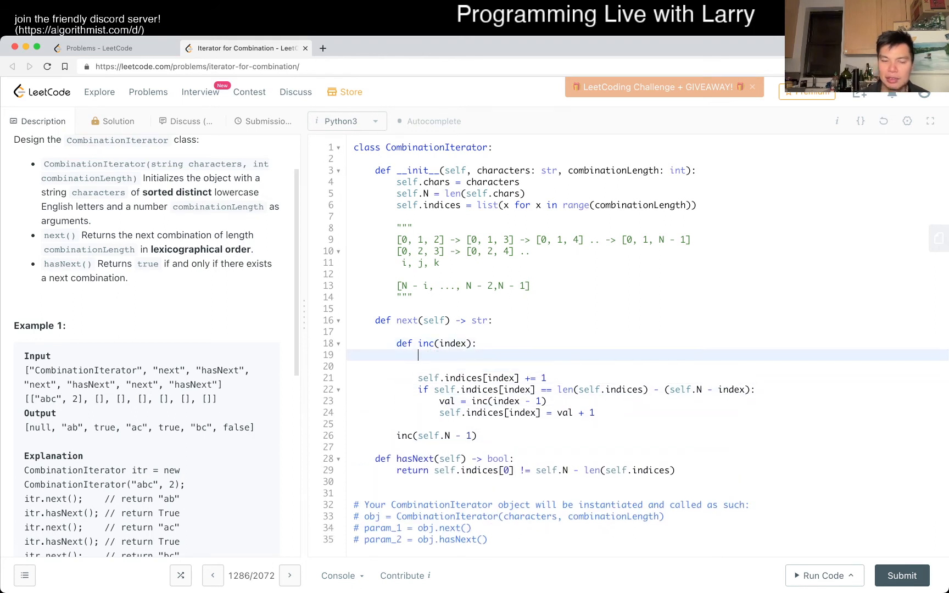
{"action": "type", "text": "if index == 0:"}
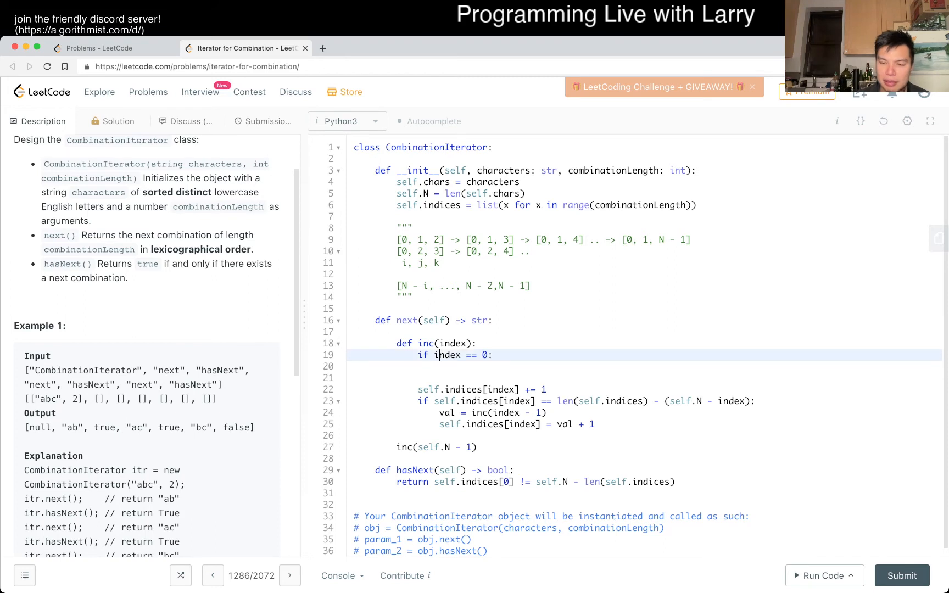
{"action": "type", "text": "-1"}
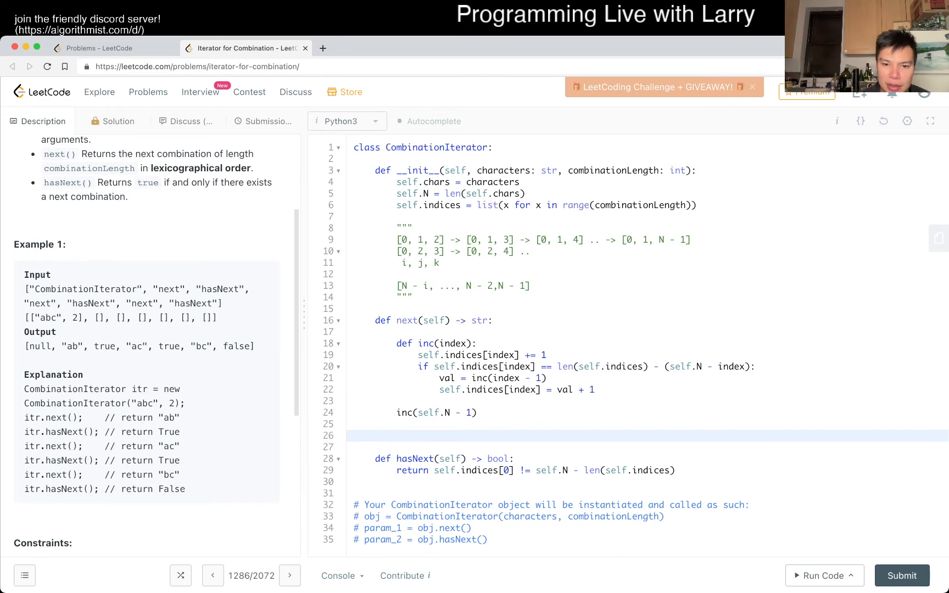
Start a val line in next and rework inc's base case for index == -1
{"action": "left_click_drag", "start_coordinate": [397, 343], "coordinate": [397, 423]}
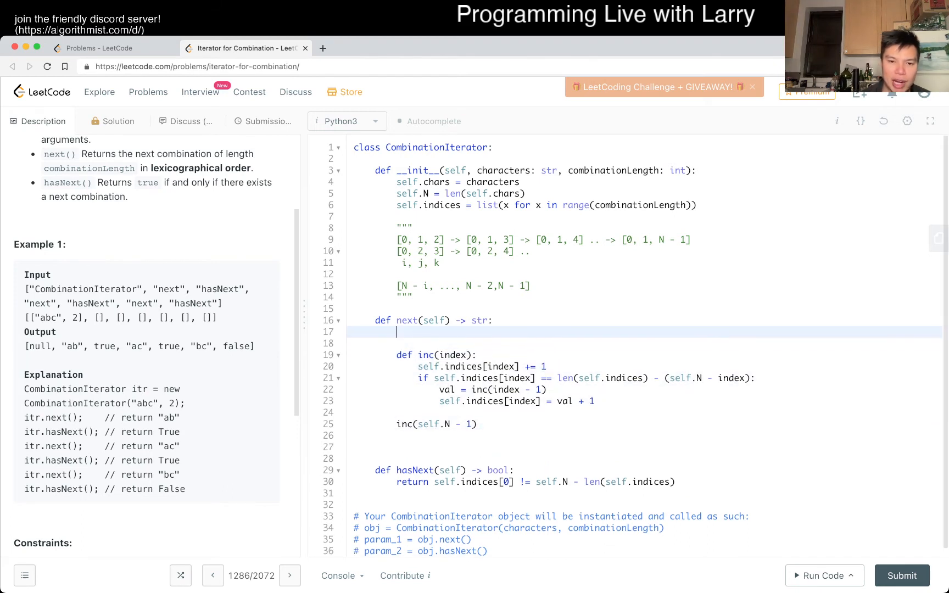
{"action": "type", "text": "val ="}
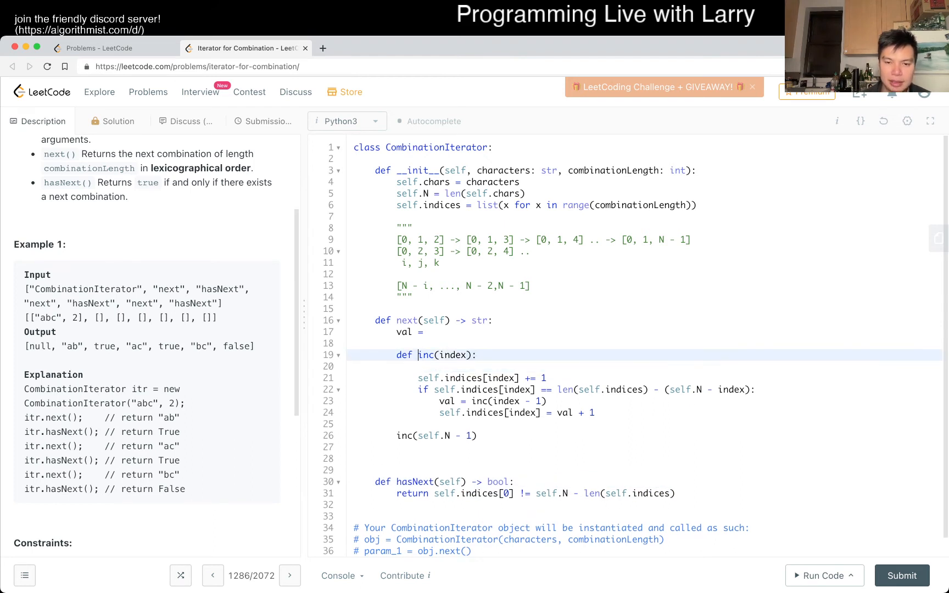
{"action": "key", "text": "enter"}
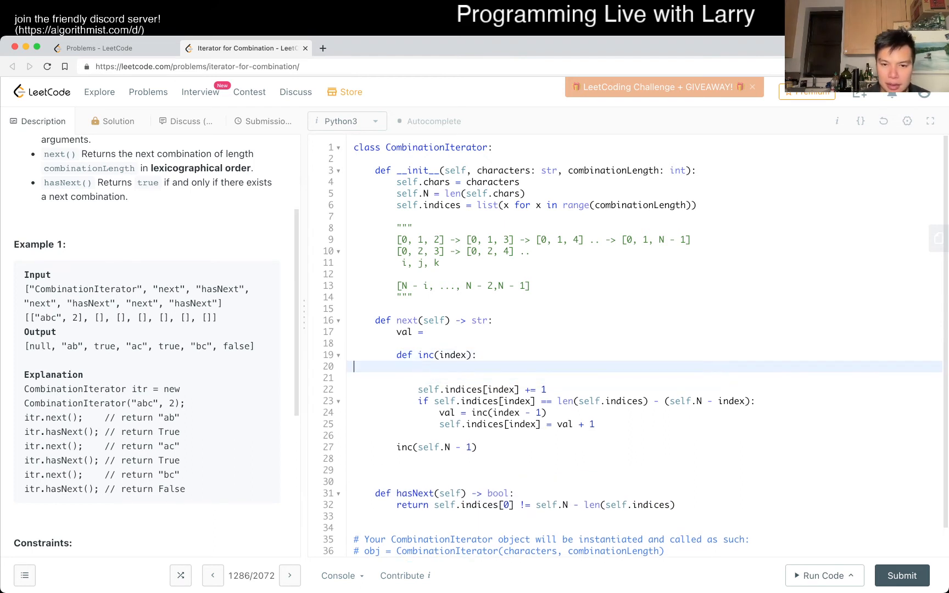
{"action": "key", "text": "Backspace"}
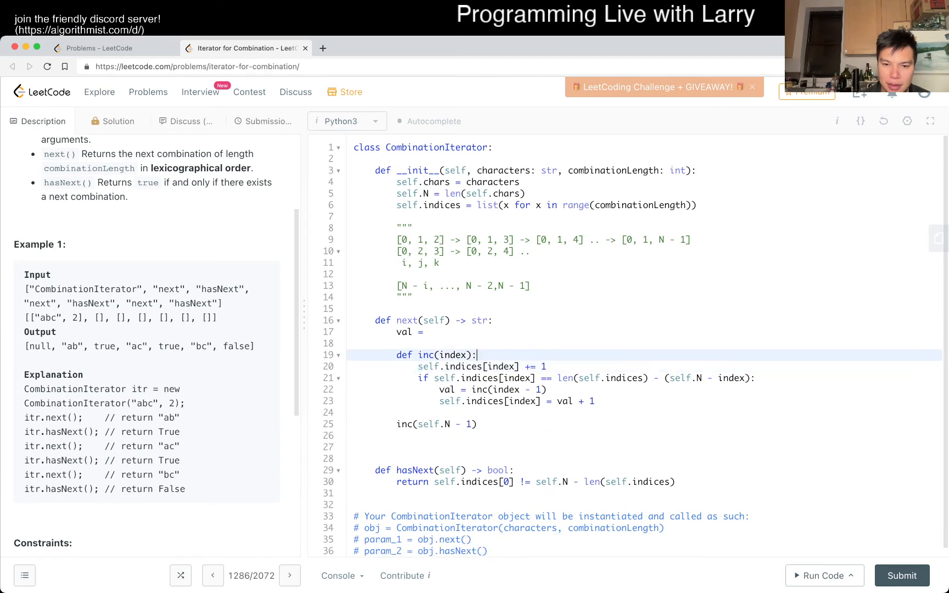
{"action": "type", "text": "if index == -1:"}
{"action": "type", "text": "return -"}
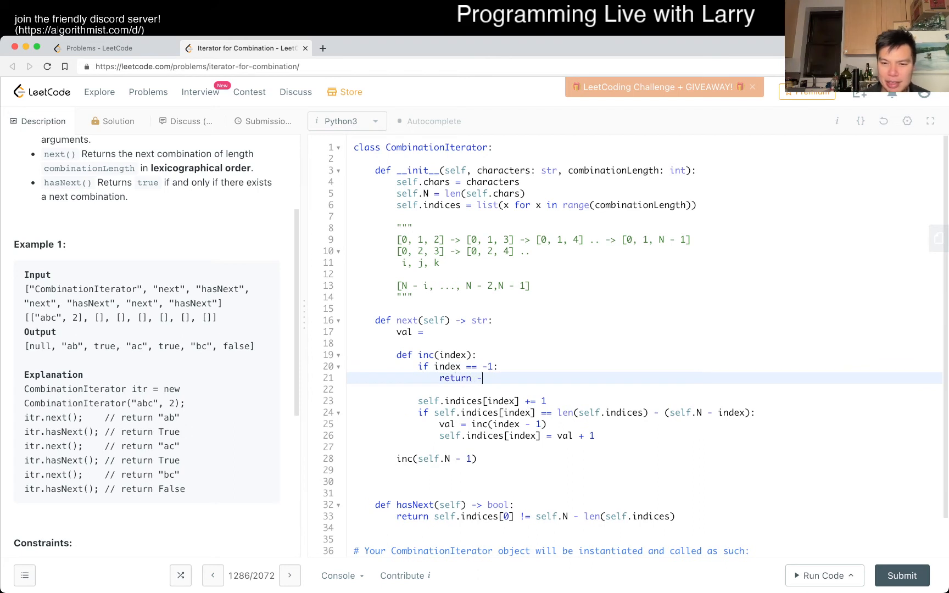
{"action": "type", "text": "1"}
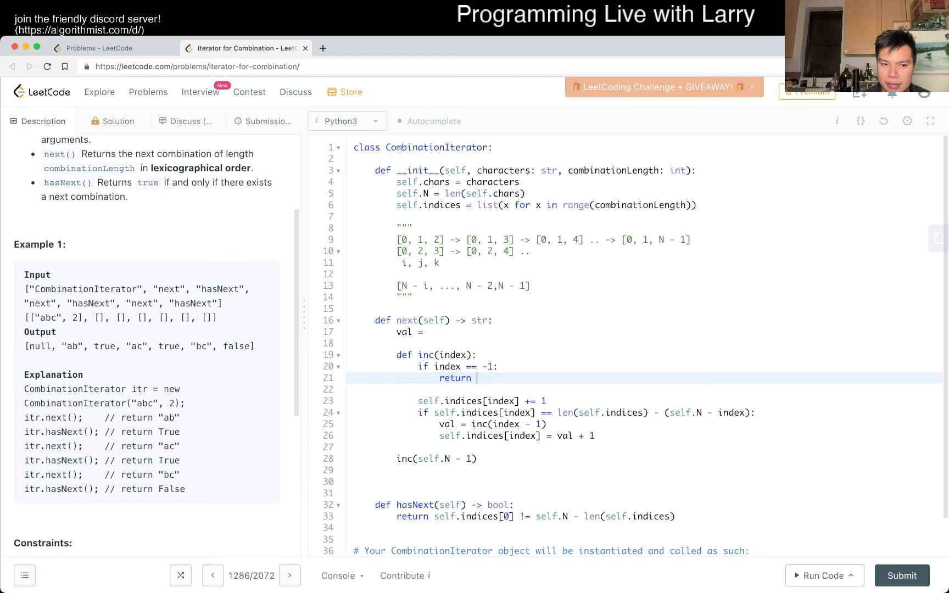
{"action": "key", "text": "Backspace"}
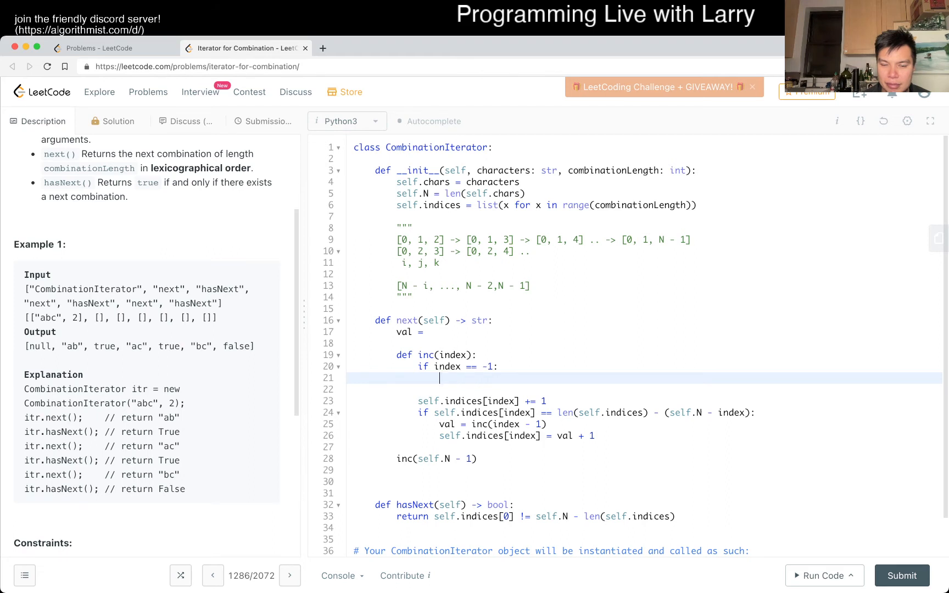
{"action": "key", "text": "Backspace"}
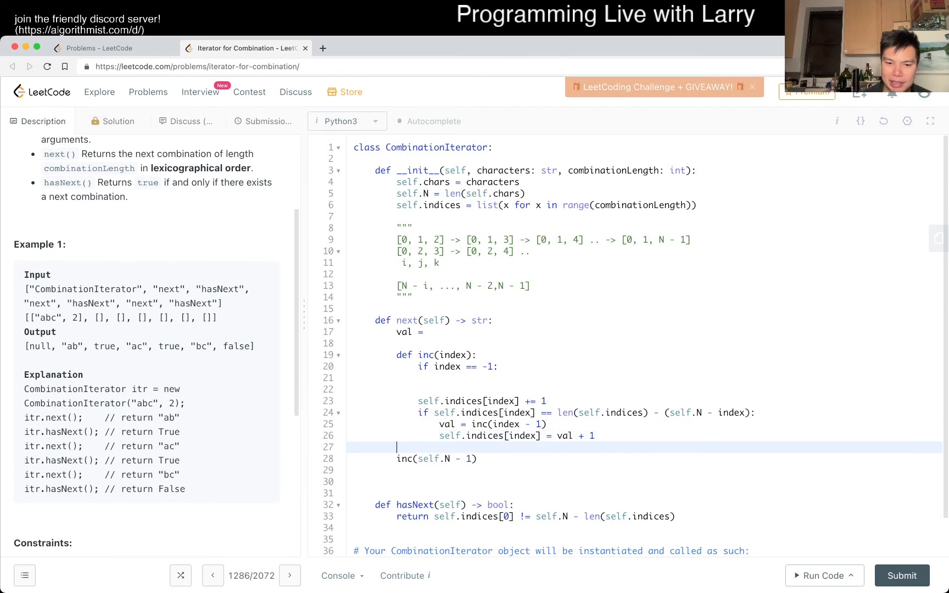
Wrap the inc(self.N - 1) call in if self.hasNext():
{"action": "type", "text": "if self.hasNext"}
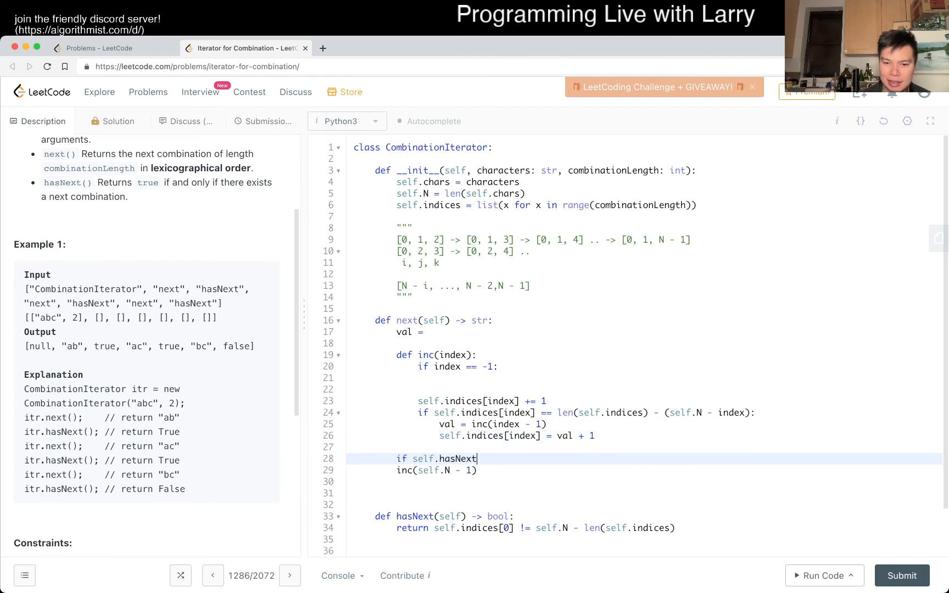
{"action": "type", "text": "():"}
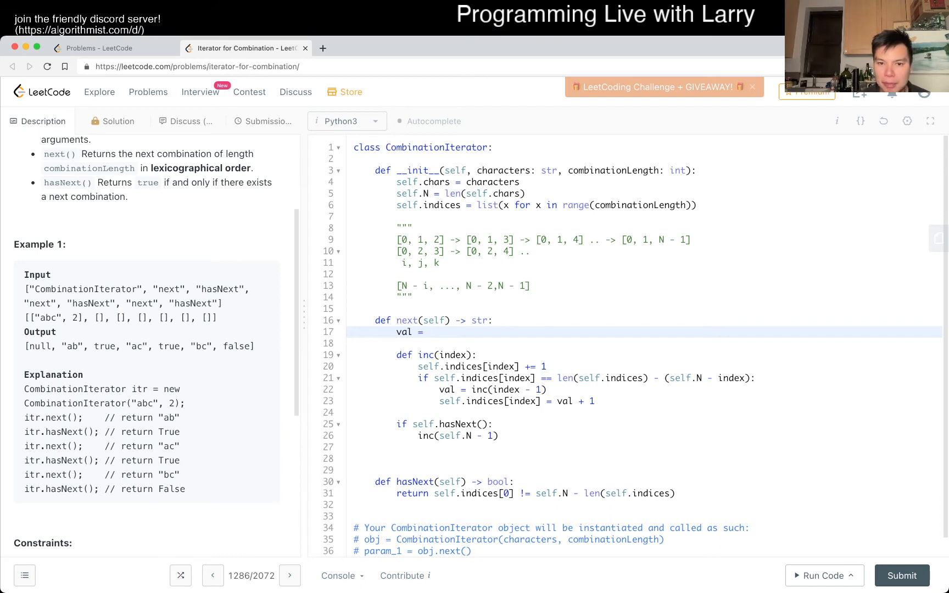
Build val = "".join(self.chars[i] for i in self.indices) in next() and return it
{"action": "type", "text": "self.chars"}
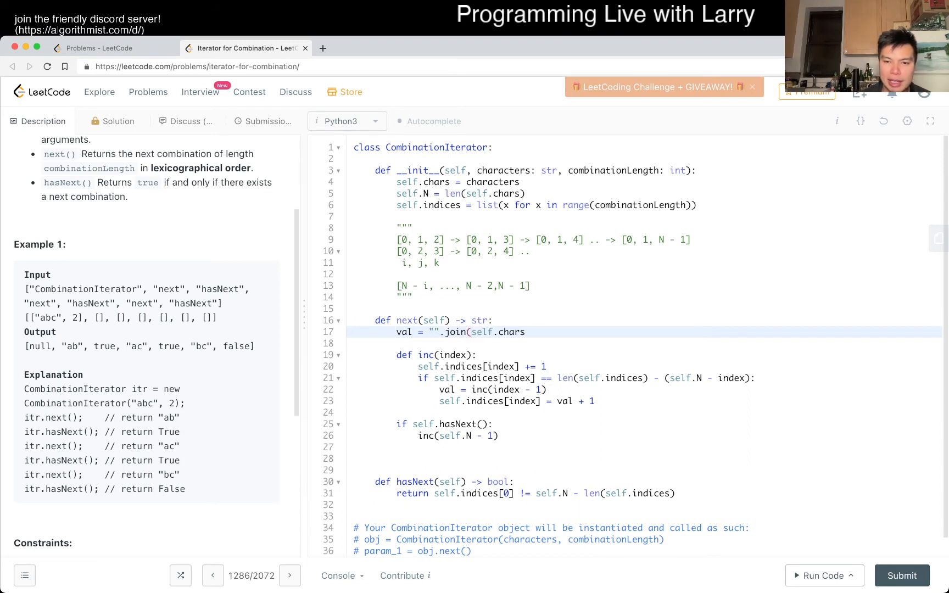
{"action": "type", "text": "i"}
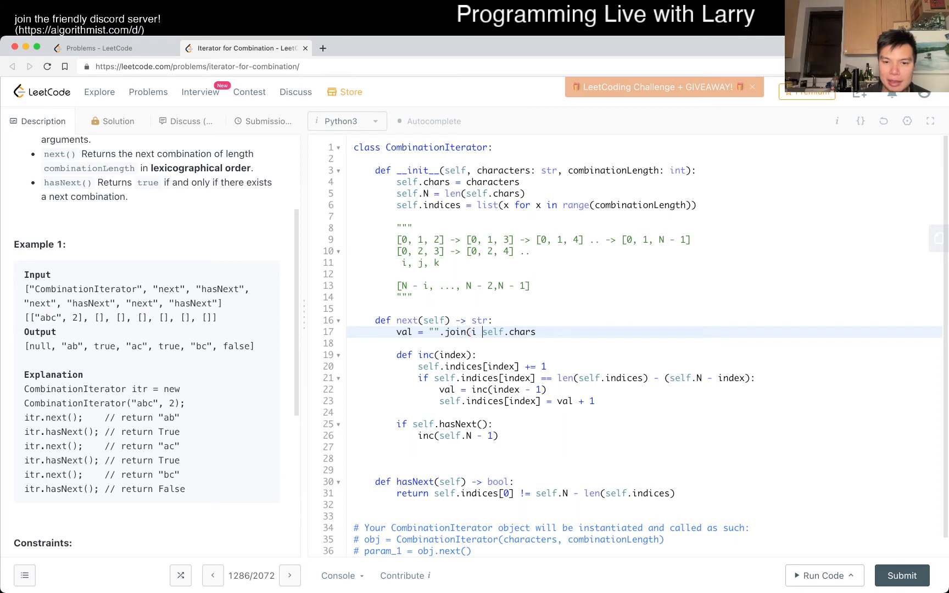
{"action": "key", "text": "Backspace"}
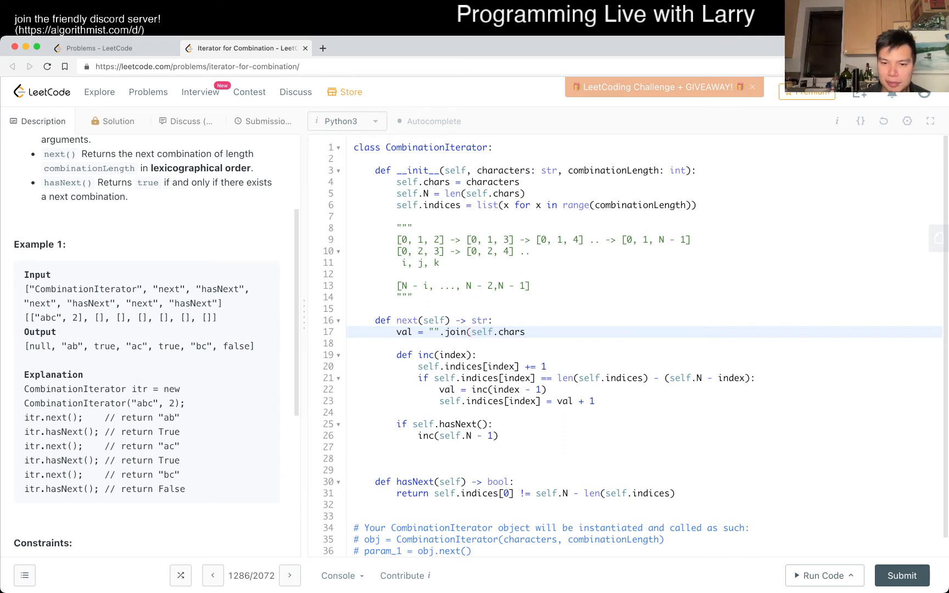
{"action": "type", "text": "[i] for i in"}
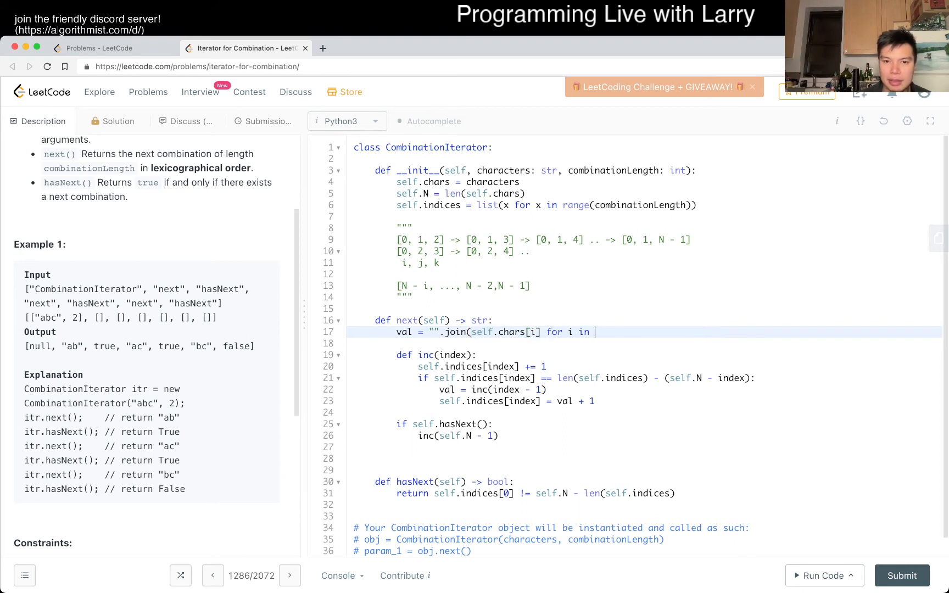
{"action": "type", "text": "self.indices"}
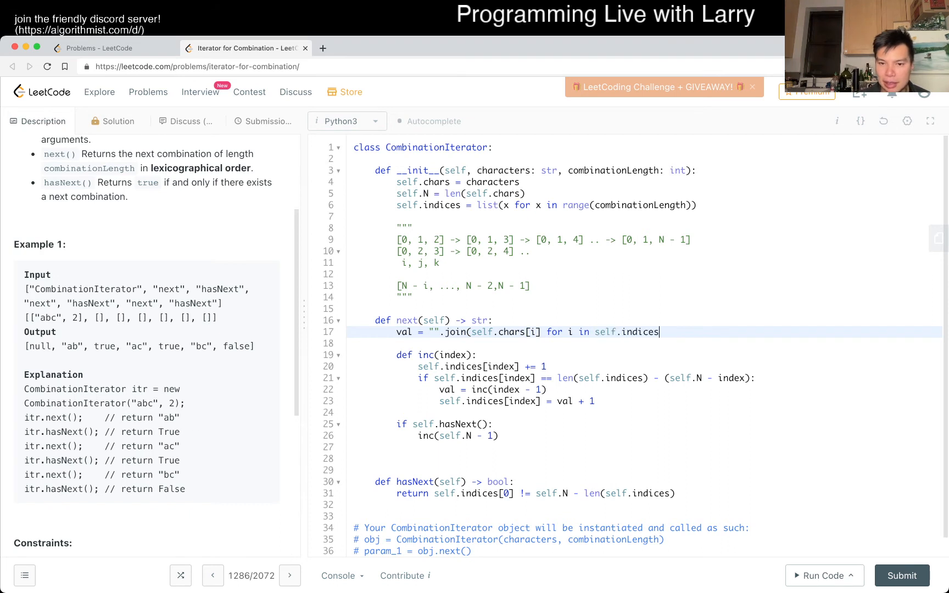
{"action": "type", "text": ")"}
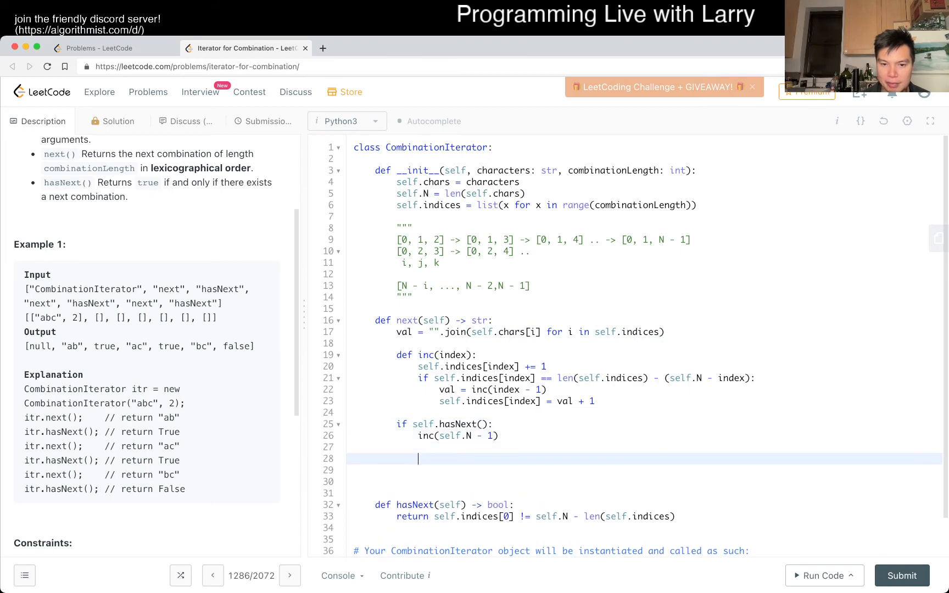
{"action": "type", "text": "return val"}
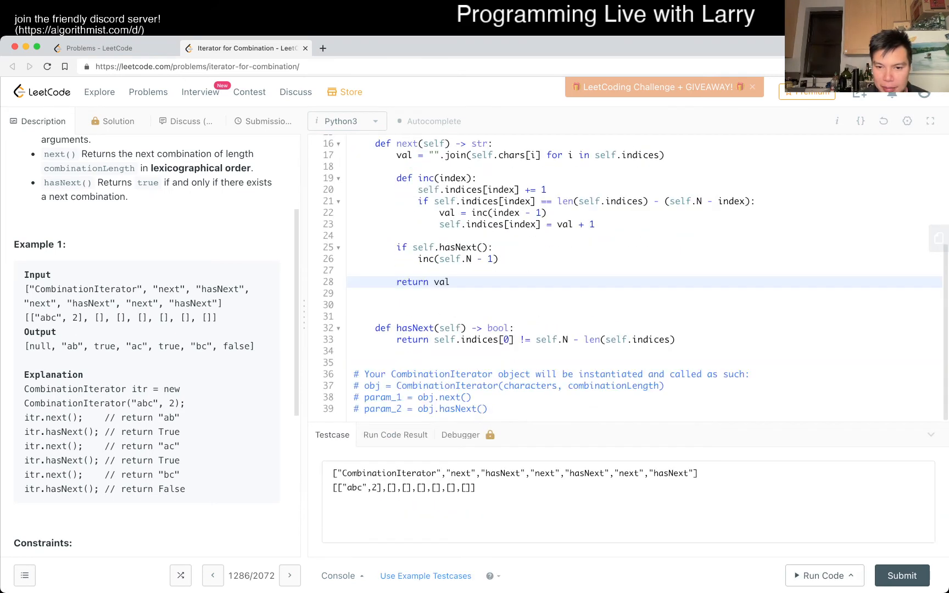
Change next() to call inc(len(self.indices) - 1) and rerun the example, hitting a string IndexError
{"action": "left_click", "coordinate": [824, 576]}
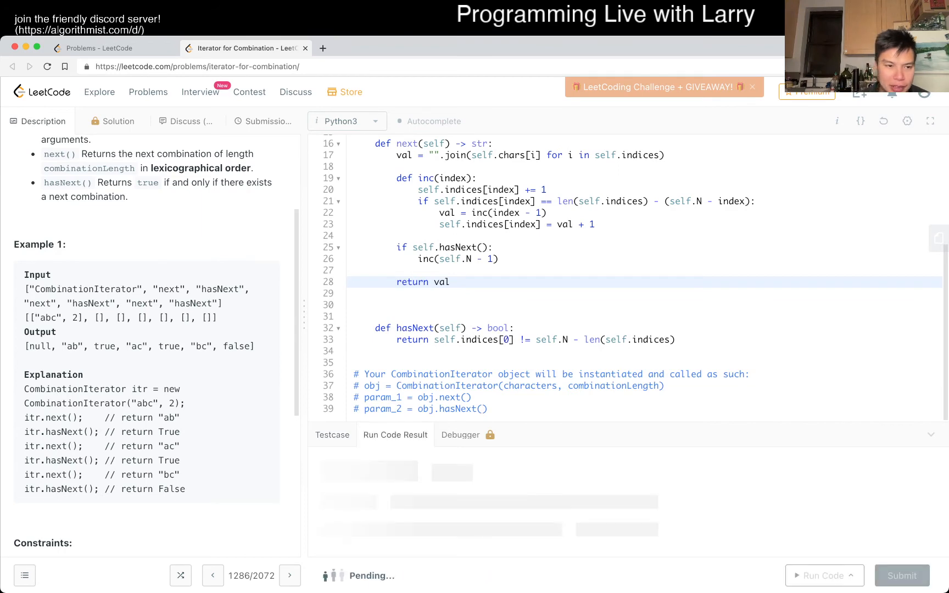
{"action": "left_click", "coordinate": [824, 575]}
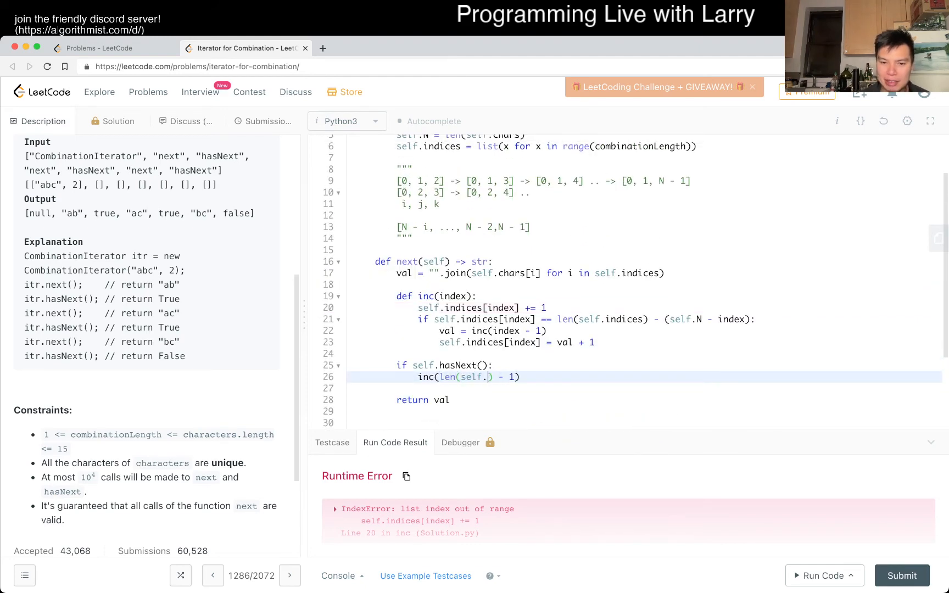
{"action": "type", "text": "indices"}
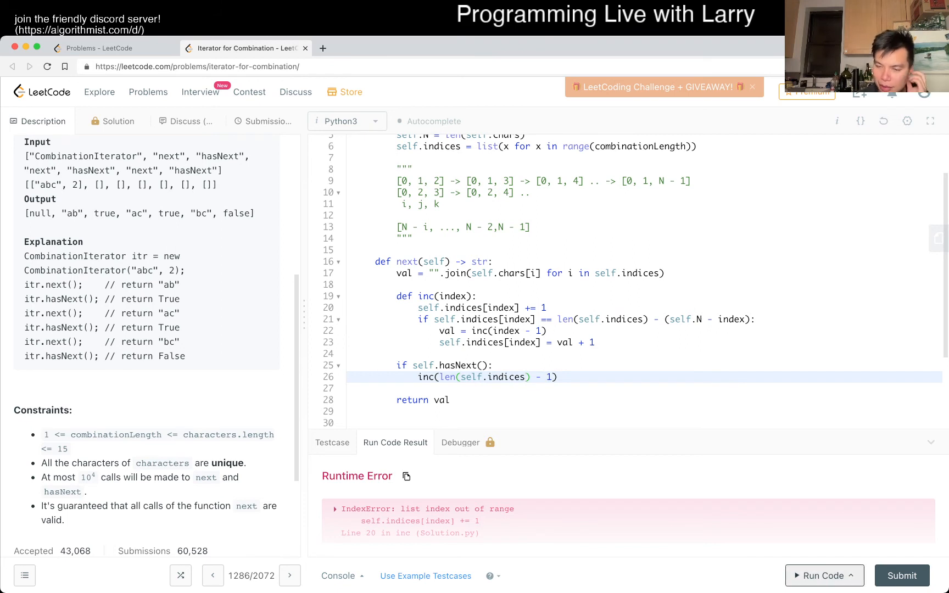
{"action": "left_click", "coordinate": [820, 576]}
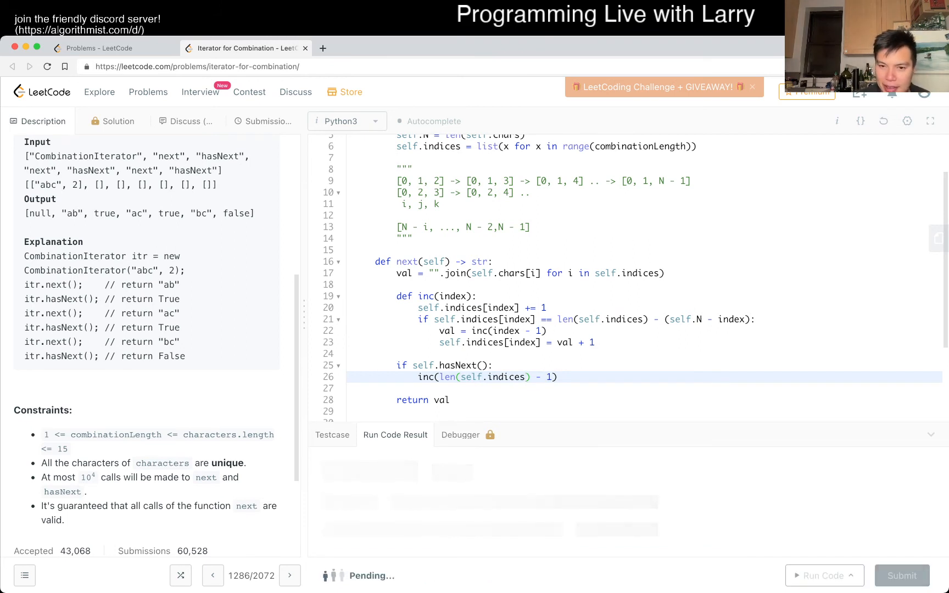
{"action": "left_click", "coordinate": [823, 576]}
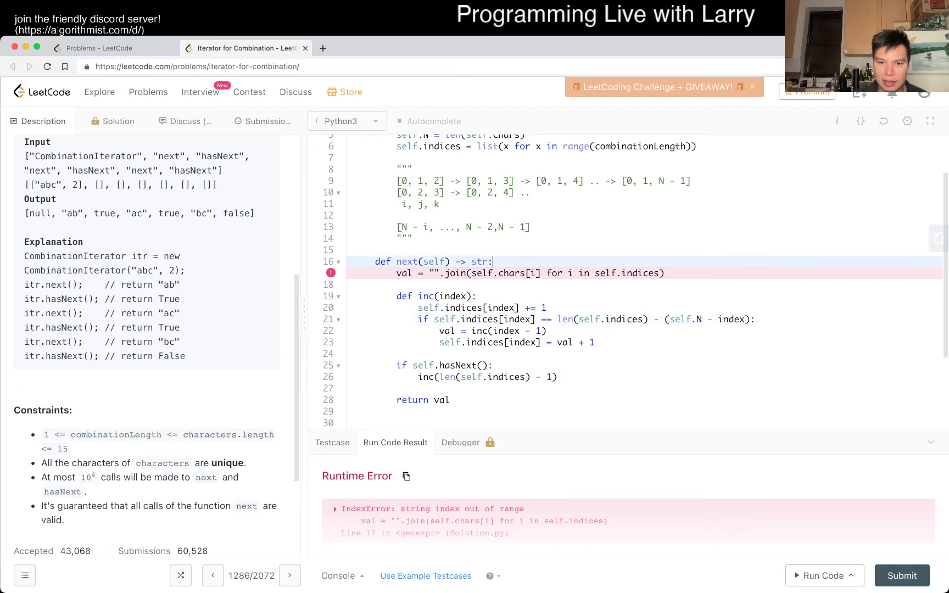
Add print(self.indices) at the start of next() and rerun, seeing [0, 1], [0, 2], [0, 3] before the error
{"action": "type", "text": "print(sel)"}
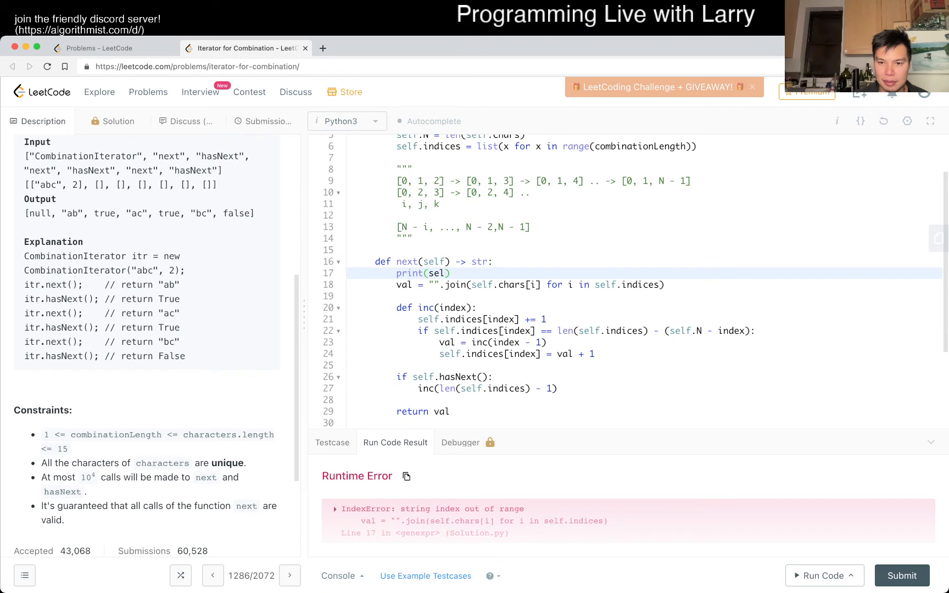
{"action": "type", "text": "f.indices"}
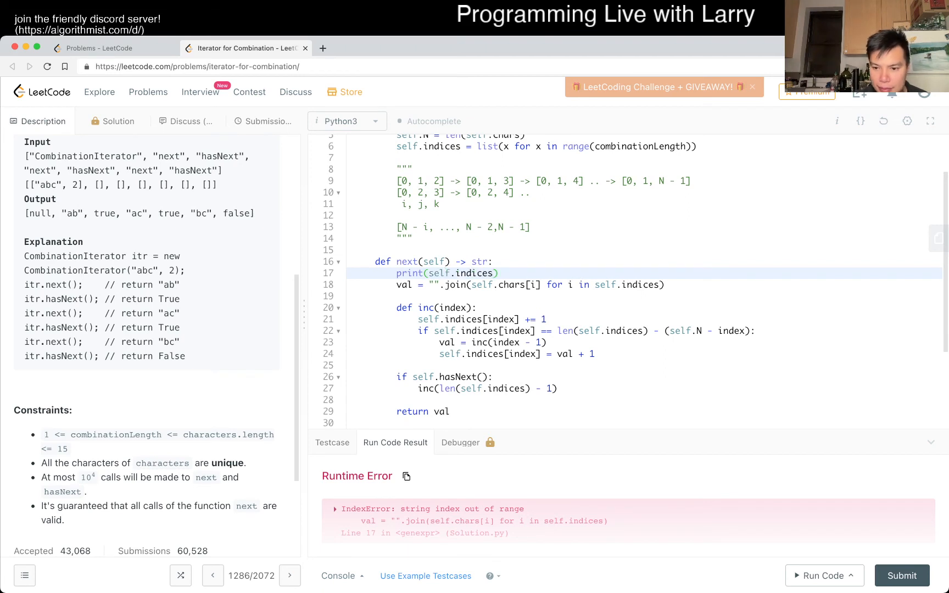
{"action": "left_click", "coordinate": [824, 576]}
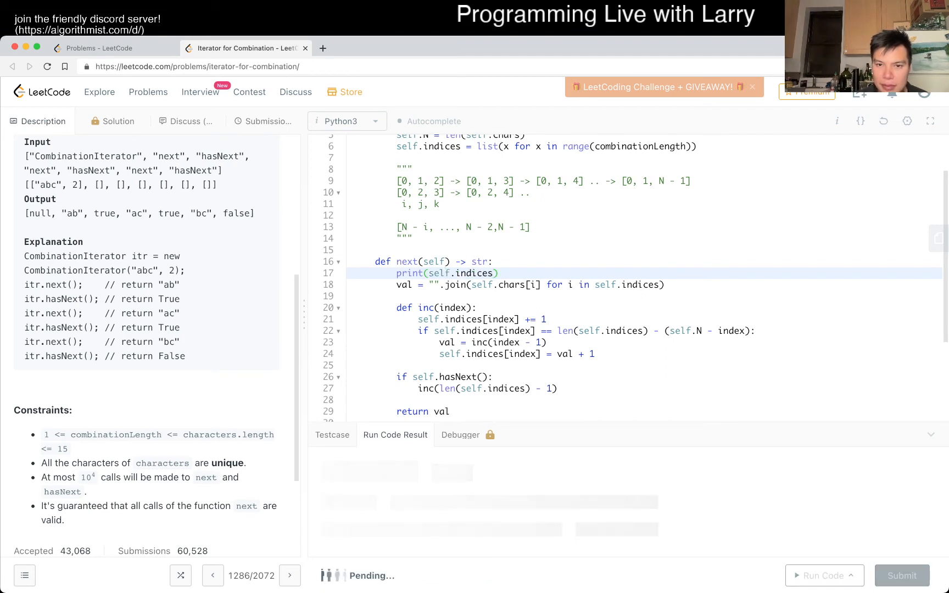
{"action": "left_click", "coordinate": [820, 576]}
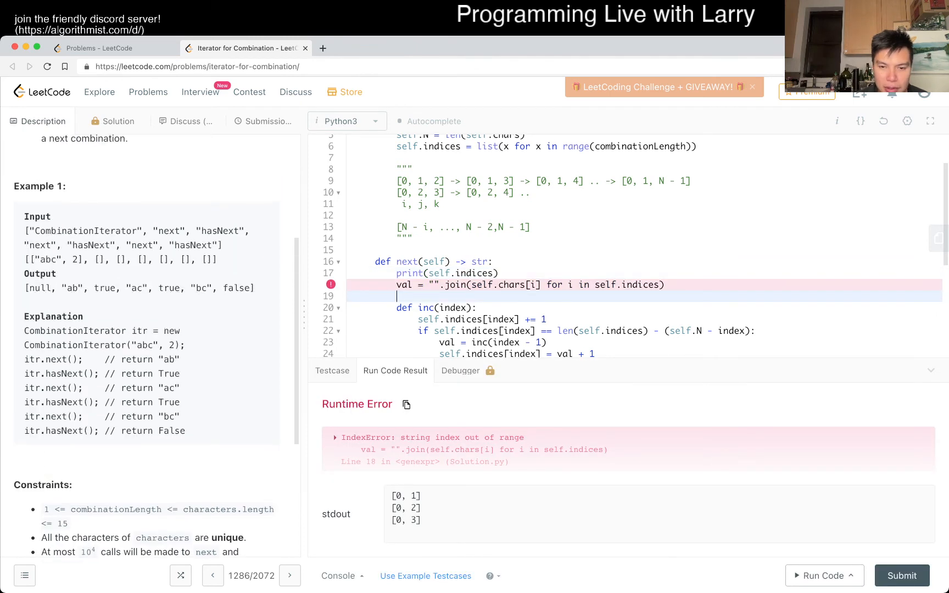
{"action": "scroll", "scroll_direction": "down", "scroll_amount": 3}
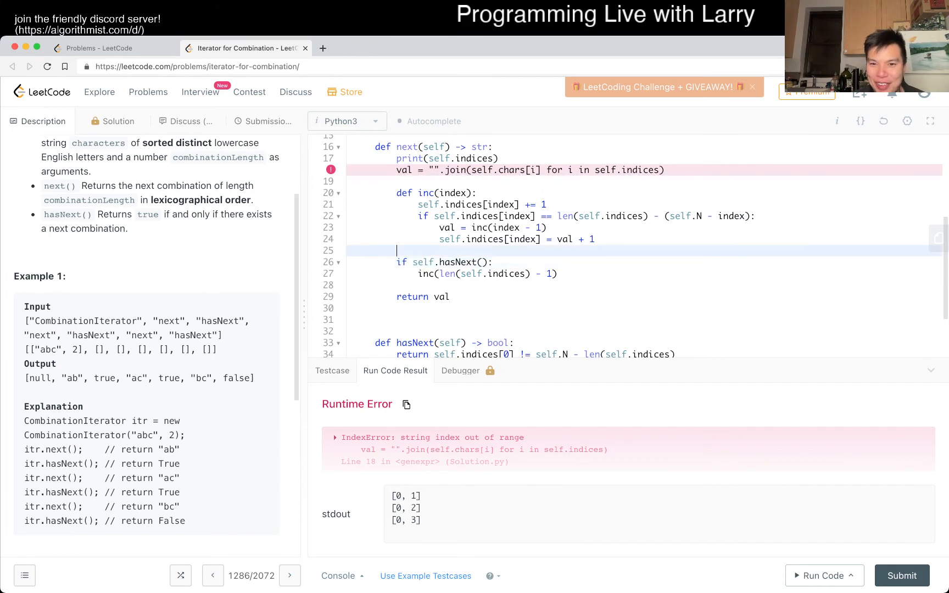
Inspect the boundary condition in the inc helper, selecting its len comparison terms
{"action": "left_click", "coordinate": [457, 216]}
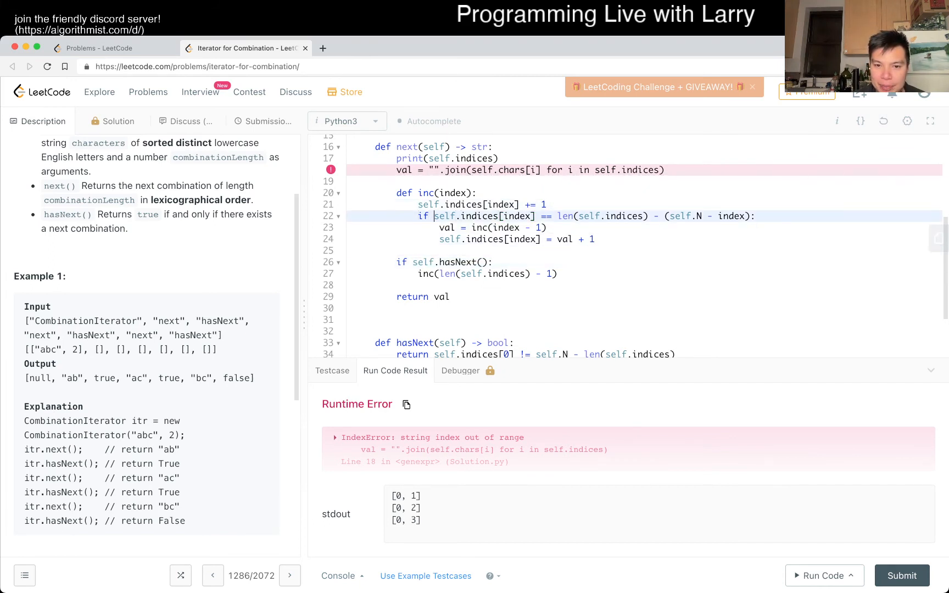
{"action": "double_click", "coordinate": [482, 216]}
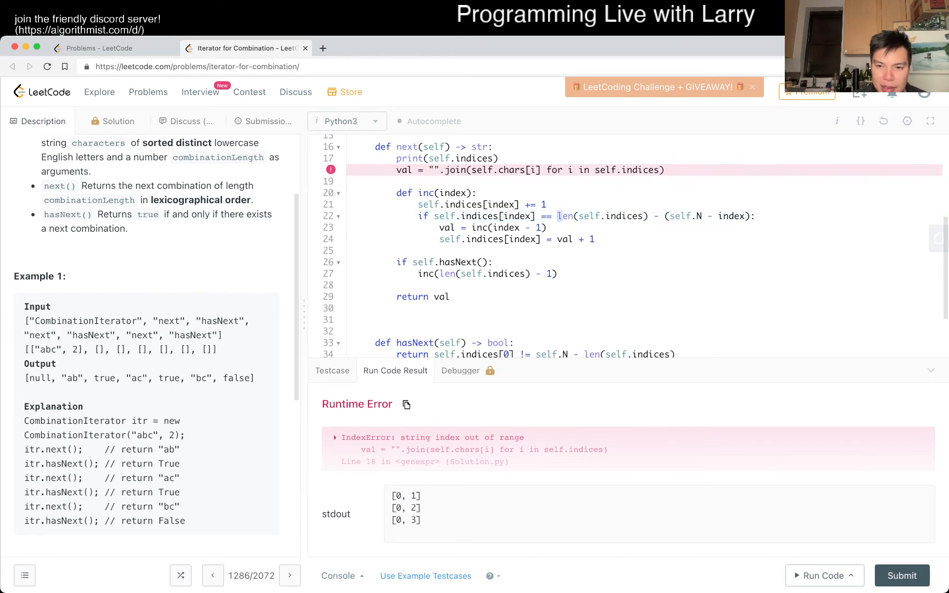
{"action": "double_click", "coordinate": [602, 216]}
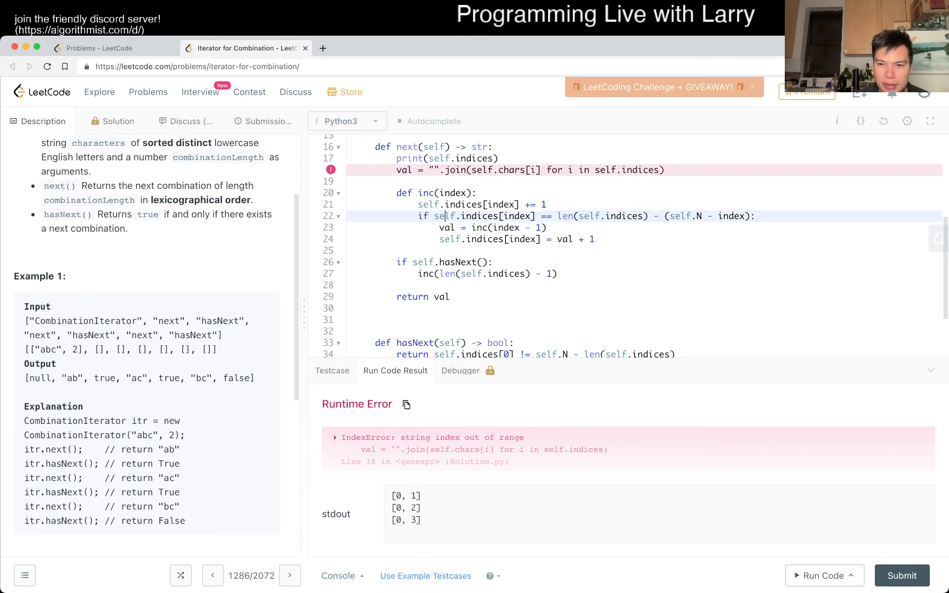
Restructure inc to print "HERE" on overflow and increment in an else branch, then revisit the upper bound
{"action": "type", "text": "print(\"H\")"}
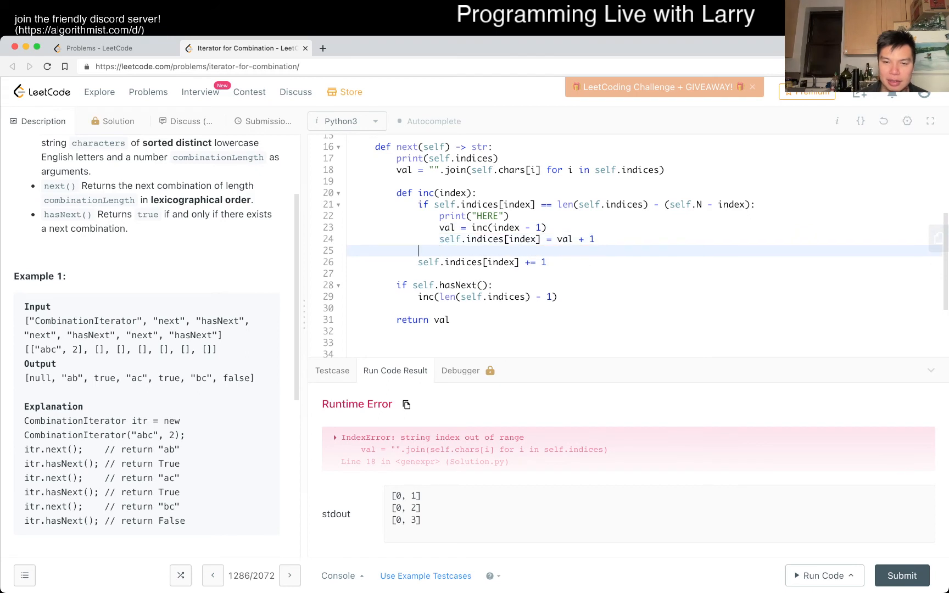
{"action": "type", "text": "else:"}
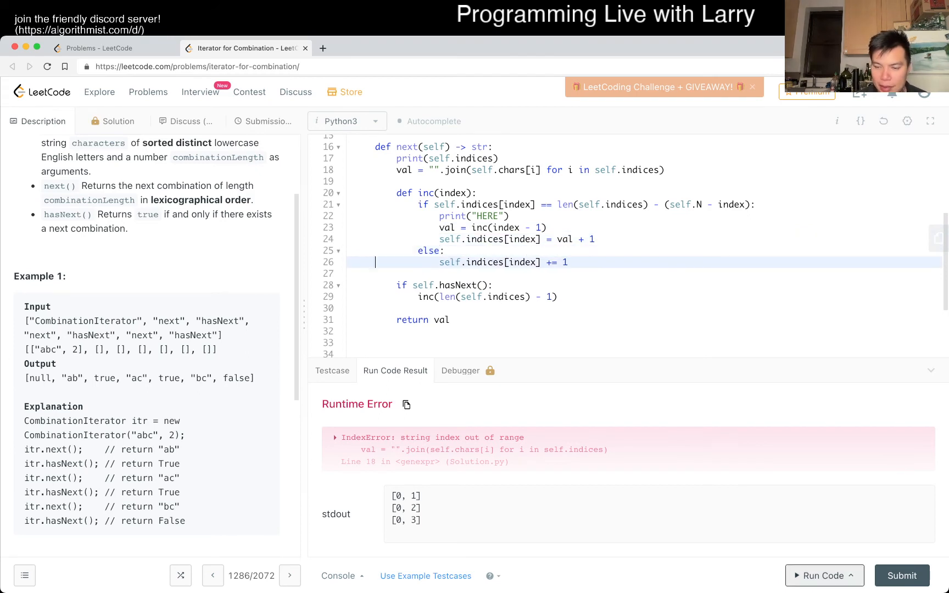
{"action": "left_click", "coordinate": [824, 576]}
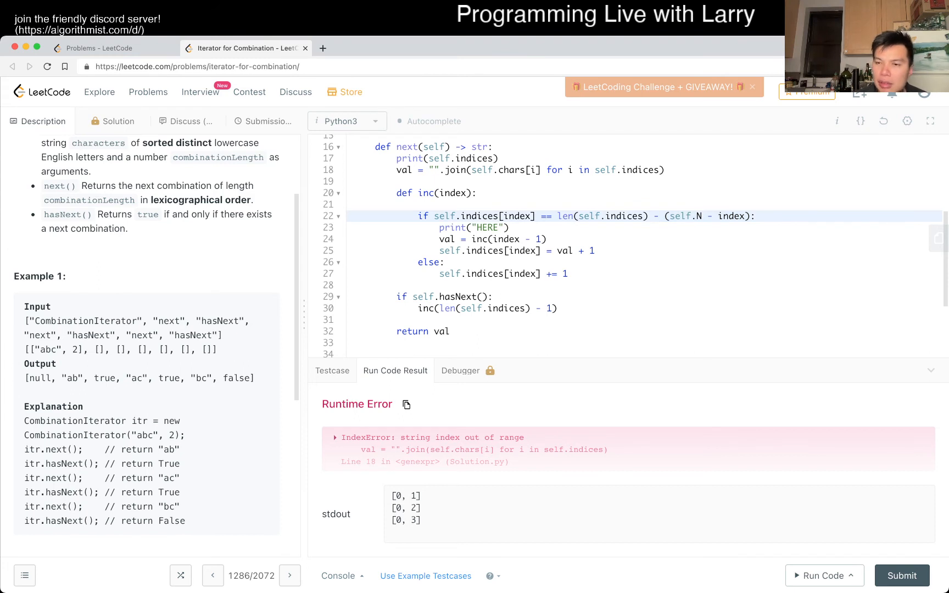
{"action": "left_click", "coordinate": [696, 216]}
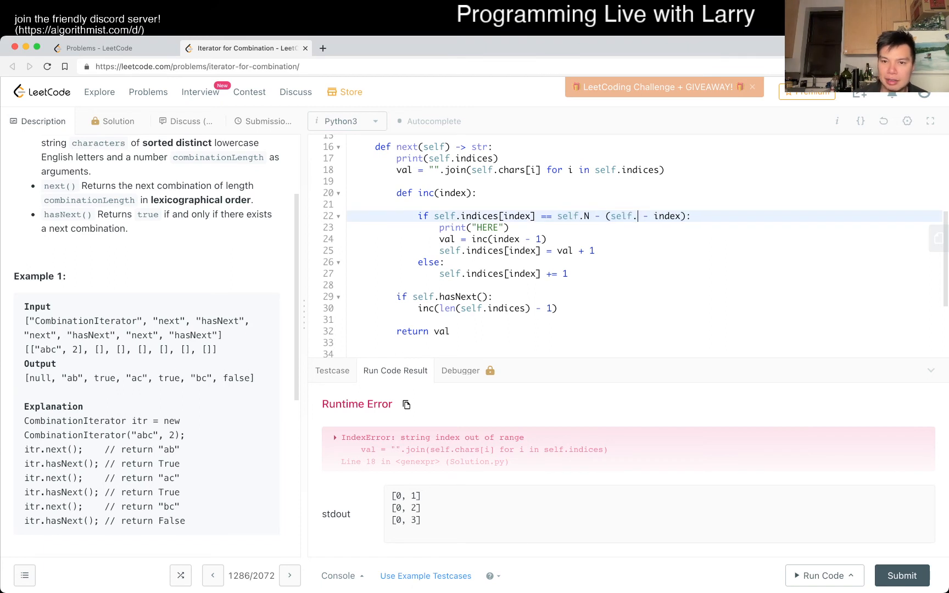
Bound inc by self.N - (len(self.indices) - index), drop the HERE print, and return self.indices[index]
{"action": "type", "text": "len(self.indices)"}
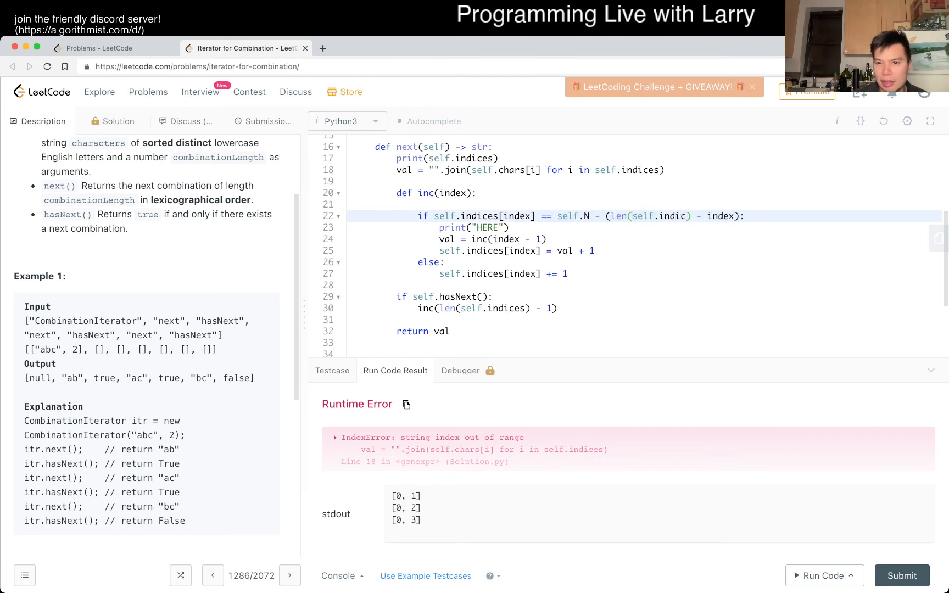
{"action": "left_click", "coordinate": [820, 575]}
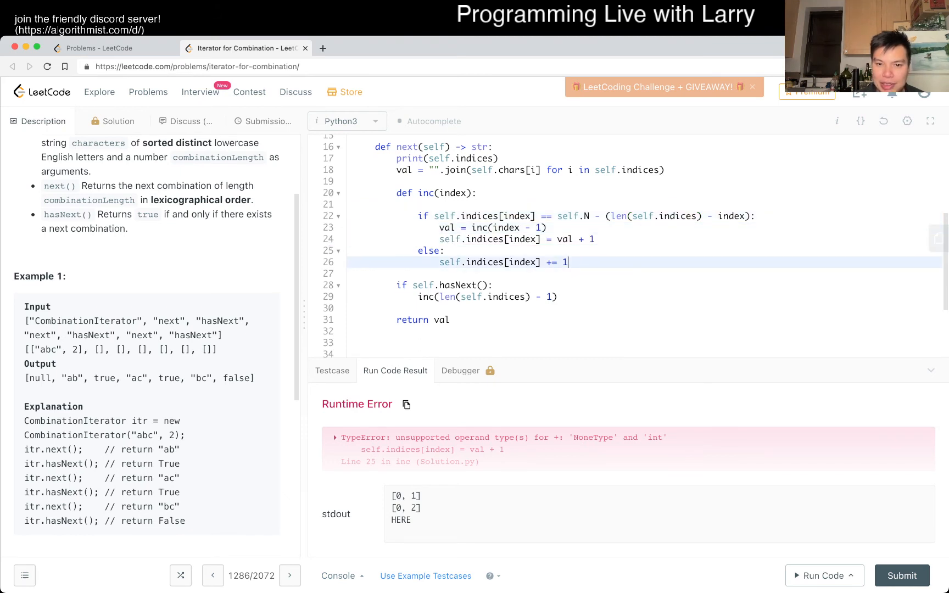
{"action": "key", "text": "enter"}
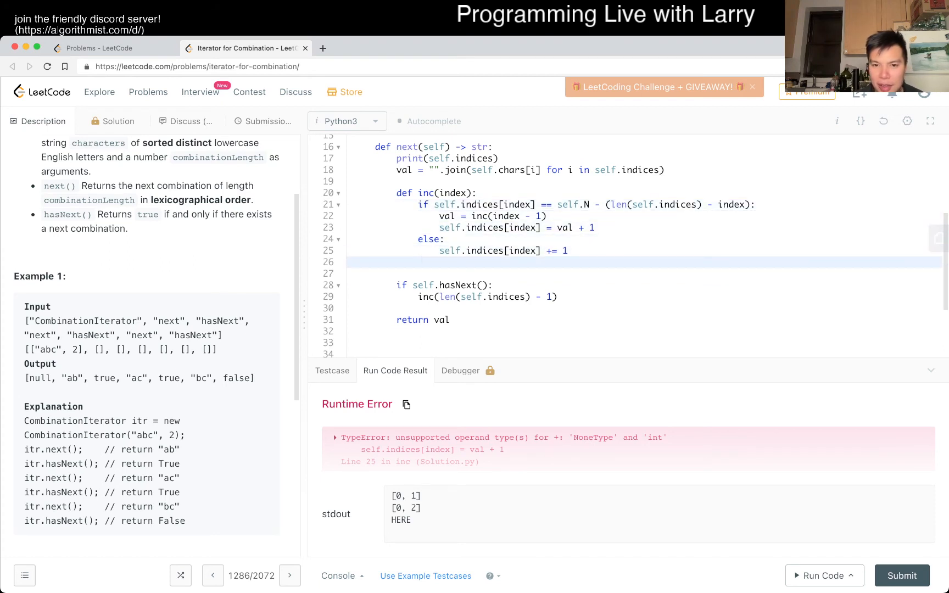
{"action": "type", "text": "return self.indices[index"}
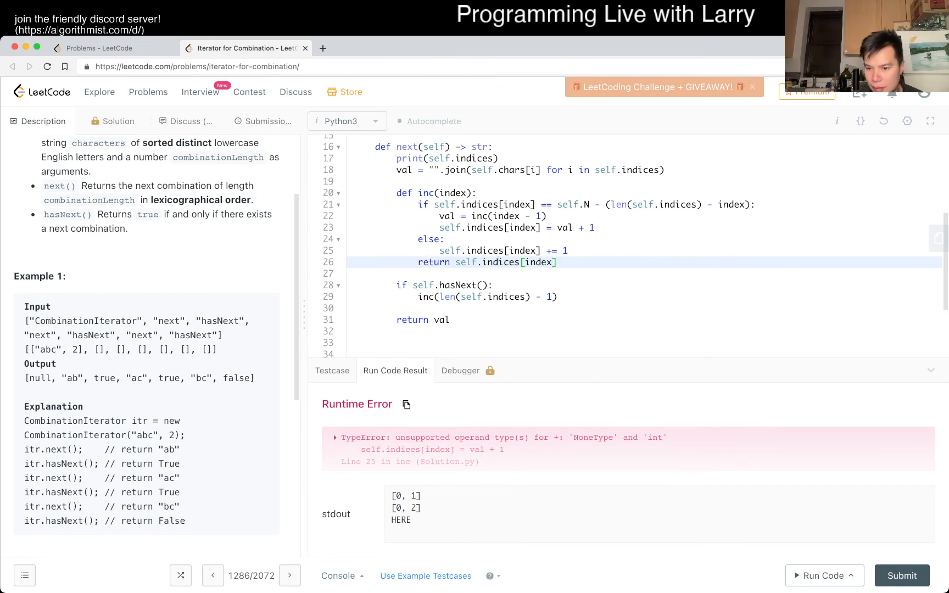
Rerun the example and read the Wrong Answer: second hasNext gives false instead of true
{"action": "left_click", "coordinate": [823, 575]}
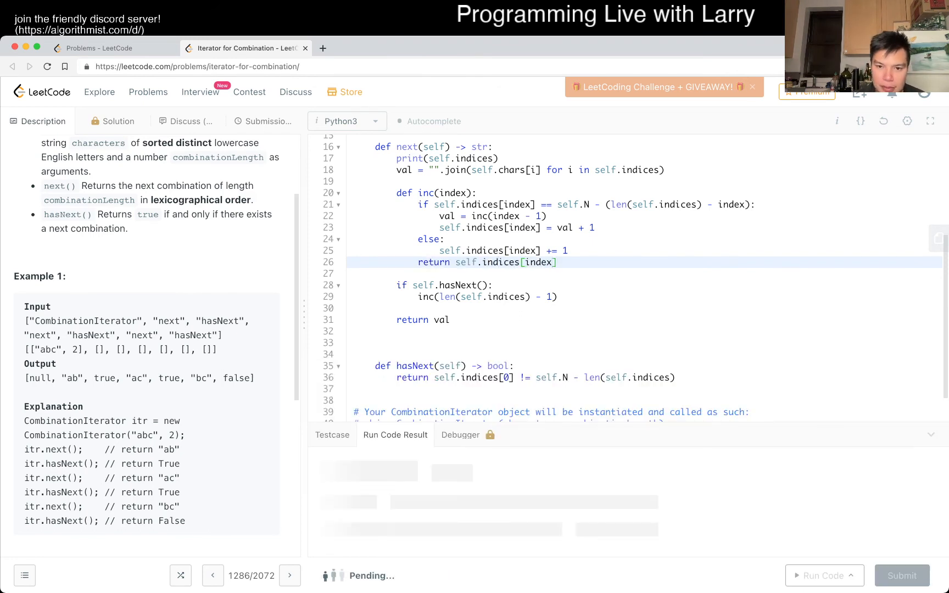
{"action": "left_click", "coordinate": [821, 576]}
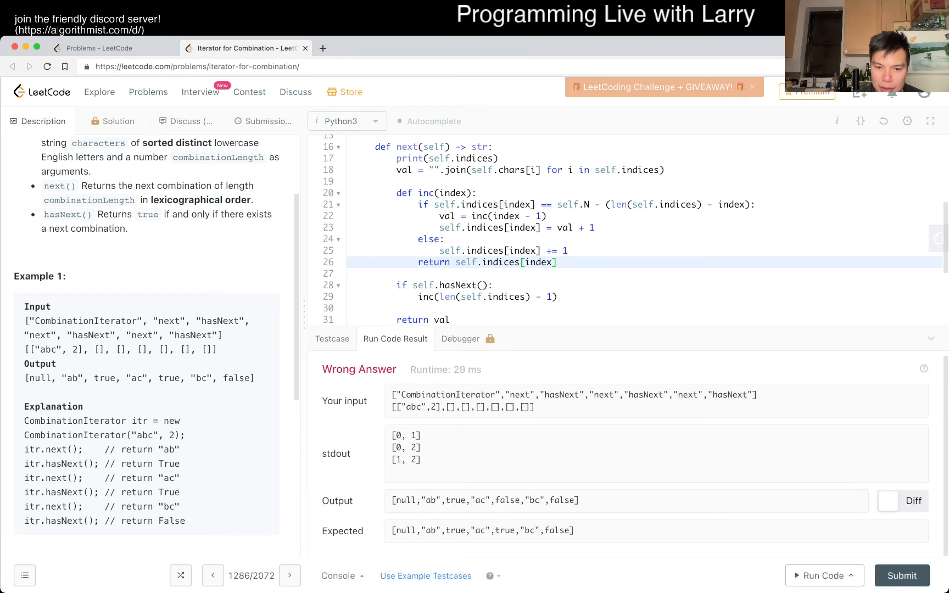
{"action": "double_click", "coordinate": [414, 460]}
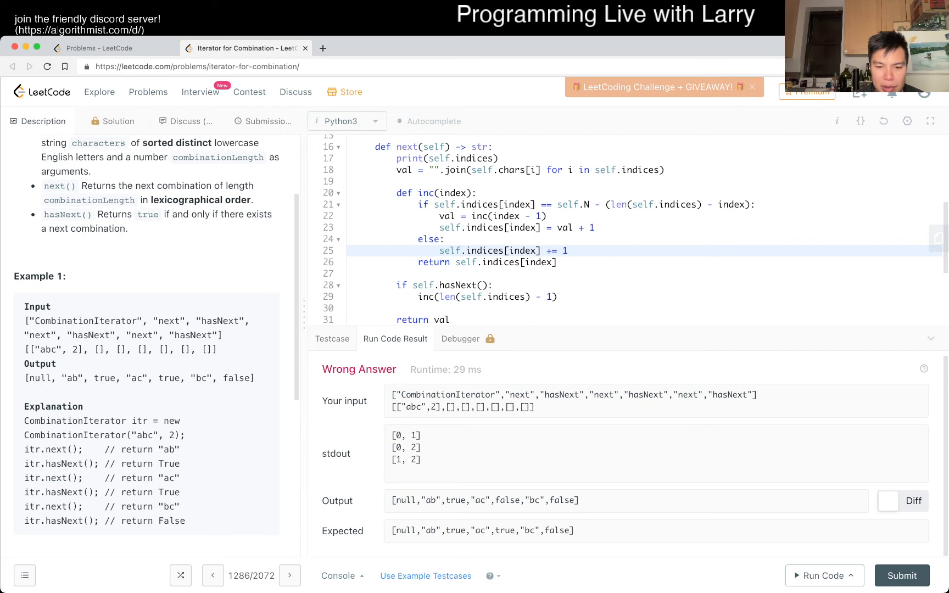
{"action": "scroll", "scroll_direction": "down", "scroll_amount": 3}
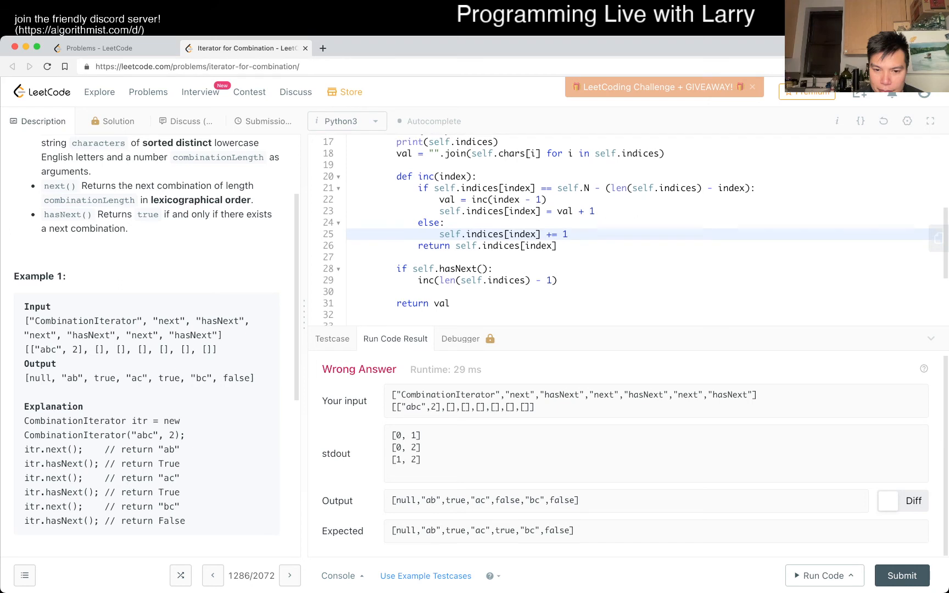
{"action": "left_click", "coordinate": [568, 235]}
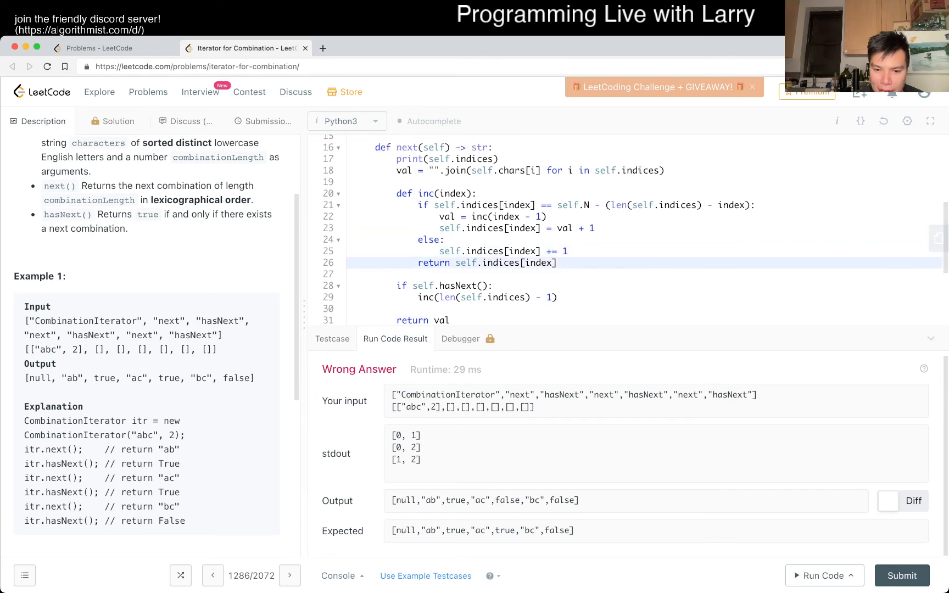
{"action": "scroll", "scroll_direction": "down", "scroll_amount": 3}
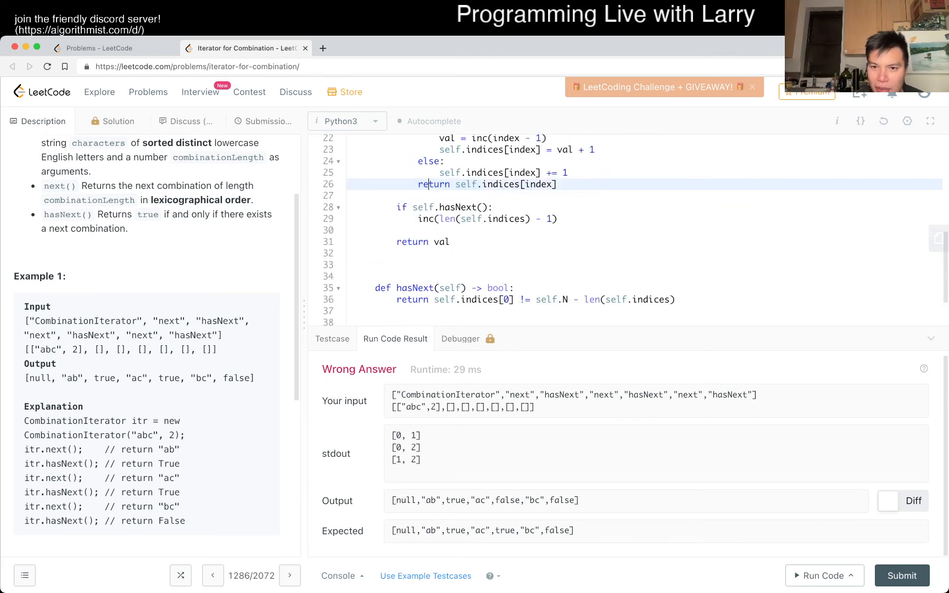
{"action": "scroll", "scroll_direction": "down", "scroll_amount": 3}
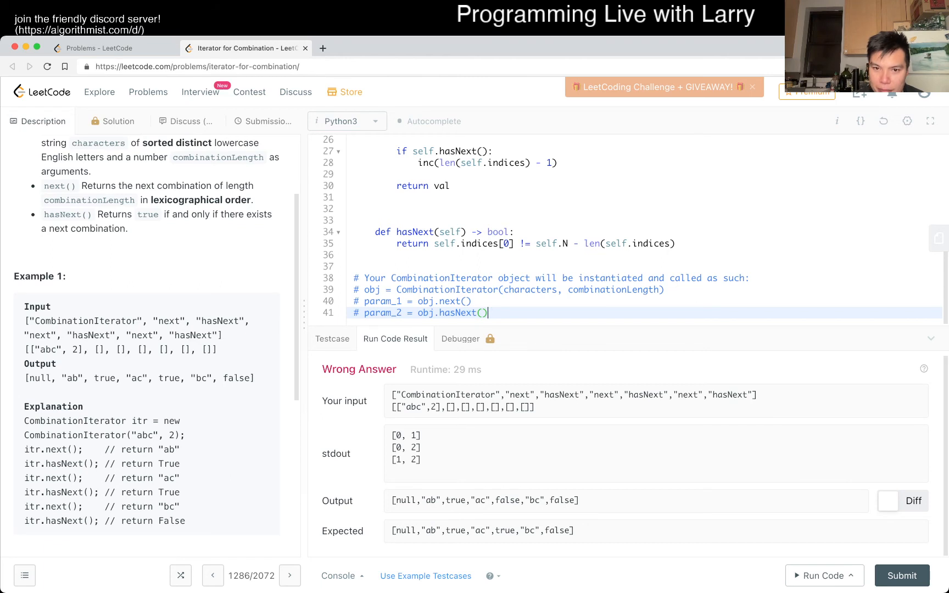
Print self.indices in hasNext, rerun to see [0, 2] then [1, 2] repeating, and select hasNext's return expression
{"action": "type", "text": "print(sel."}
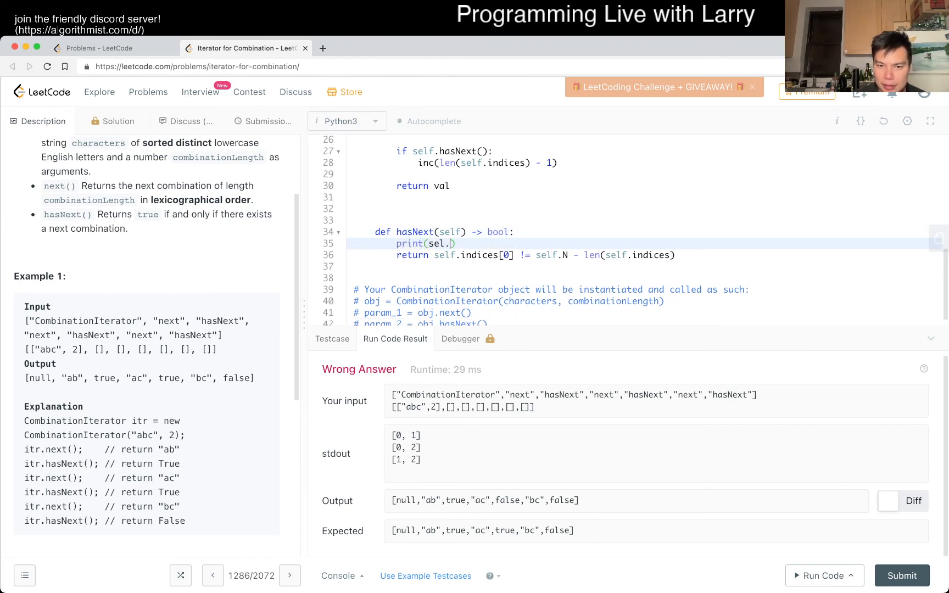
{"action": "type", "text": "indices"}
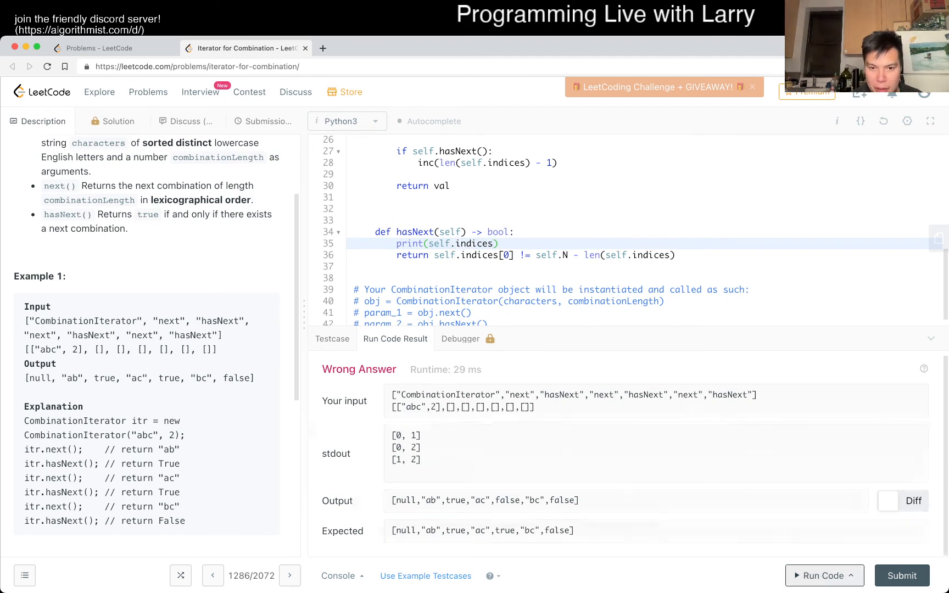
{"action": "left_click", "coordinate": [821, 576]}
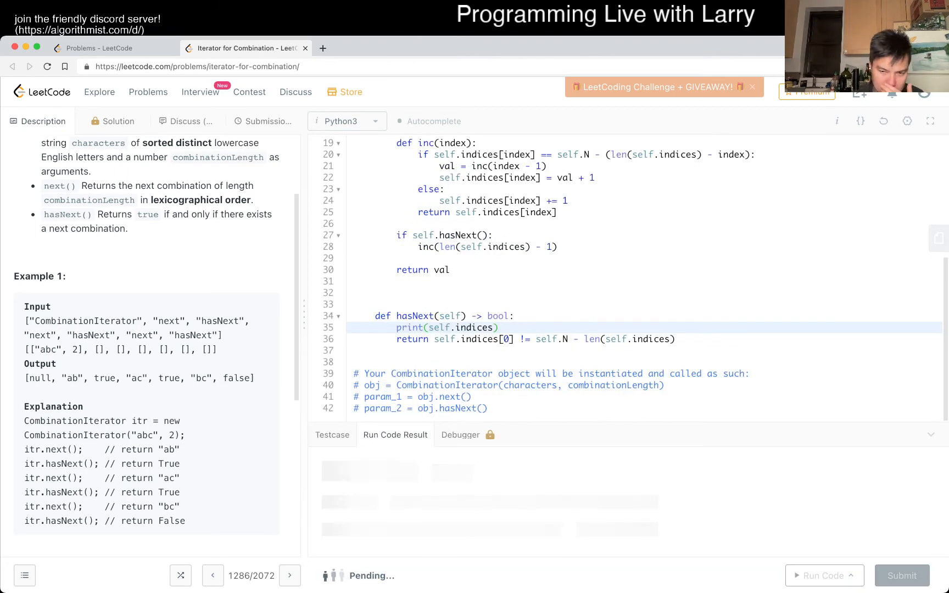
{"action": "left_click", "coordinate": [823, 576]}
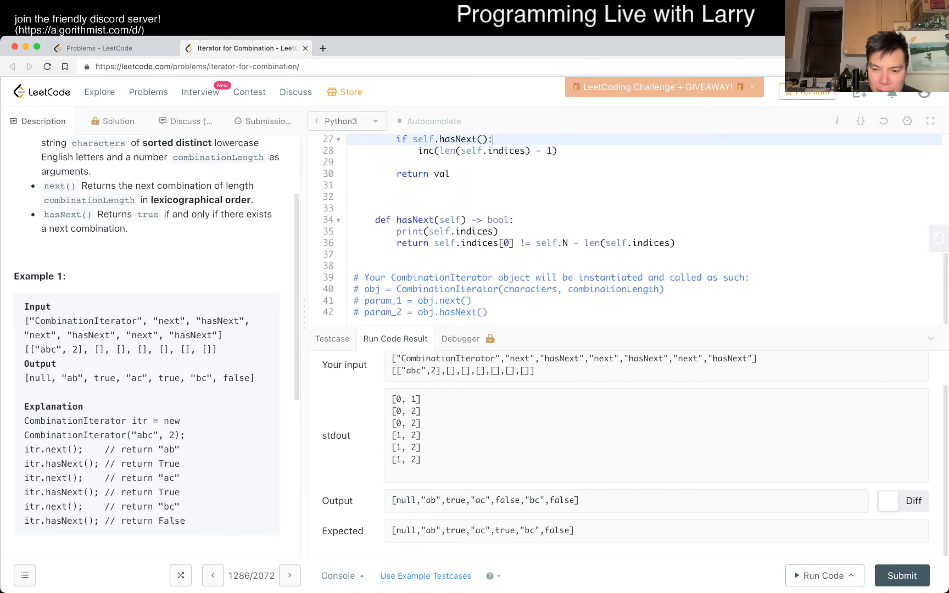
{"action": "scroll", "scroll_direction": "down", "scroll_amount": 3}
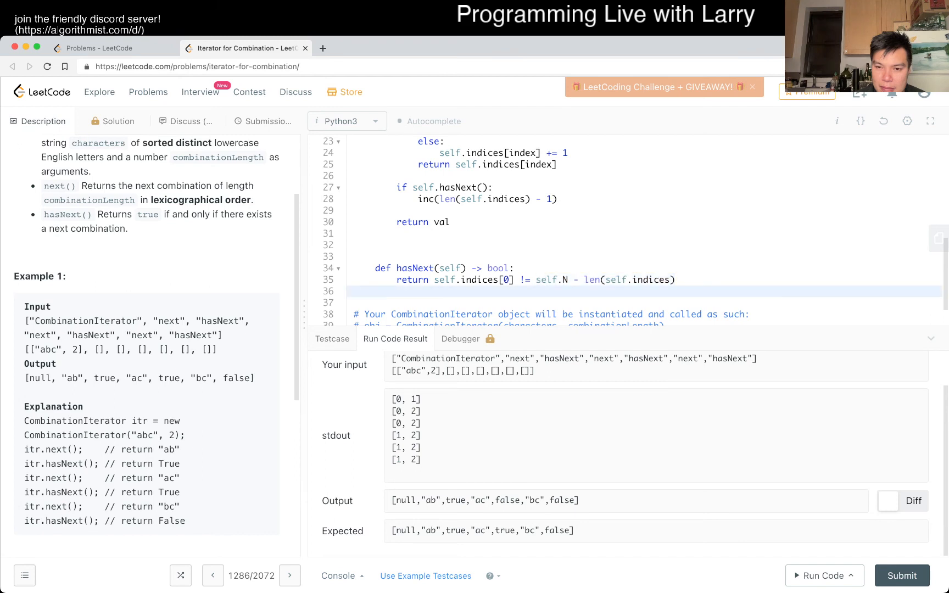
{"action": "left_click_drag", "start_coordinate": [535, 279], "coordinate": [675, 280]}
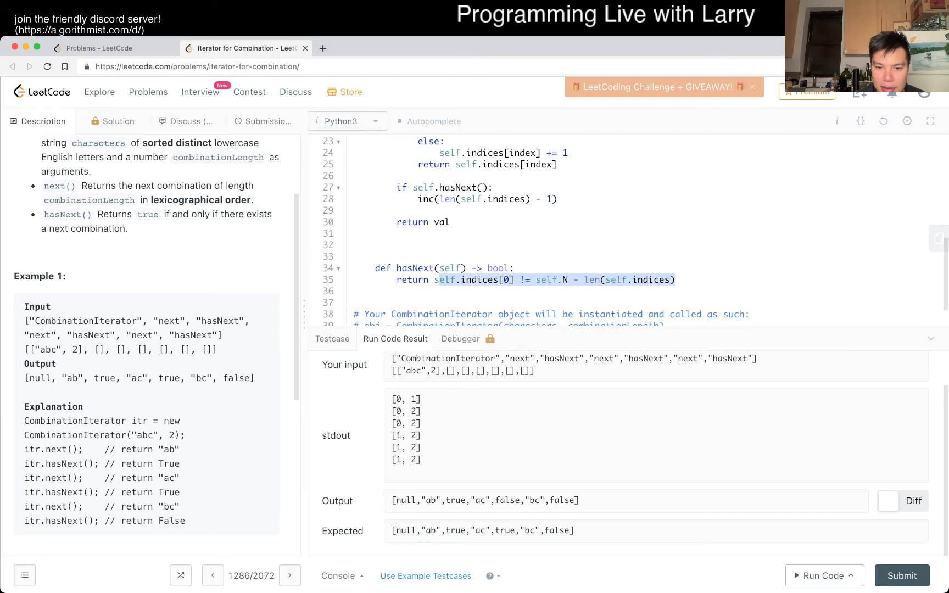
Print self.indices with hasNext's condition, rerun to see False appear at [1, 2], then remove the print
{"action": "type", "text": "print(self.indices)"}
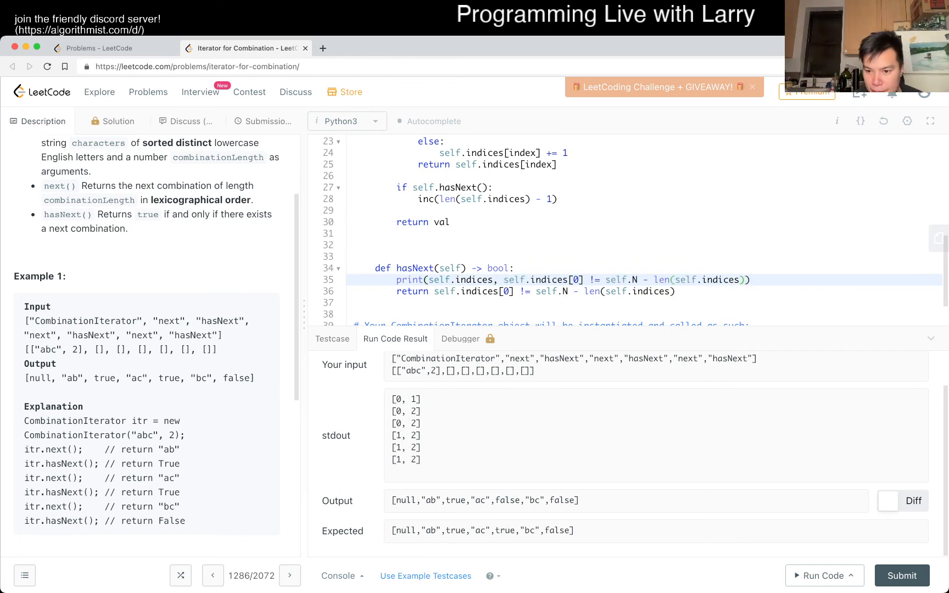
{"action": "left_click", "coordinate": [820, 575]}
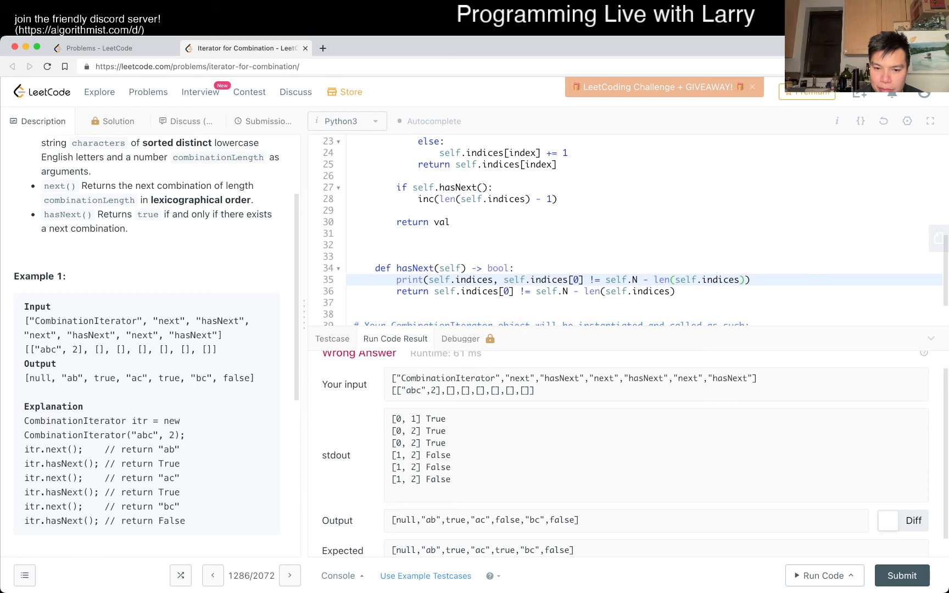
{"action": "double_click", "coordinate": [507, 520]}
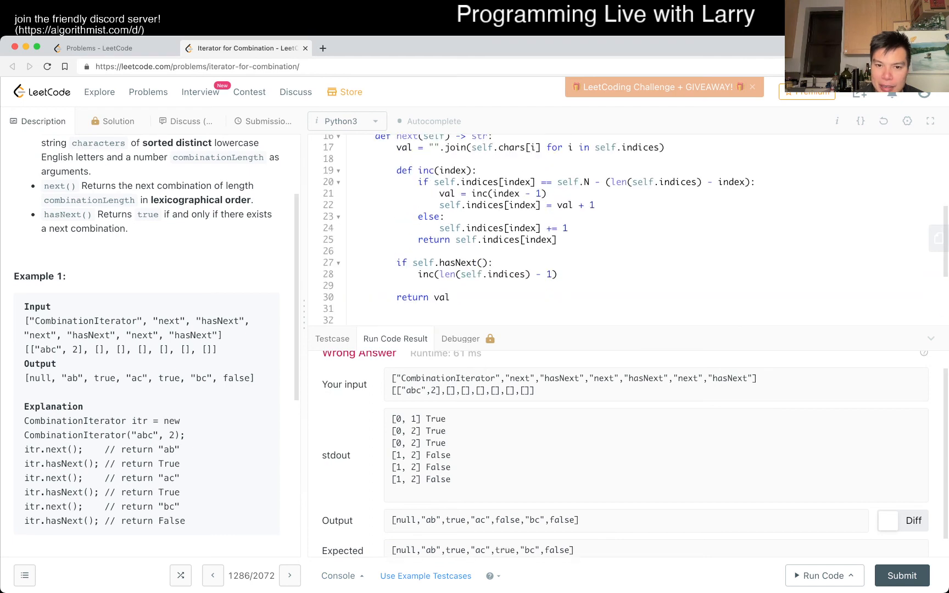
{"action": "left_click_drag", "start_coordinate": [397, 262], "coordinate": [558, 280]}
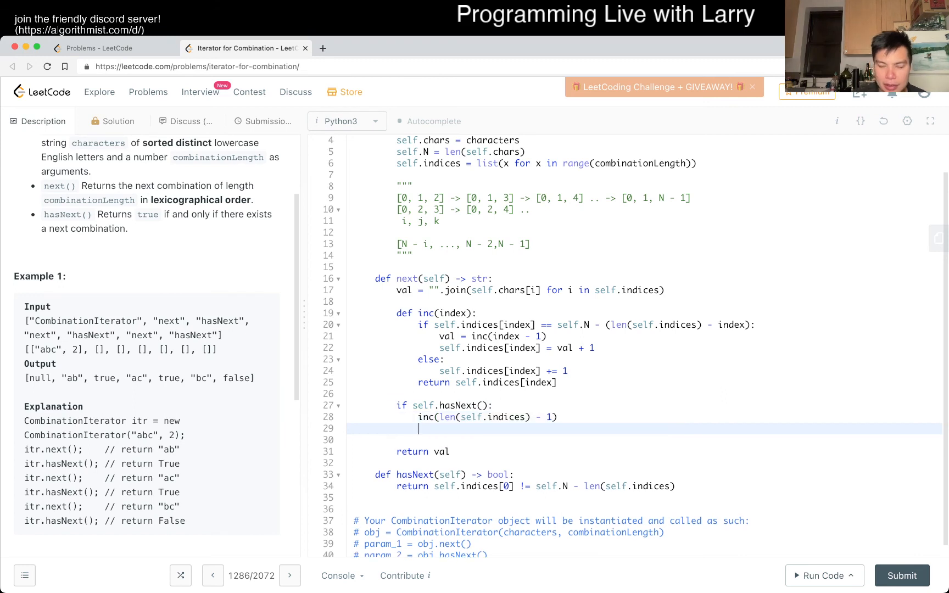
Initialize self.goodNext = True in __init__ and set it True after a successful inc
{"action": "type", "text": "self.goo"}
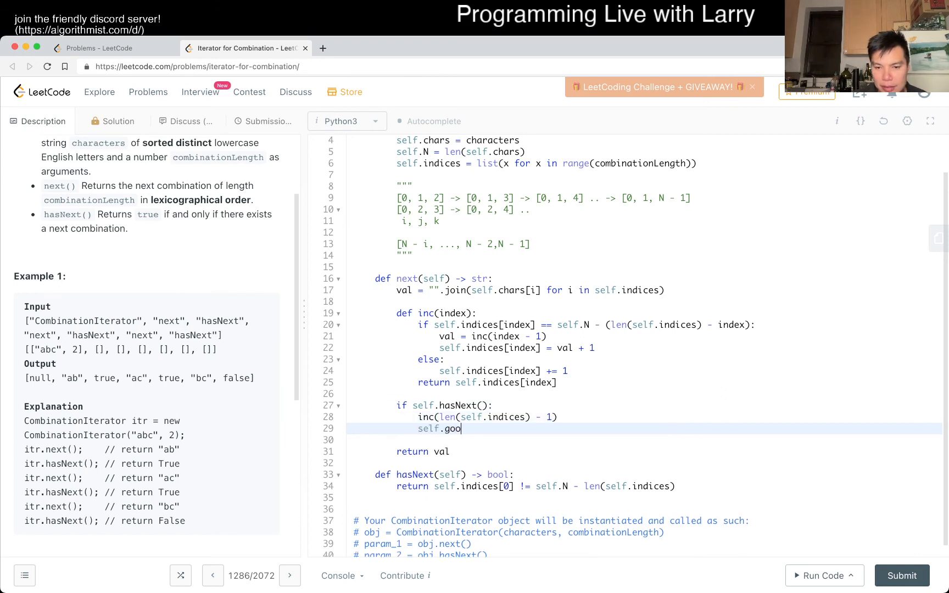
{"action": "type", "text": "dNext ="}
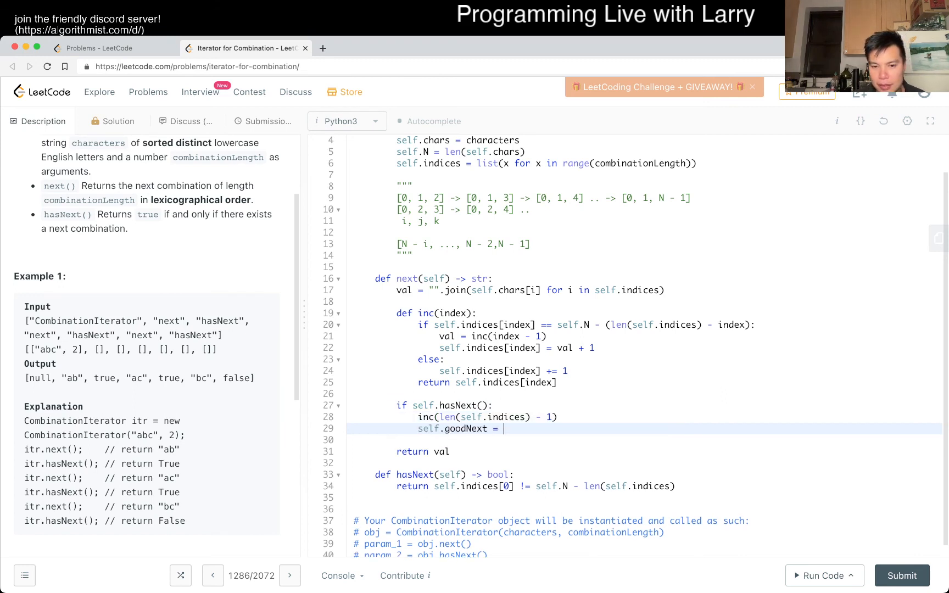
{"action": "type", "text": "True"}
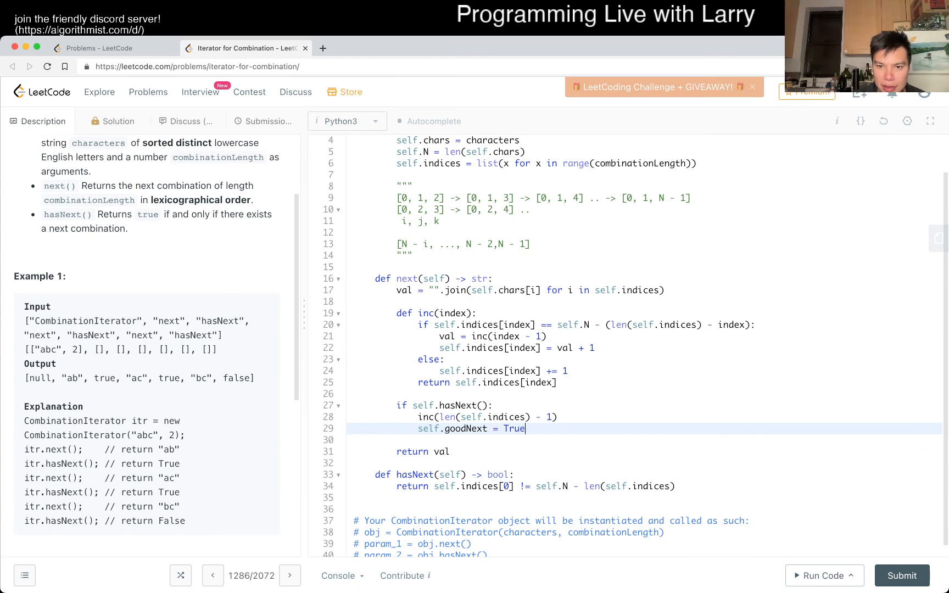
{"action": "type", "text": "self."}
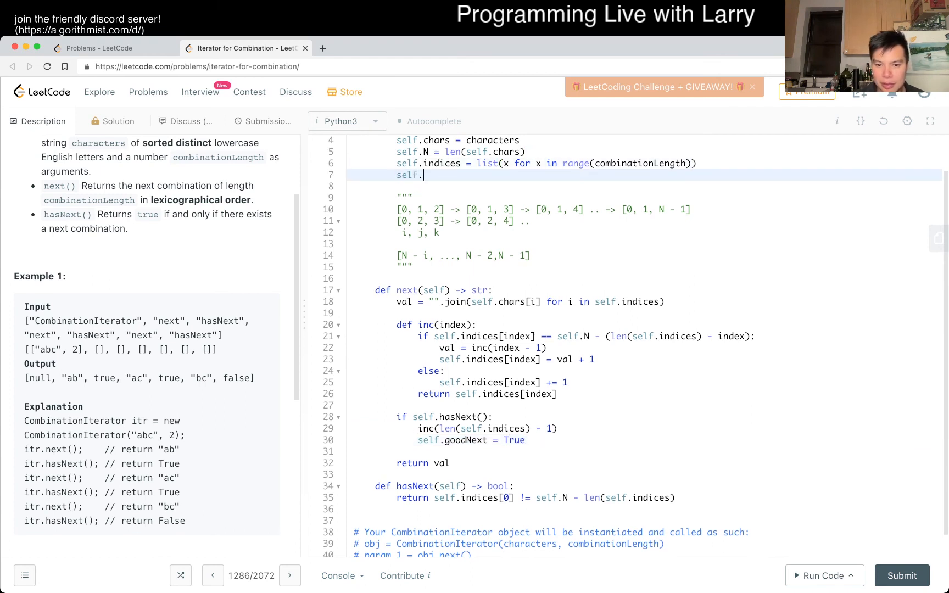
{"action": "type", "text": "goodNext = True"}
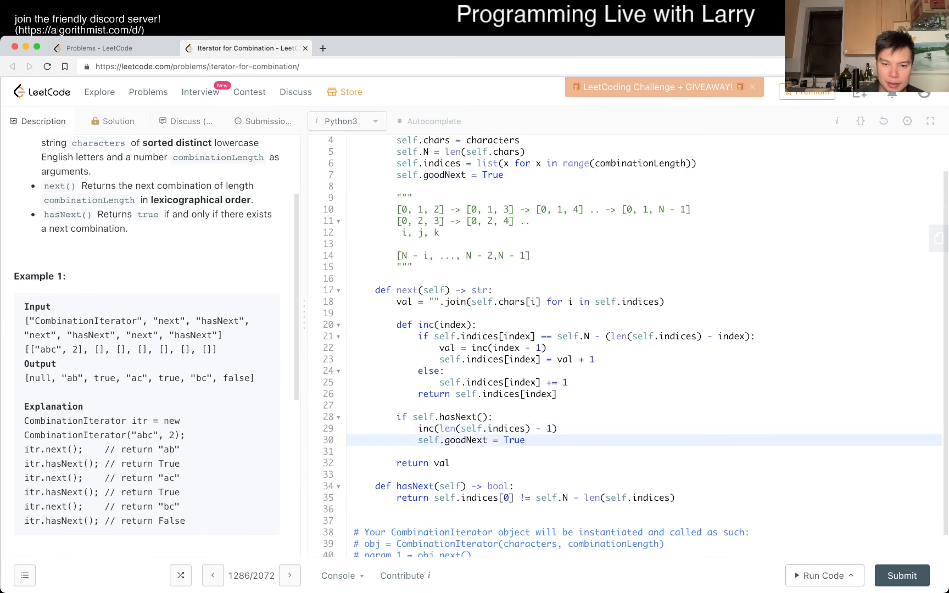
Set self.goodNext = False otherwise, return it from hasNext, and rerun the example (still Wrong Answer)
{"action": "type", "text": "sel"}
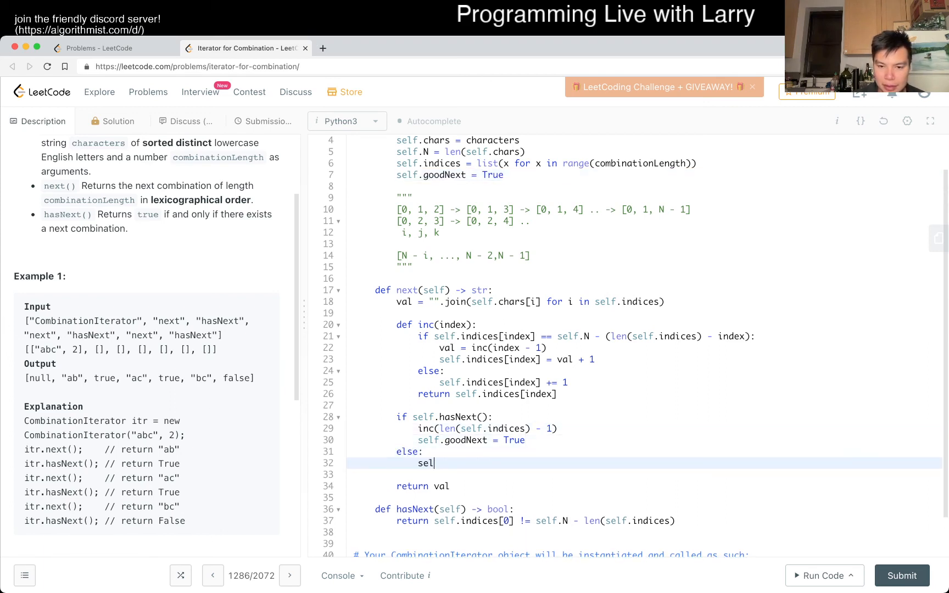
{"action": "type", "text": "f.goodNext = False"}
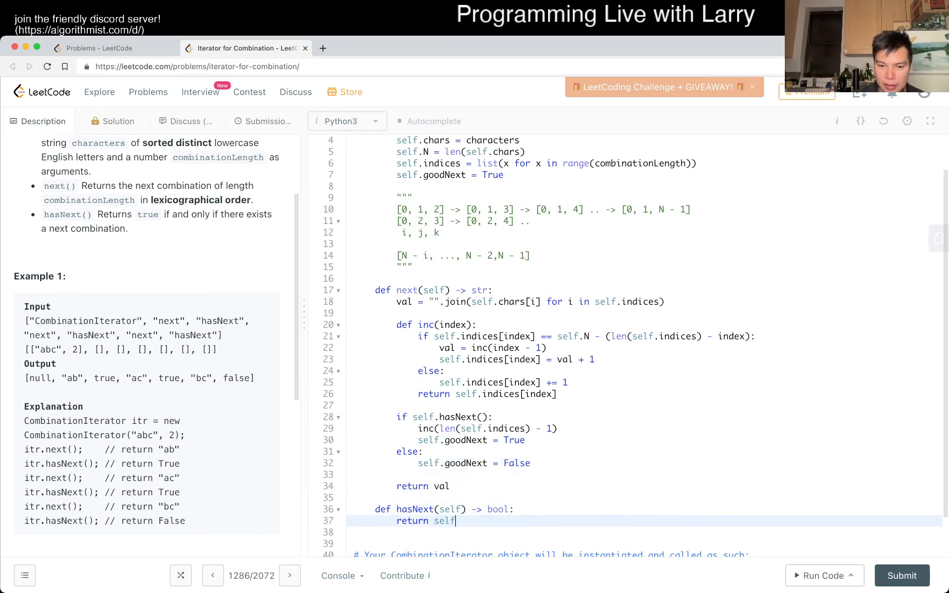
{"action": "type", "text": ".goodNext"}
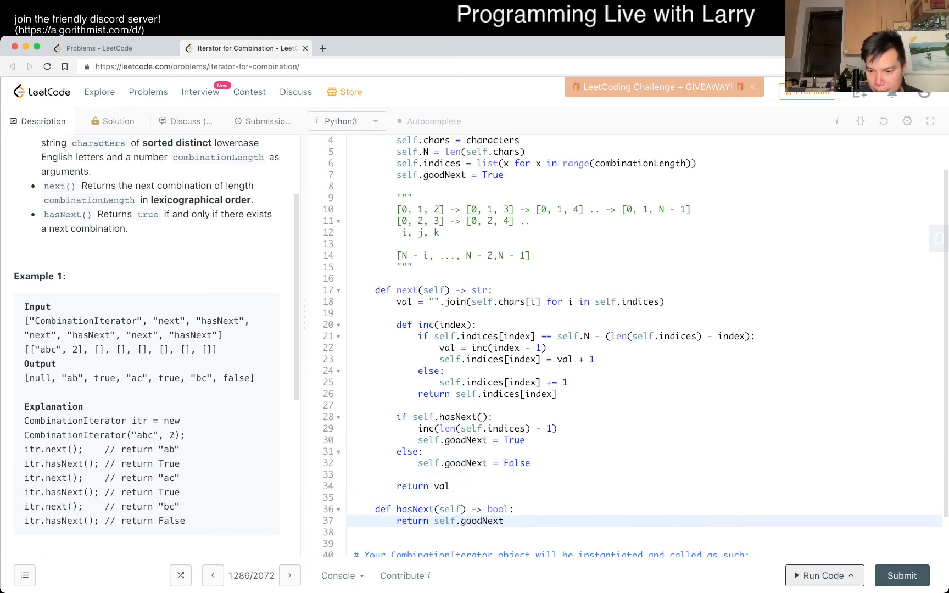
{"action": "left_click", "coordinate": [824, 576]}
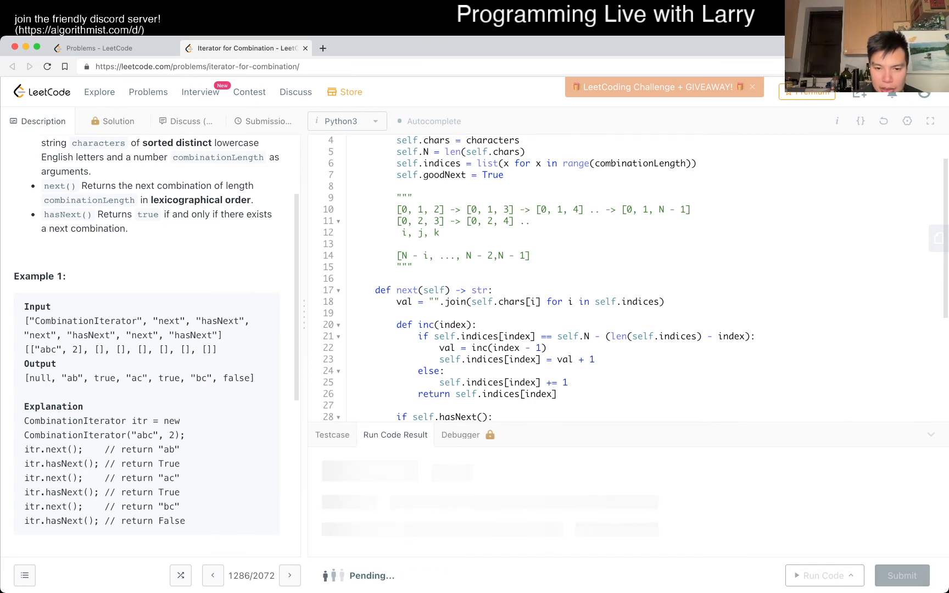
{"action": "left_click", "coordinate": [824, 575]}
{"action": "type", "text": "self.good"}
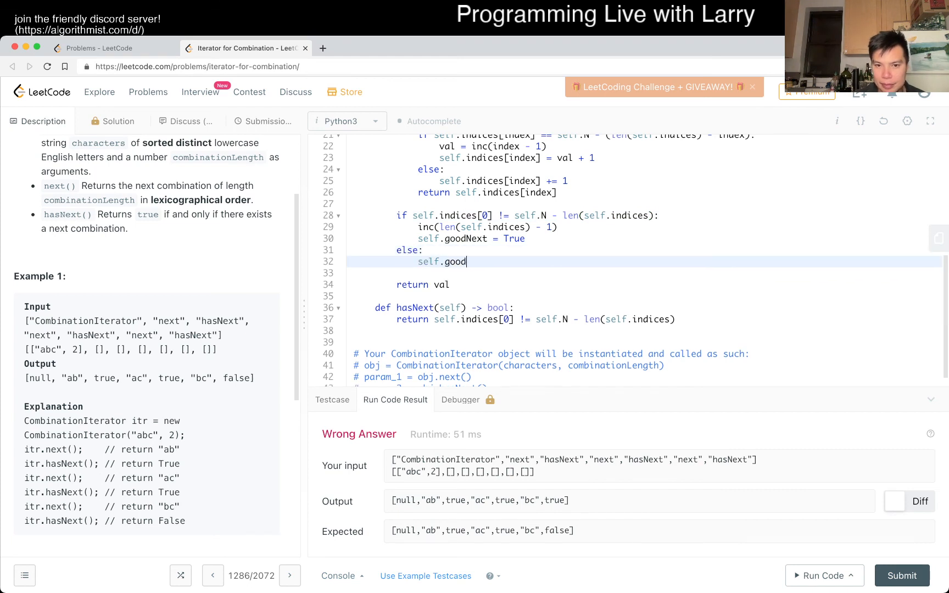
Set self.goodNext = False in the else branch and have hasNext return self.goodNext
{"action": "type", "text": "Next = False"}
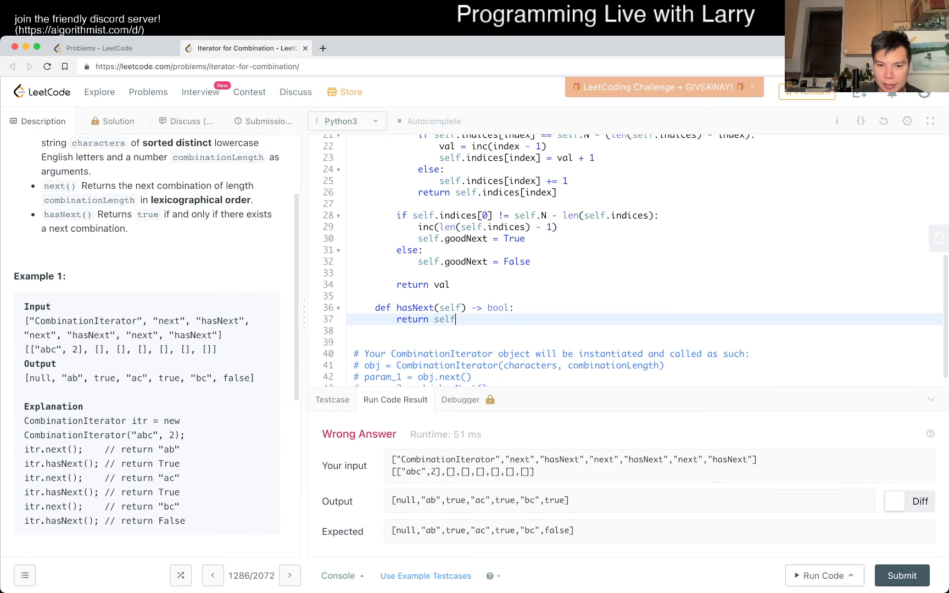
{"action": "type", "text": ".goodNext"}
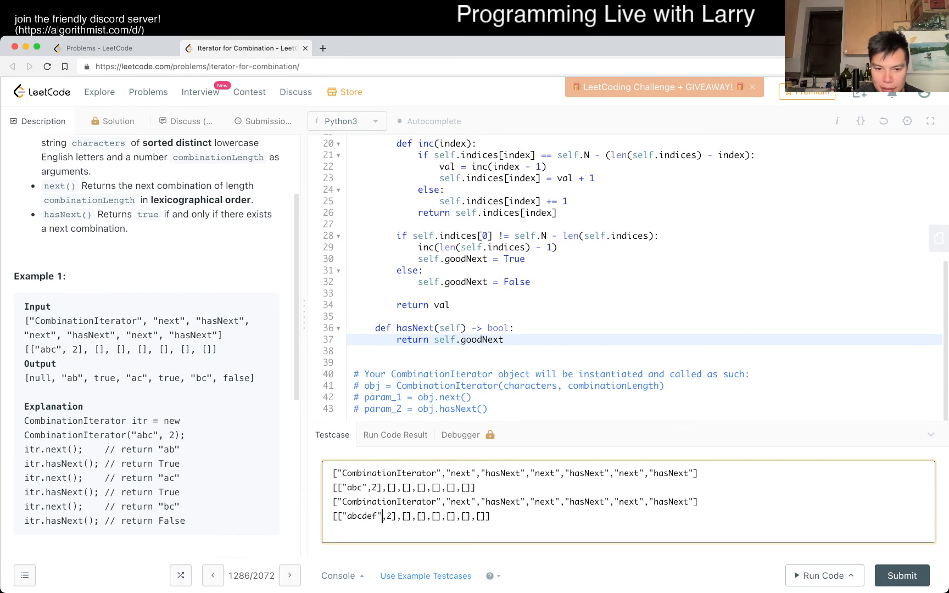
Run a second custom case ["abcdef",3] with extra next calls and get Accepted for both cases
{"action": "type", "text": "3"}
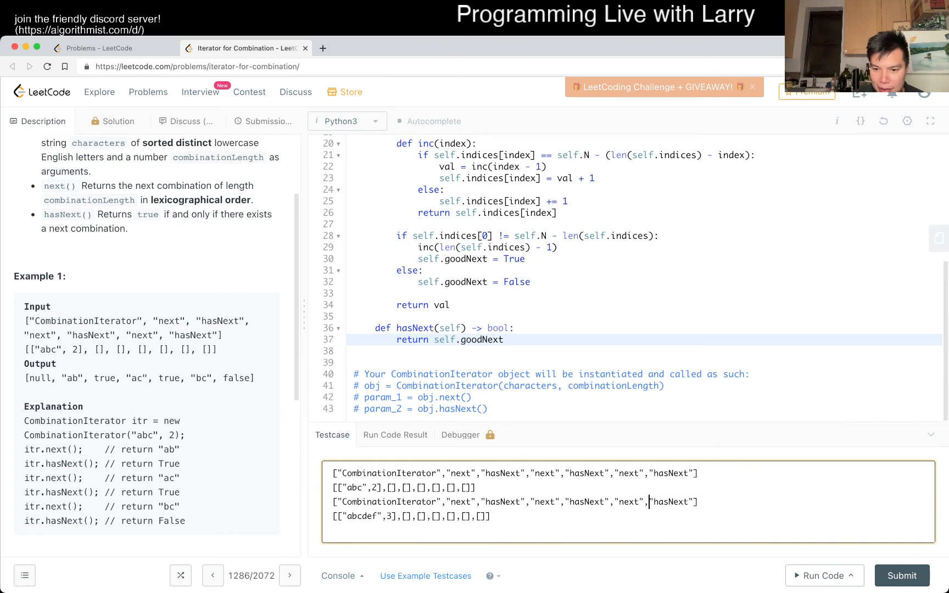
{"action": "double_click", "coordinate": [629, 502]}
{"action": "type", "text": ",\"next\",\"next\",\"next\",\"next\",\"next\","}
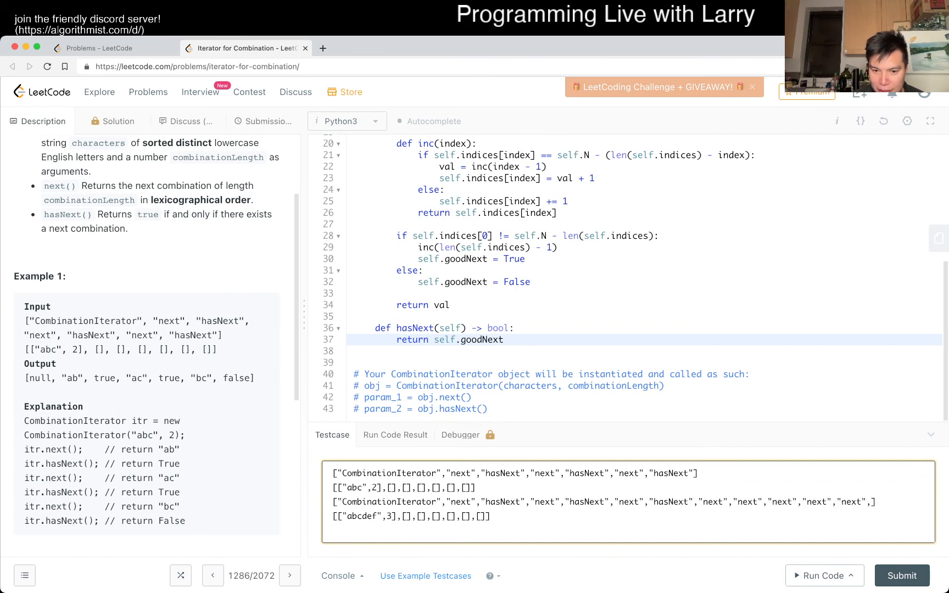
{"action": "left_click", "coordinate": [479, 516]}
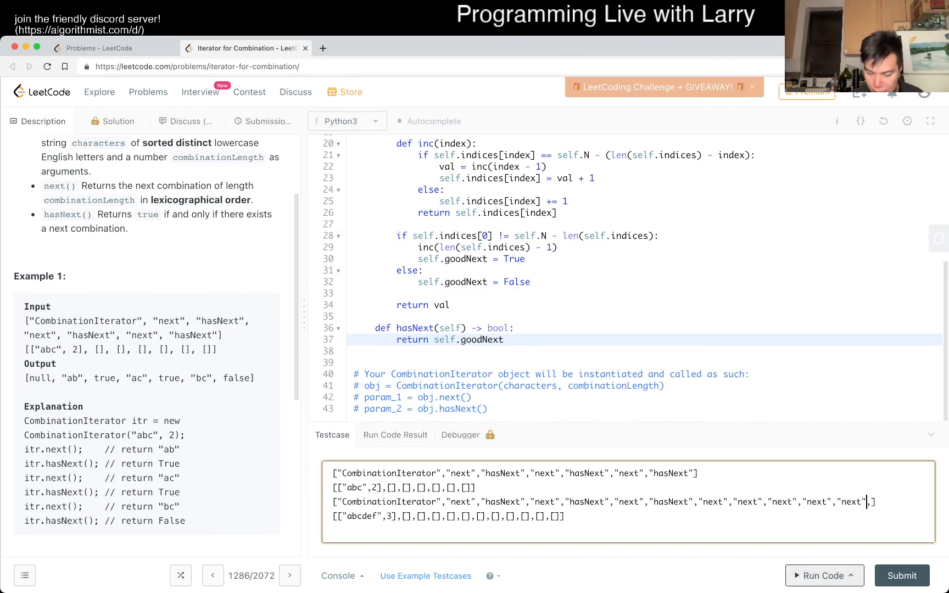
{"action": "left_click", "coordinate": [820, 576]}
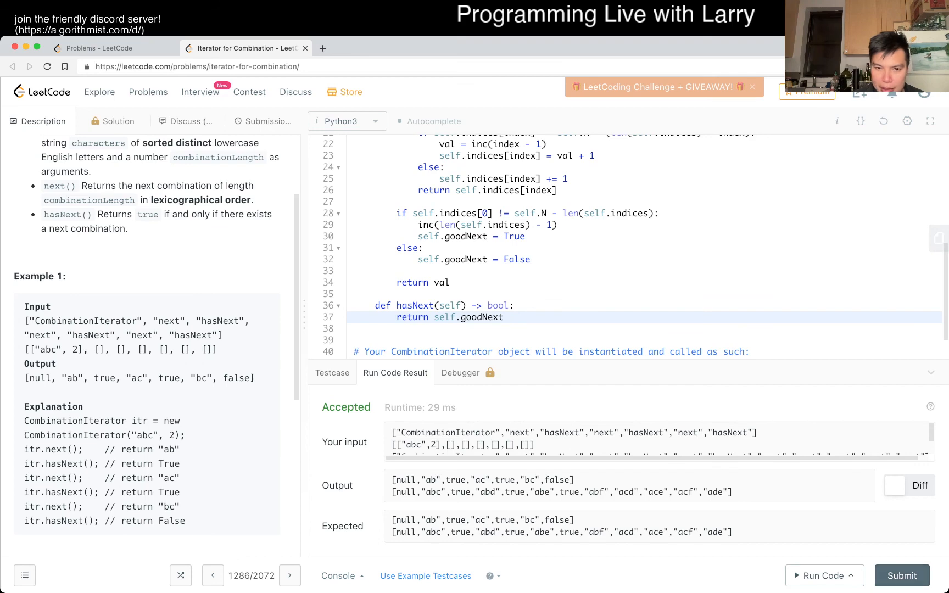
Submit the solution (Accepted, 52 ms, 16.3 MB), dismiss the daily-challenge popup and return to Description
{"action": "left_click", "coordinate": [264, 121]}
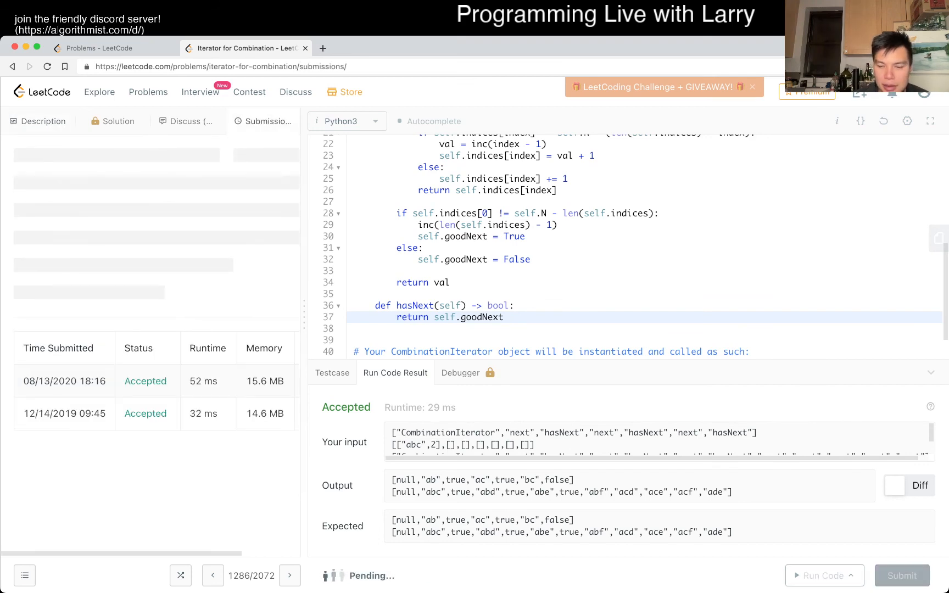
{"action": "left_click", "coordinate": [901, 576]}
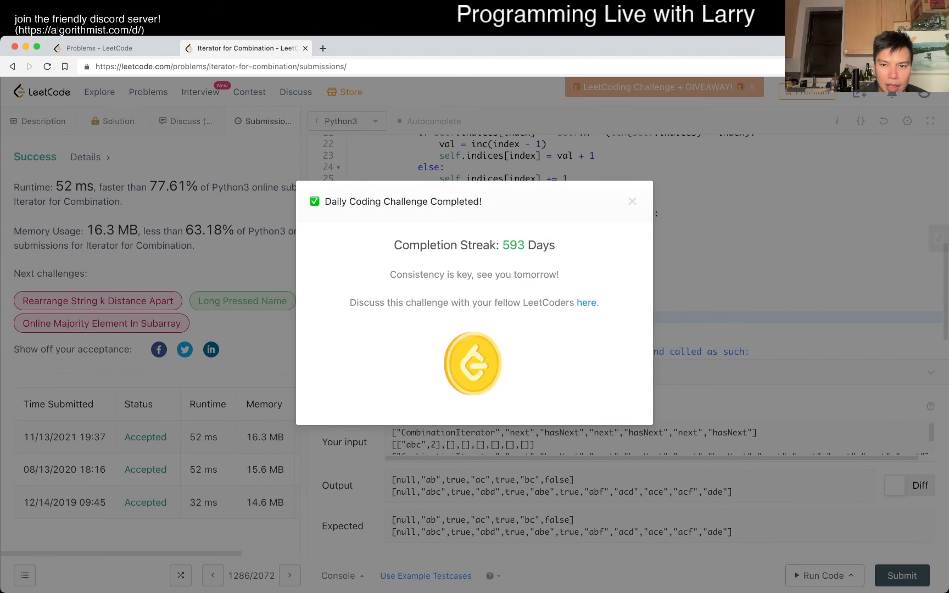
{"action": "left_click", "coordinate": [632, 202]}
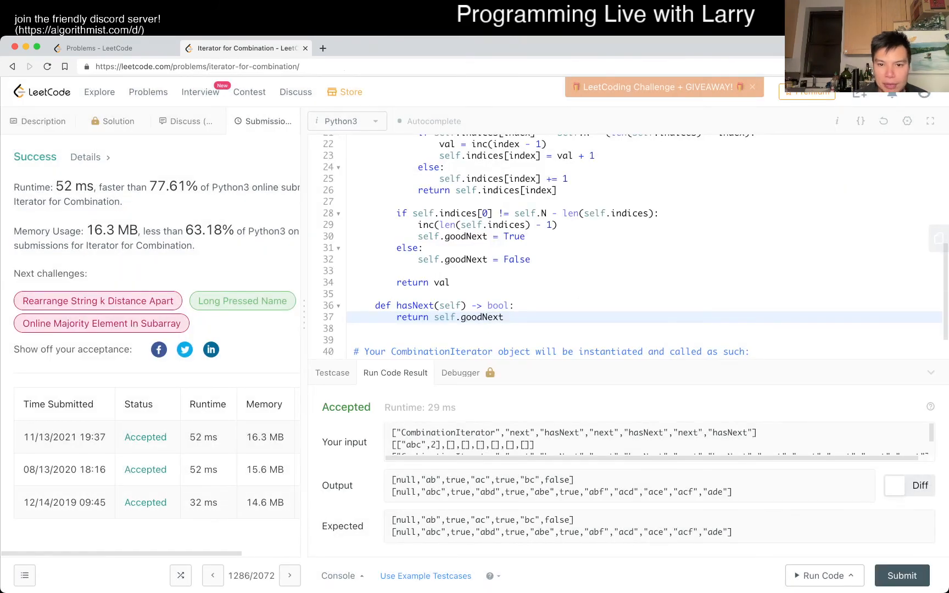
{"action": "left_click", "coordinate": [43, 120]}
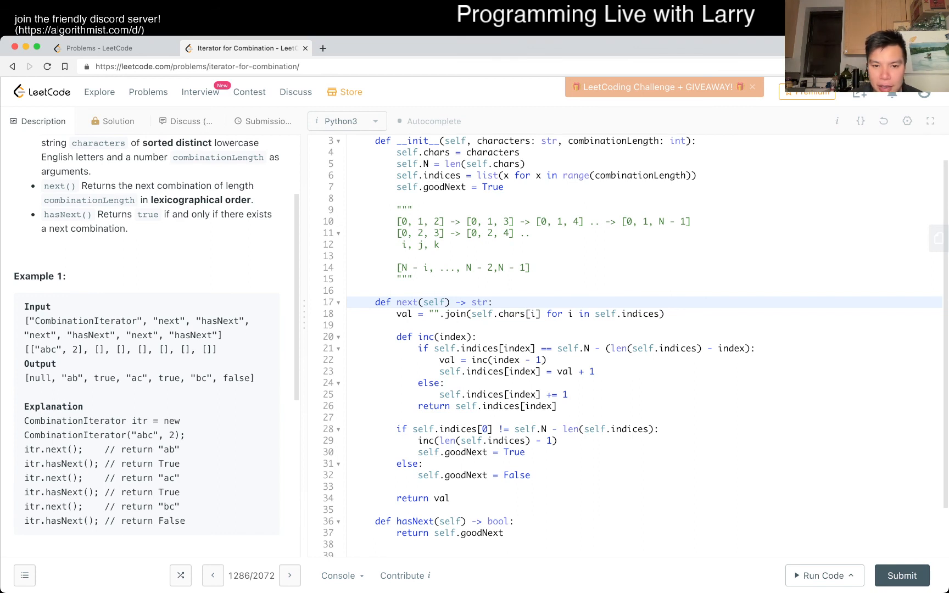
Annotate the code with '# O(L) time' above next and '# O(1) time' above hasNext
{"action": "left_click", "coordinate": [380, 302]}
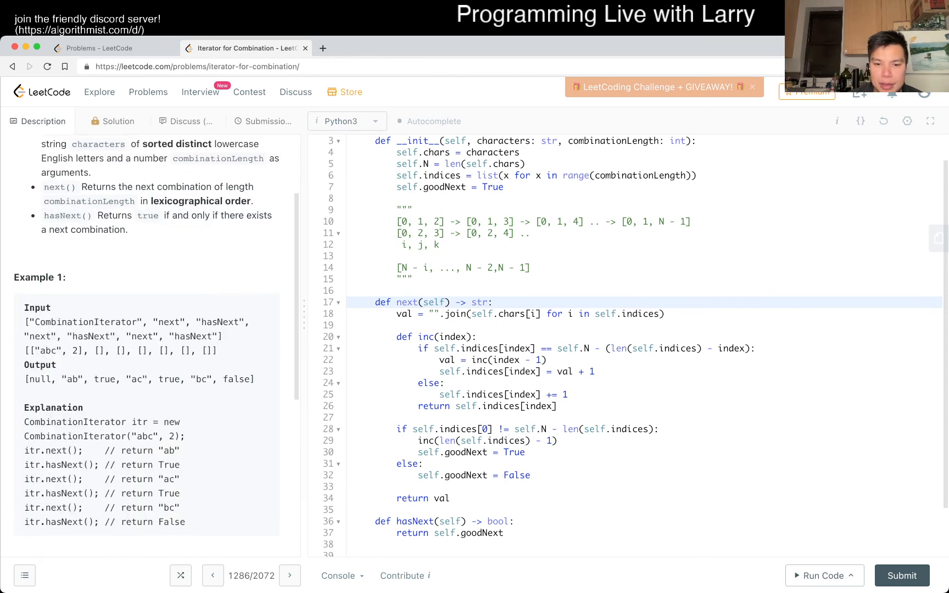
{"action": "left_click_drag", "start_coordinate": [397, 314], "coordinate": [450, 499]}
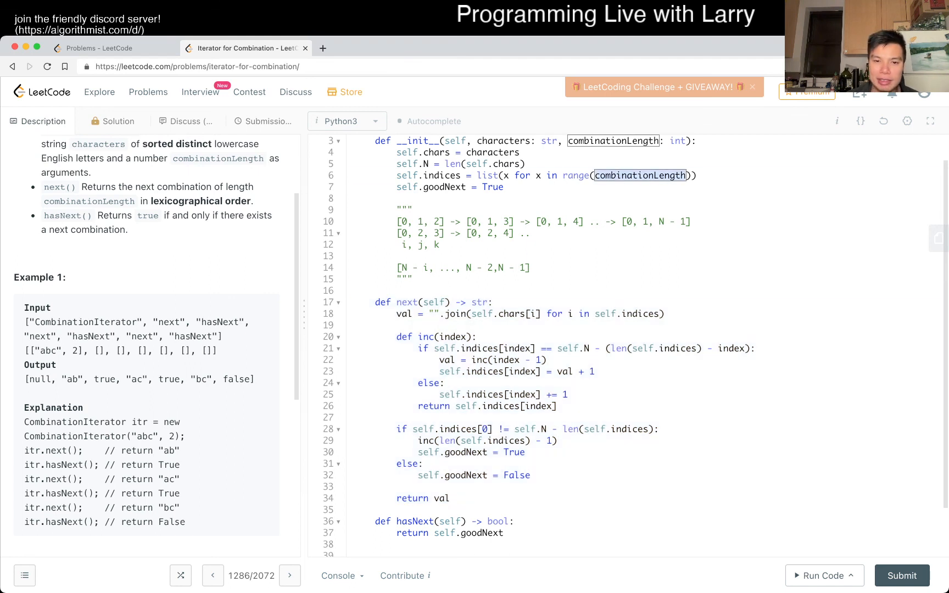
{"action": "type", "text": "# O(L) time"}
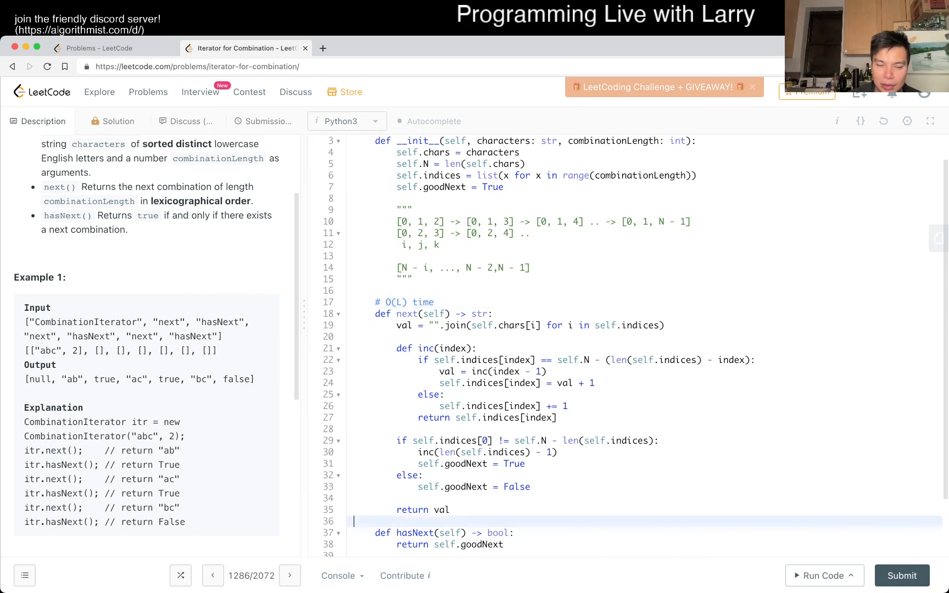
{"action": "type", "text": "#"}
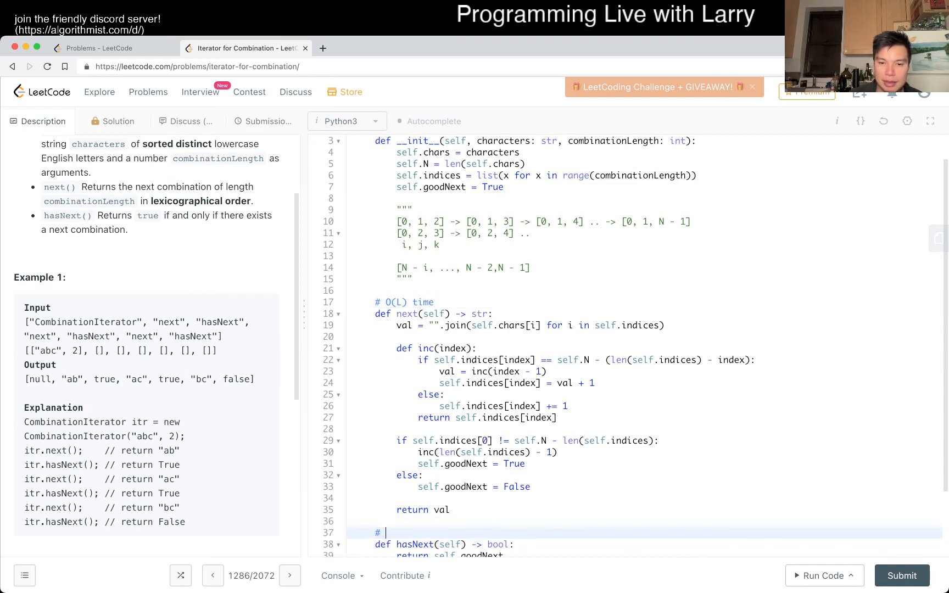
{"action": "type", "text": "O(1) time"}
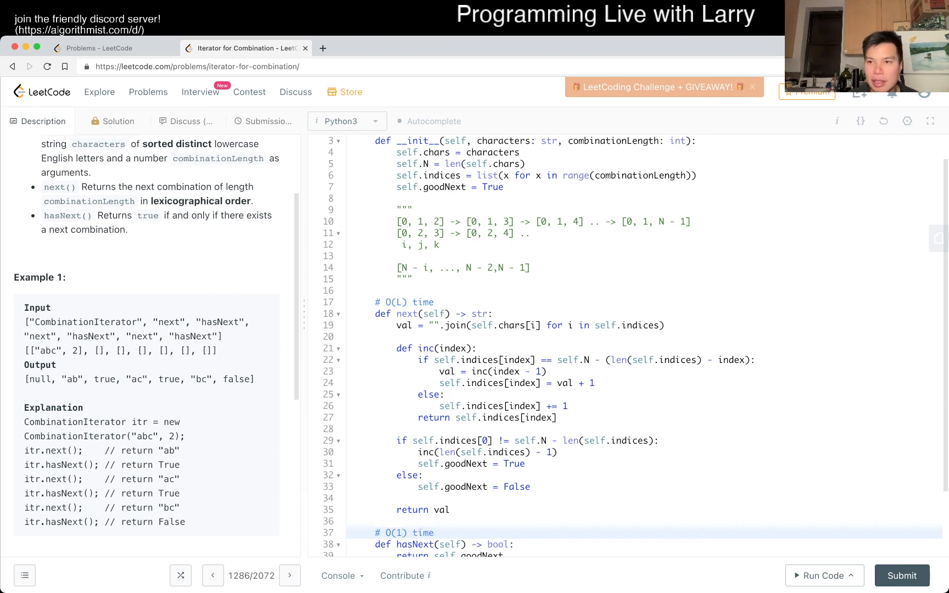
{"action": "left_click", "coordinate": [434, 533]}
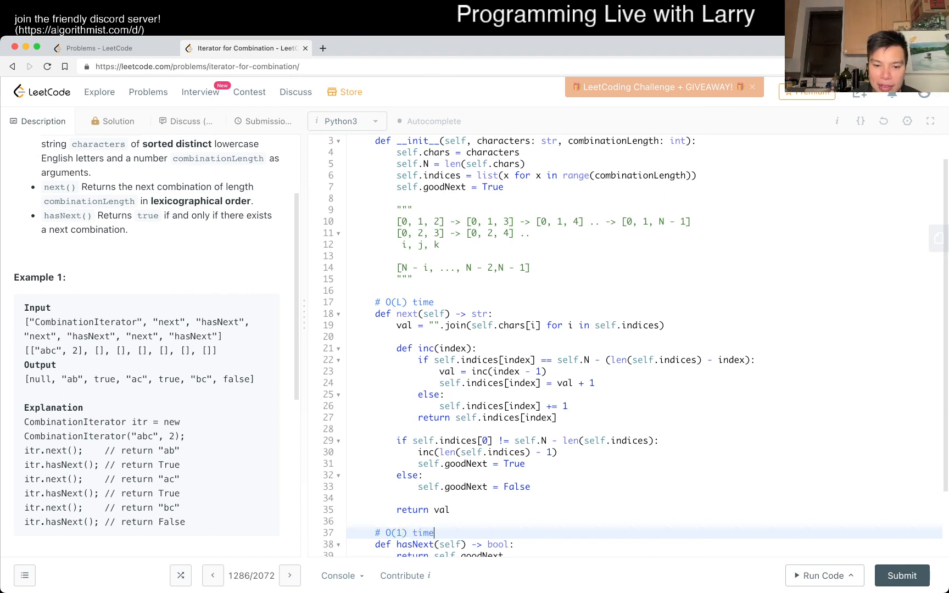